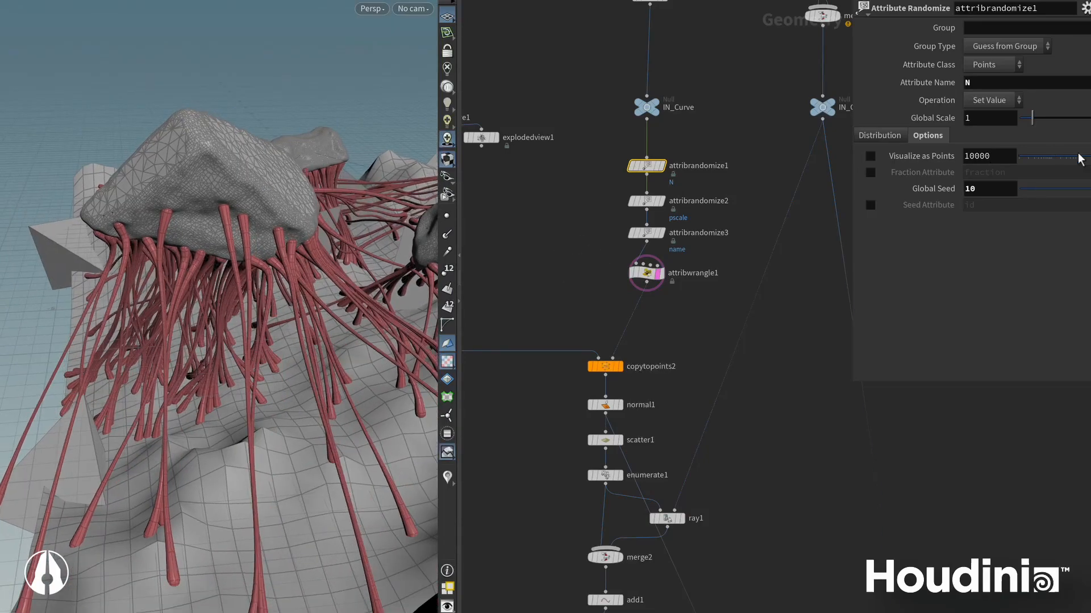
Step: Orbit around the finished rocks and red curves to inspect the scene from all sides
left_click_drag(1036, 187, 1075, 194)
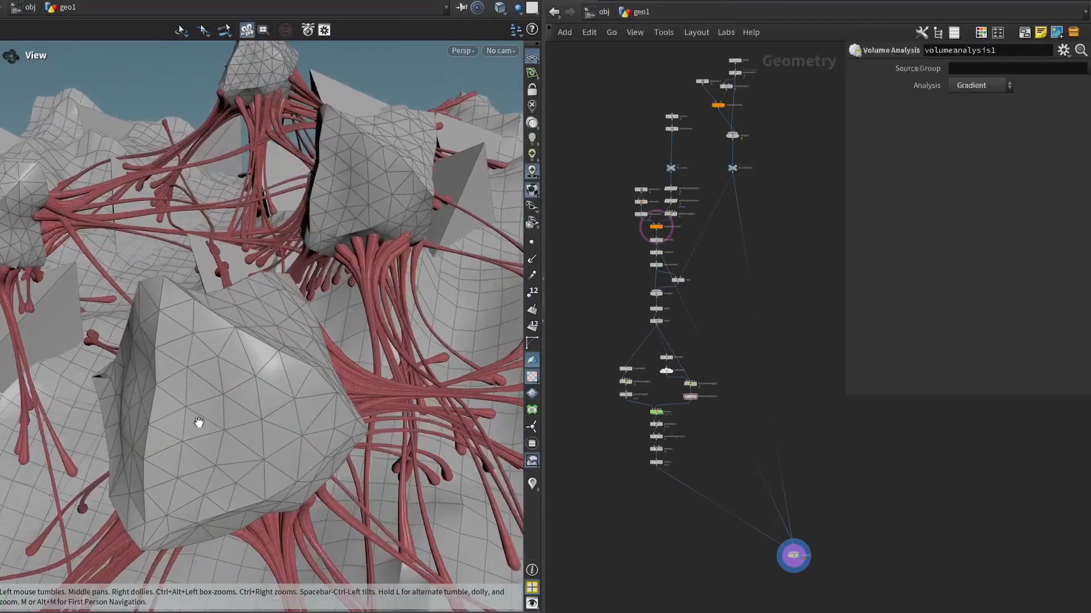
left_click_drag(198, 423, 295, 381)
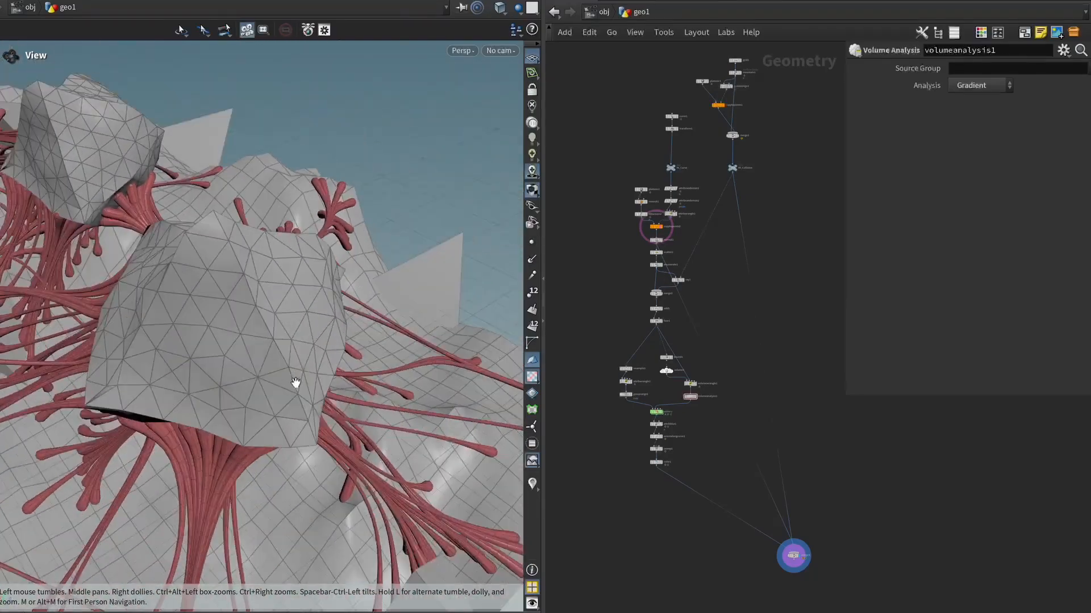
left_click_drag(295, 383, 281, 424)
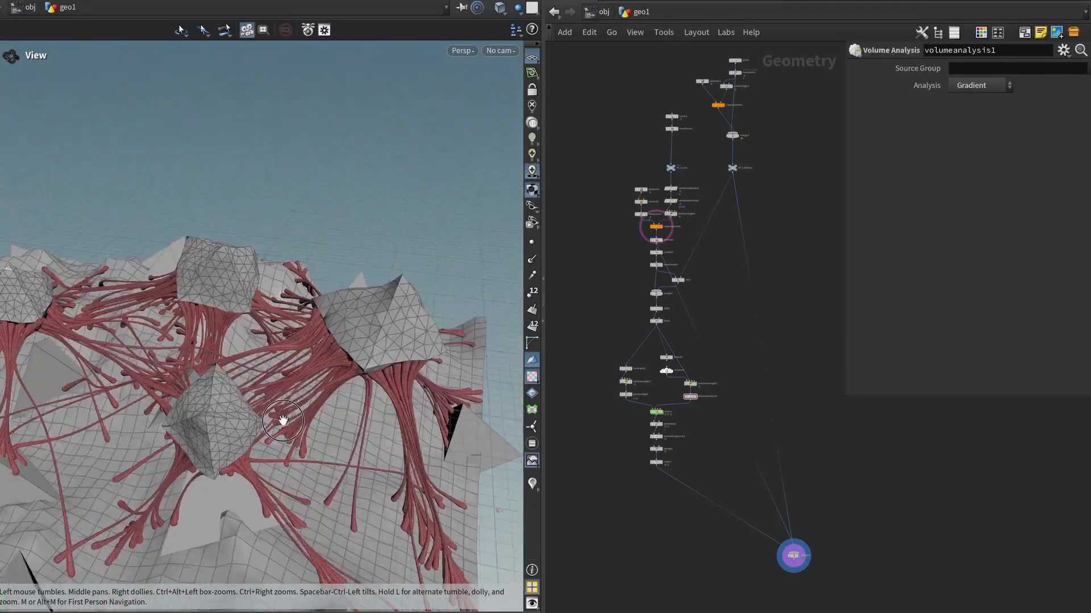
left_click_drag(283, 422, 287, 409)
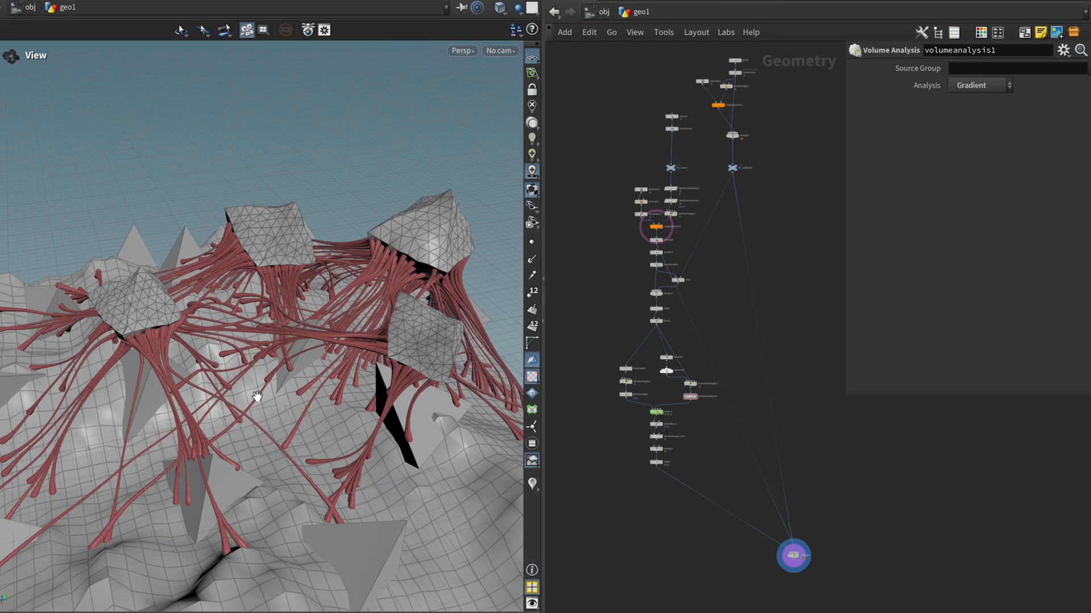
left_click_drag(257, 396, 203, 318)
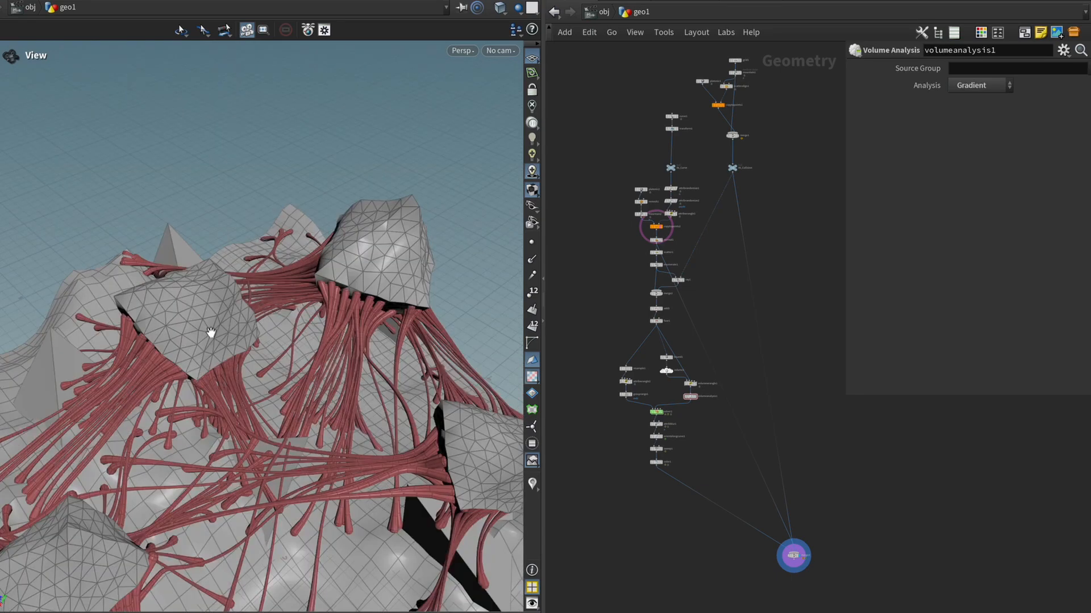
left_click_drag(211, 333, 295, 385)
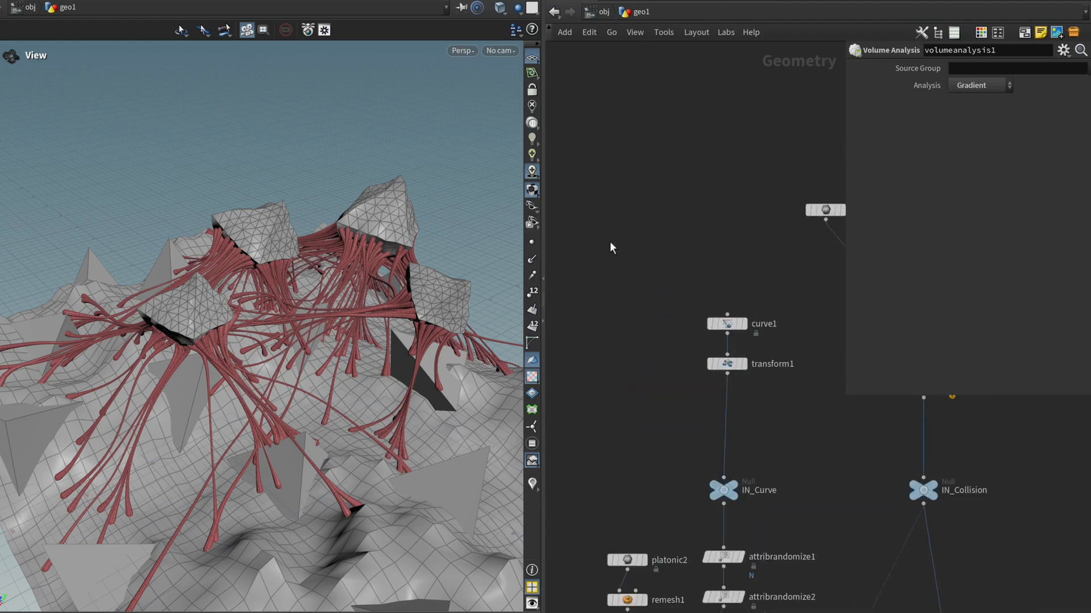
Step: Fracture a box with RBD Material Fracture interior detail and wire it into an Exploded View
scroll("down", 3)
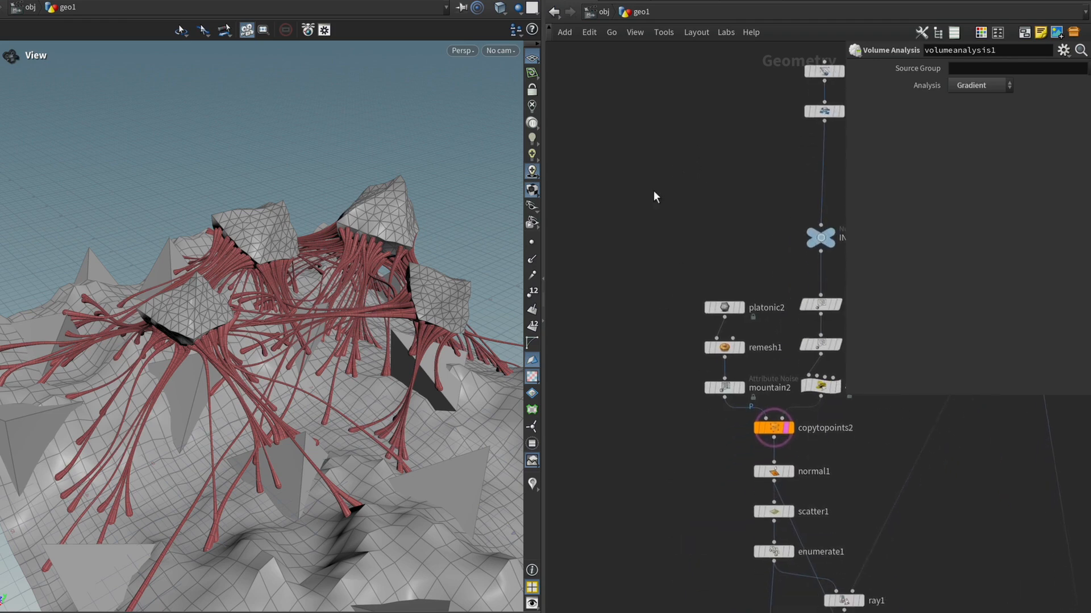
key("tab")
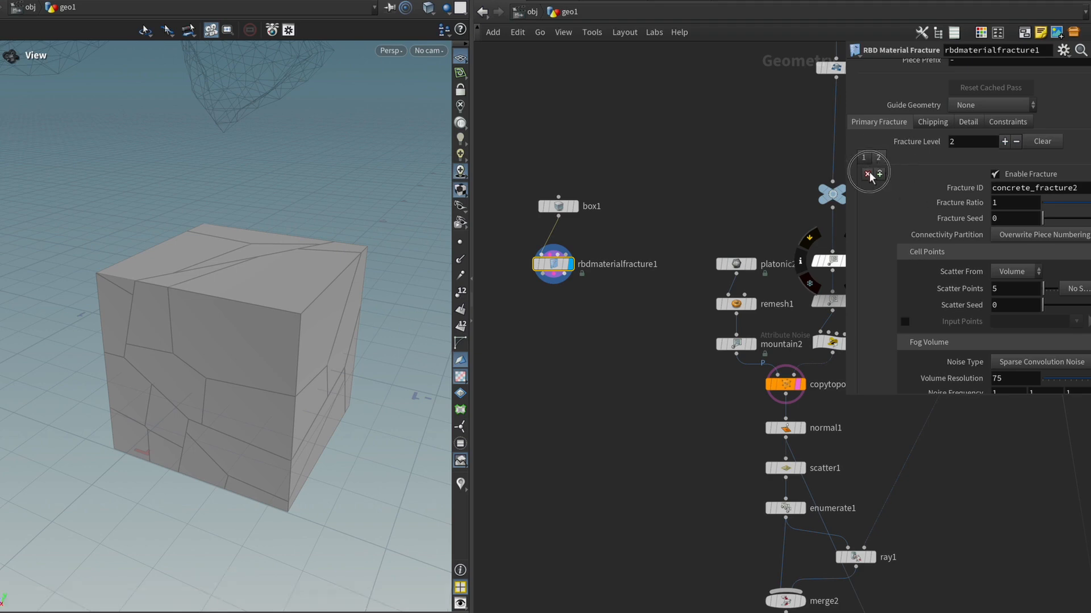
left_click(967, 121)
type("e")
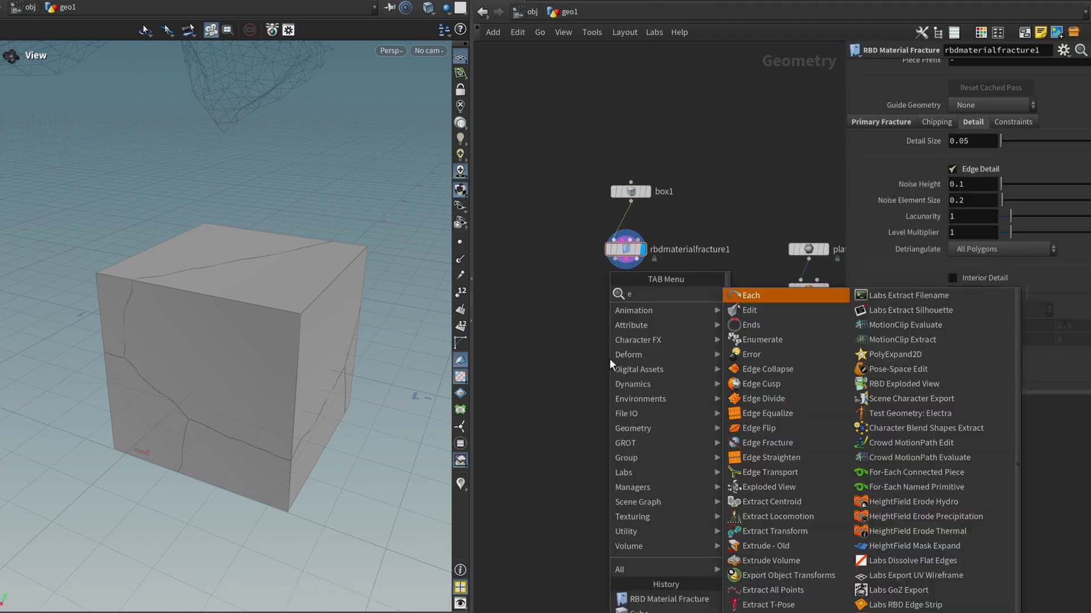
left_click(769, 488)
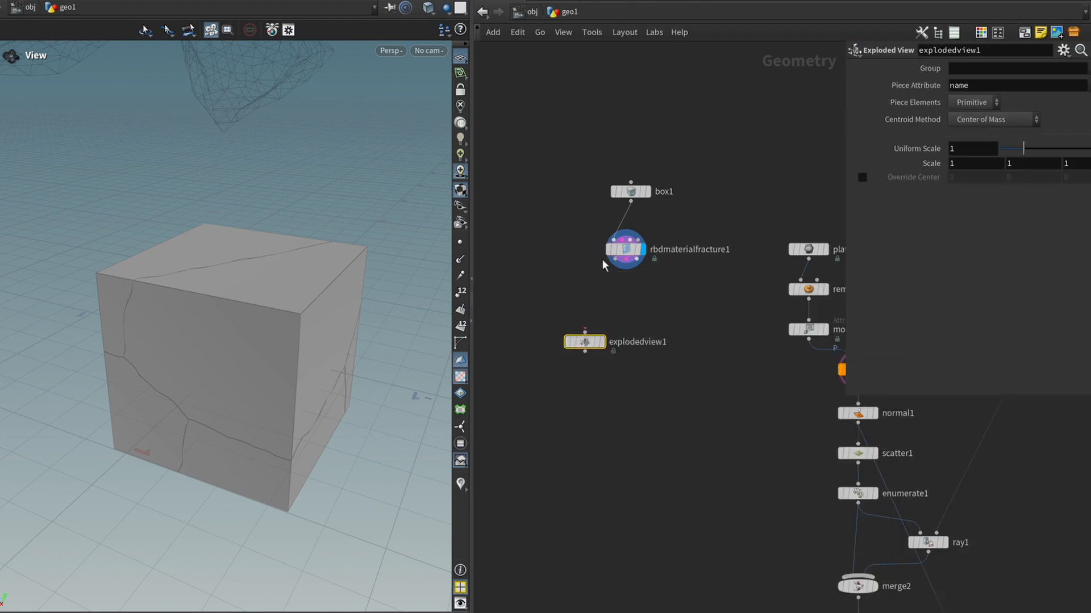
left_click_drag(584, 342, 693, 300)
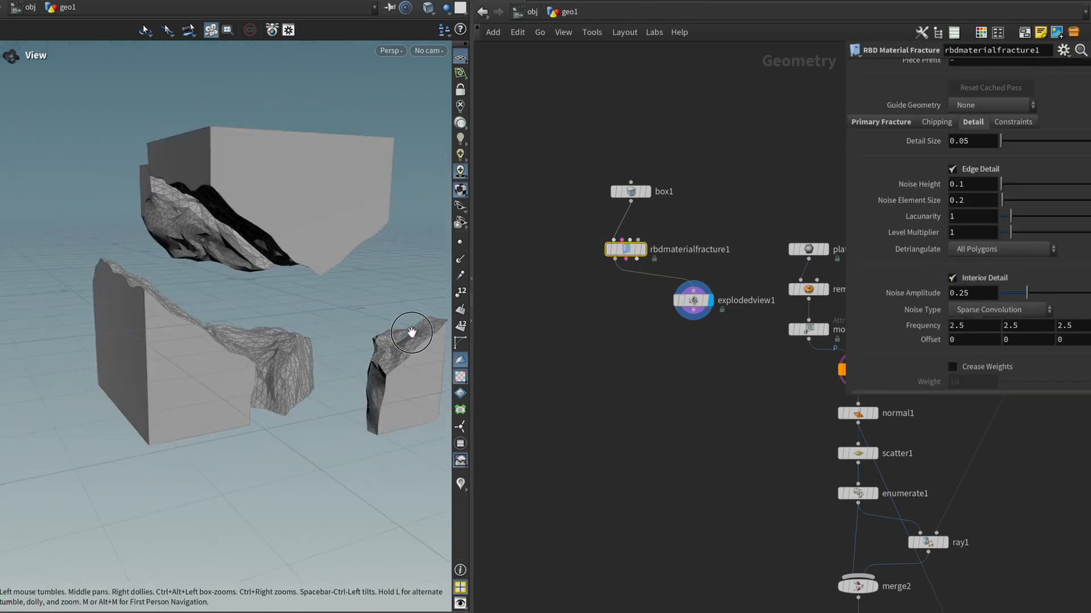
left_click_drag(411, 331, 411, 366)
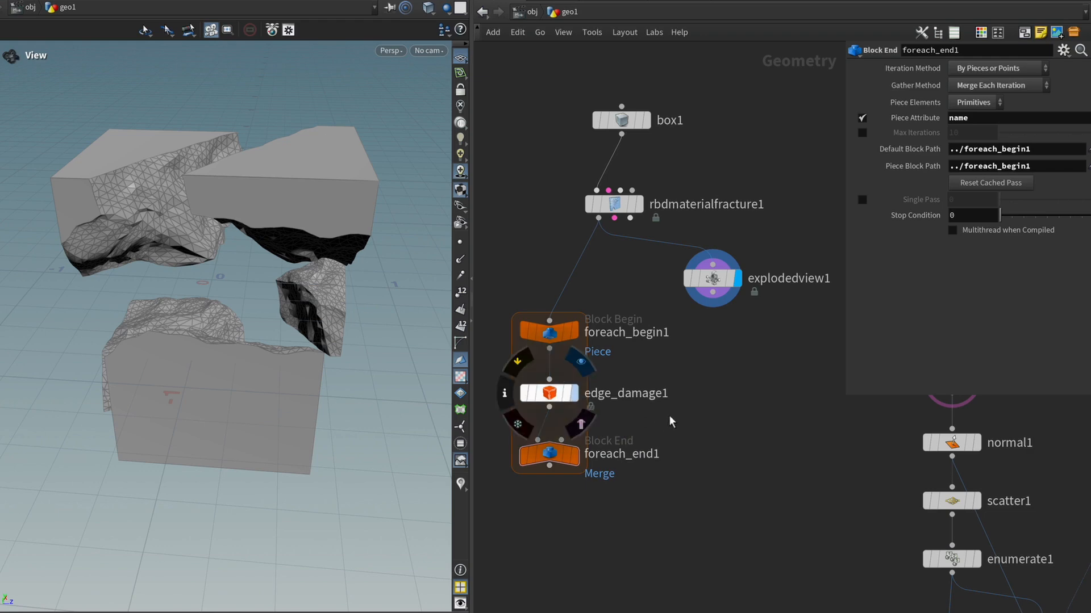
Step: Display the edge-damaged piece inside the loop, then view the curve points branch
left_click(547, 393)
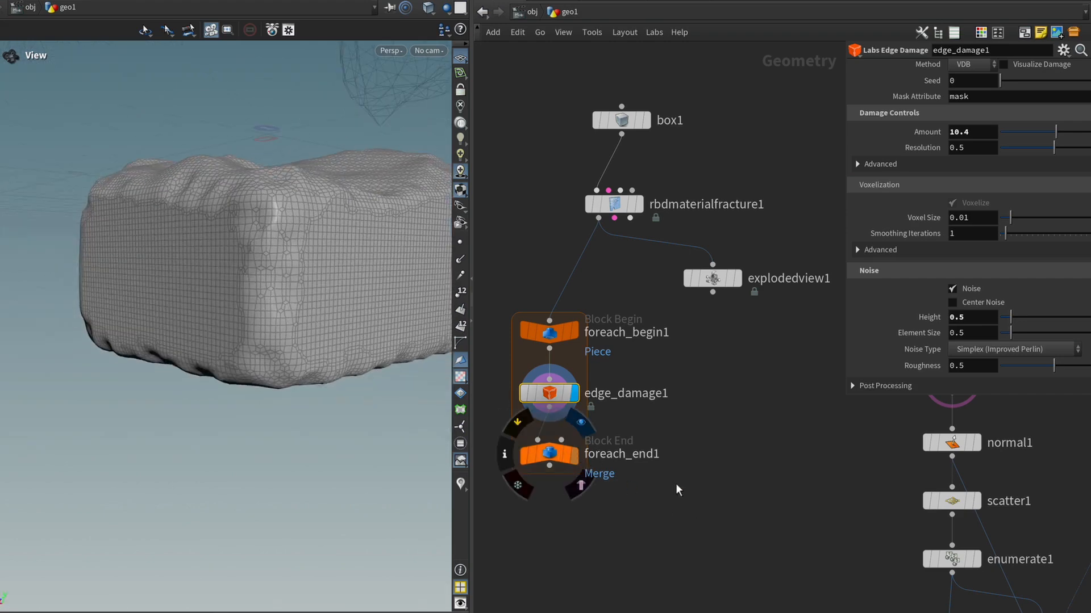
mouse_move(574, 469)
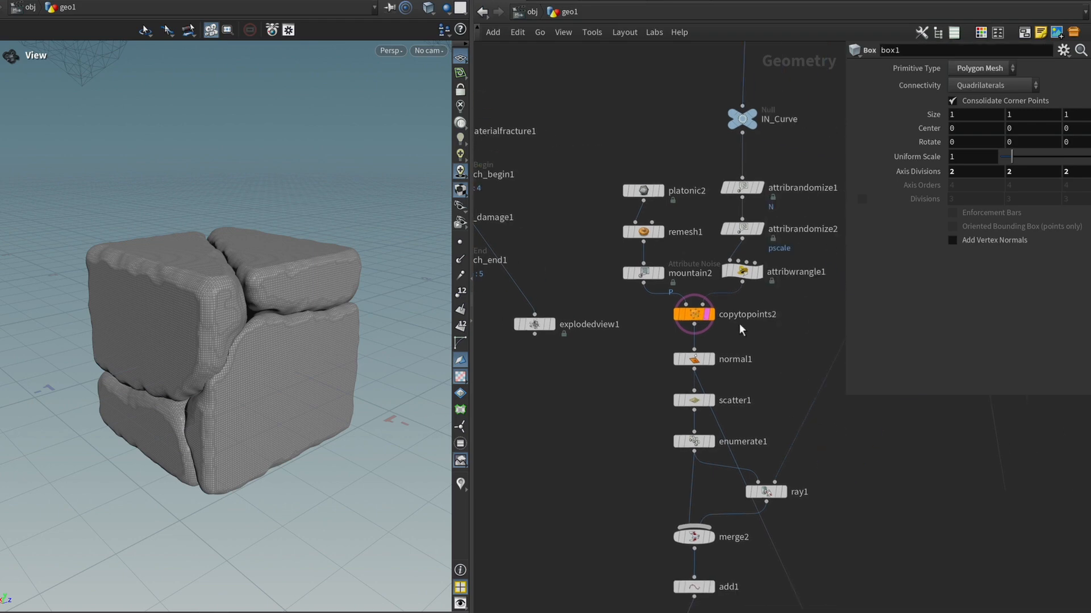
left_click(691, 314)
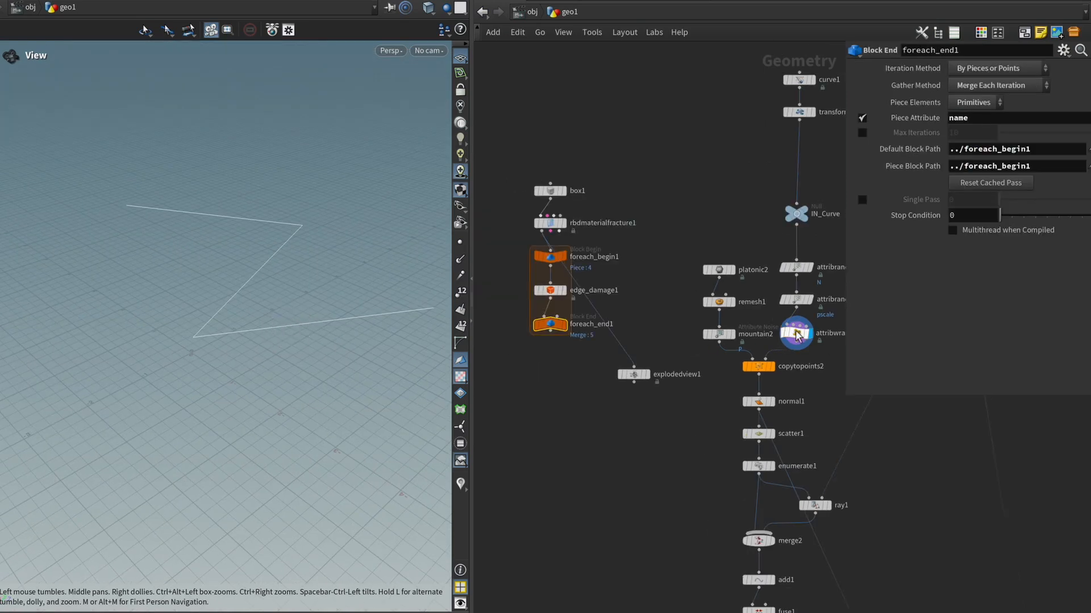
mouse_move(809, 343)
type("con")
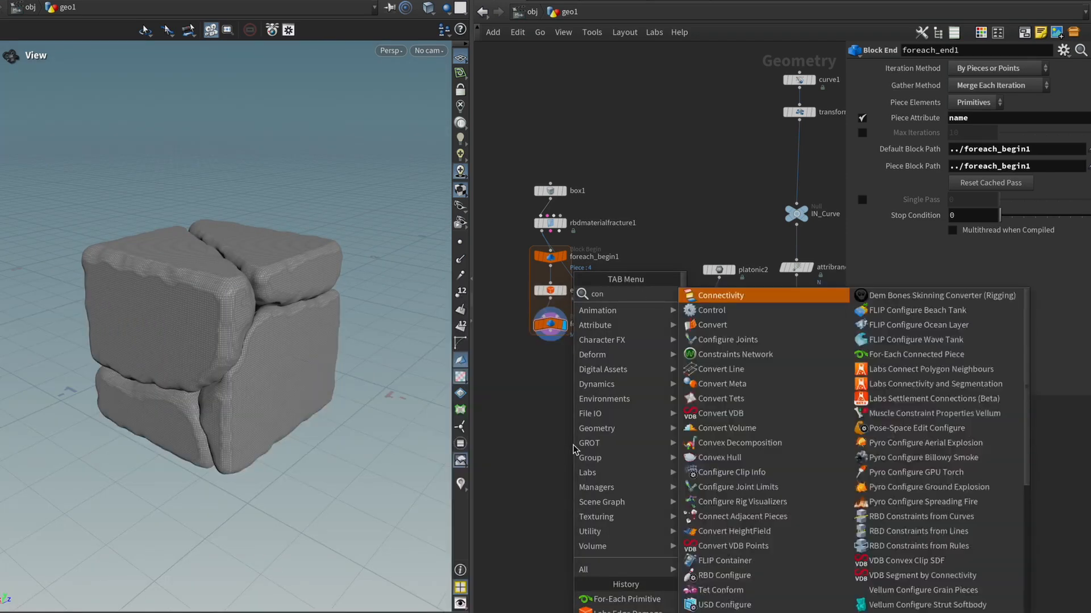
Step: Add a Connectivity node after foreach_end1 writing an Integer name attribute
left_click(721, 295)
type("name")
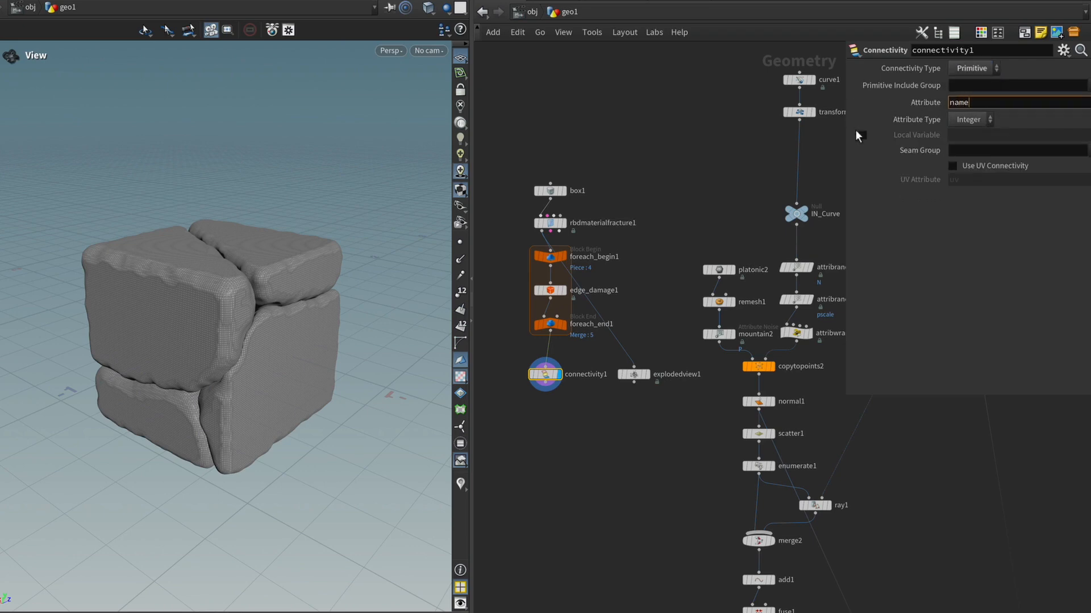
left_click(969, 120)
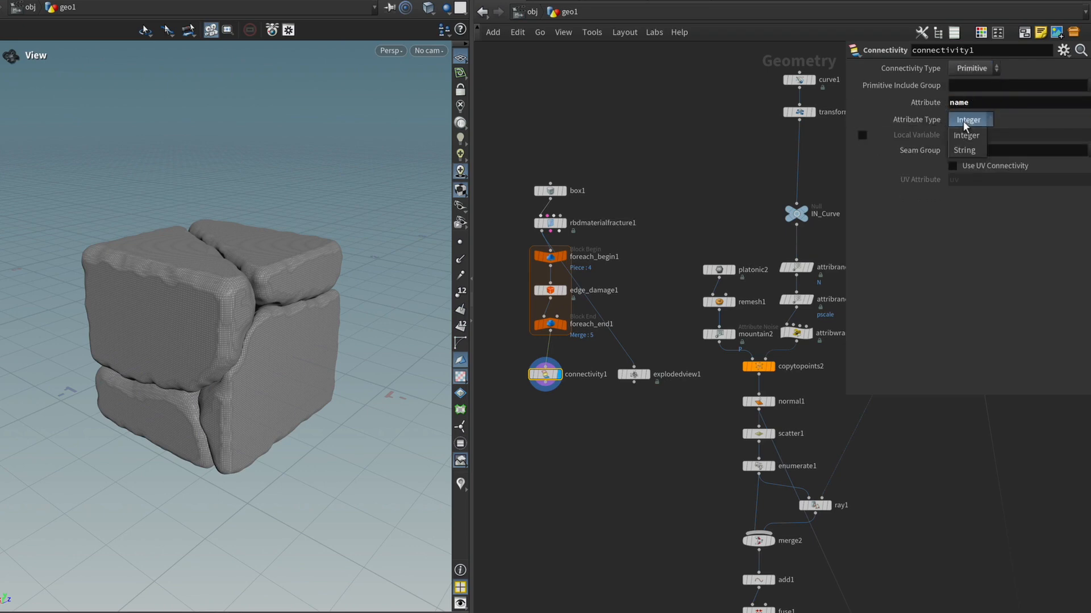
left_click(966, 150)
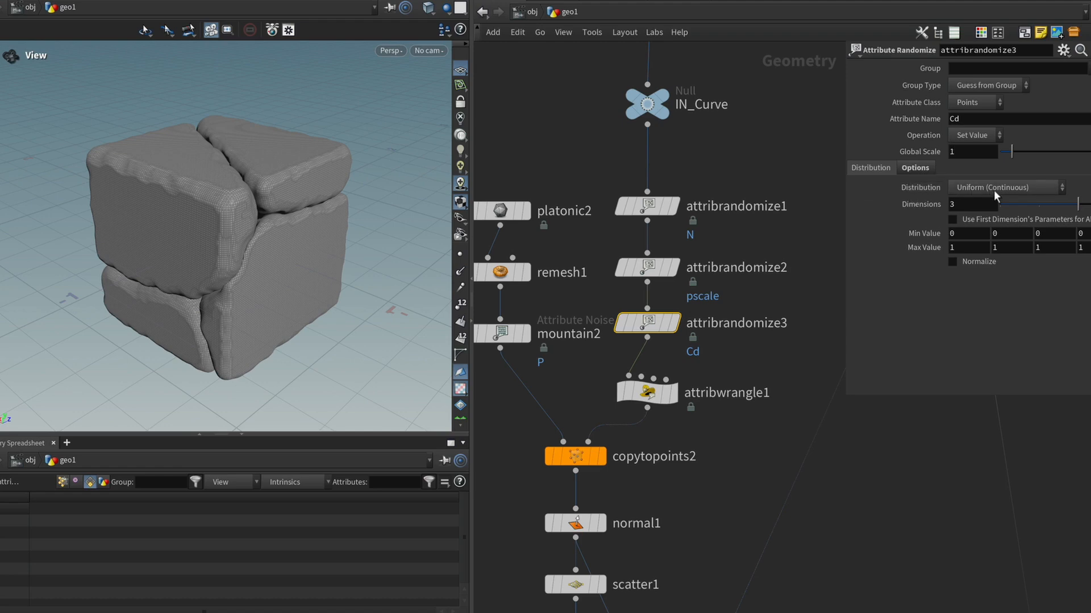
Step: Randomize name as Custom Discrete strings 0–4 and verify the values in the Geometry Spreadsheet
left_click(1006, 188)
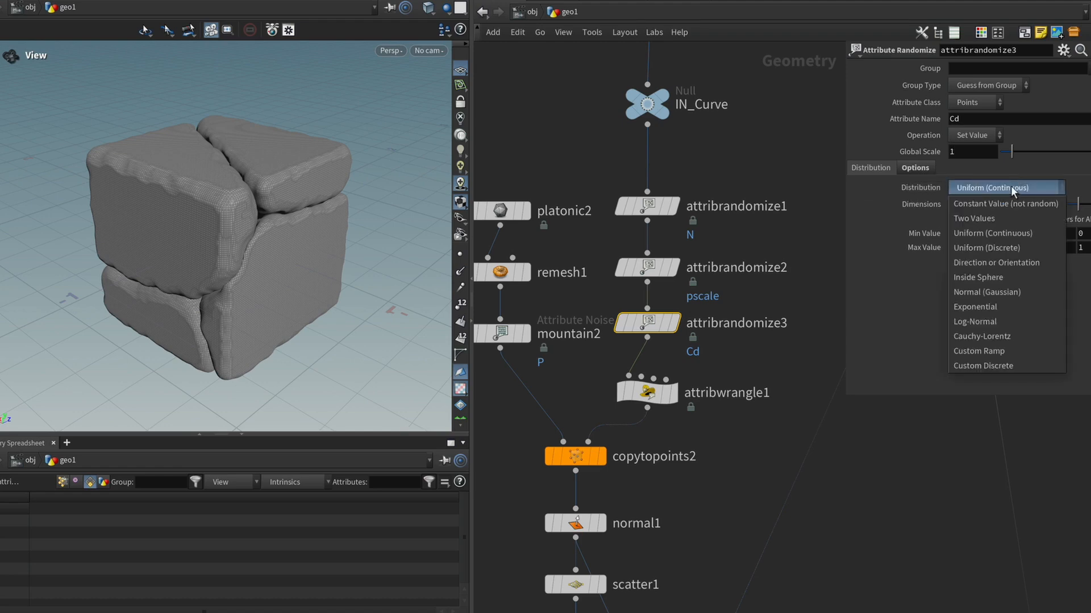
left_click(983, 364)
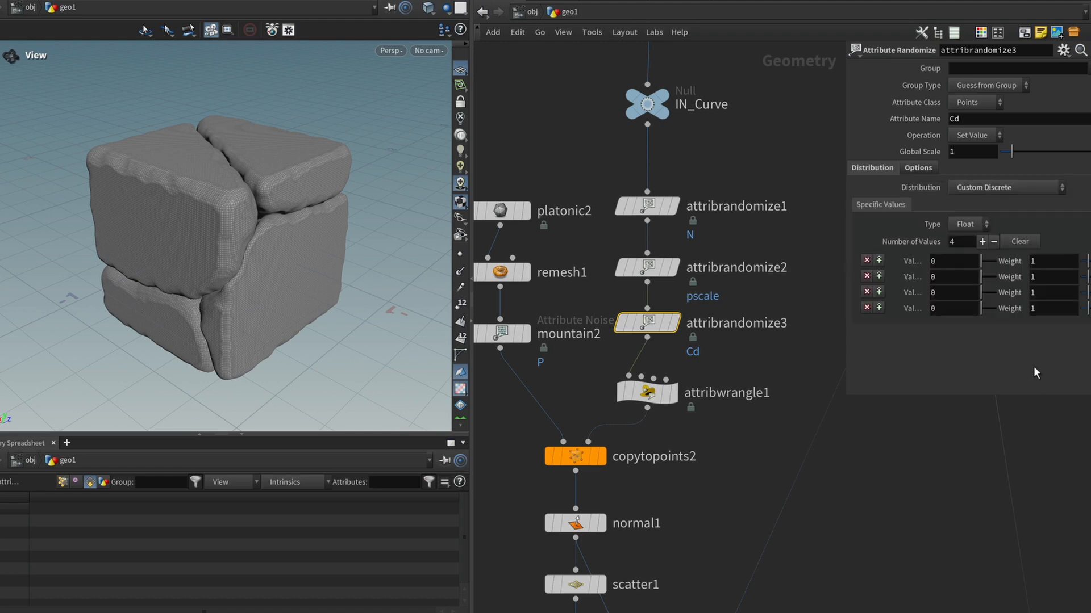
left_click(968, 224)
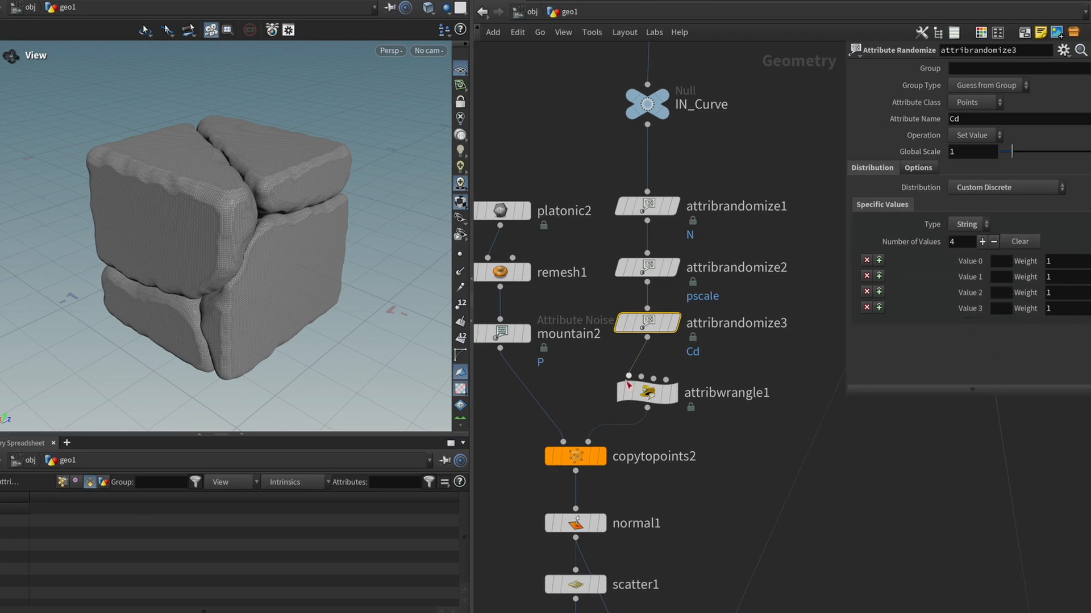
left_click(982, 241)
type("name")
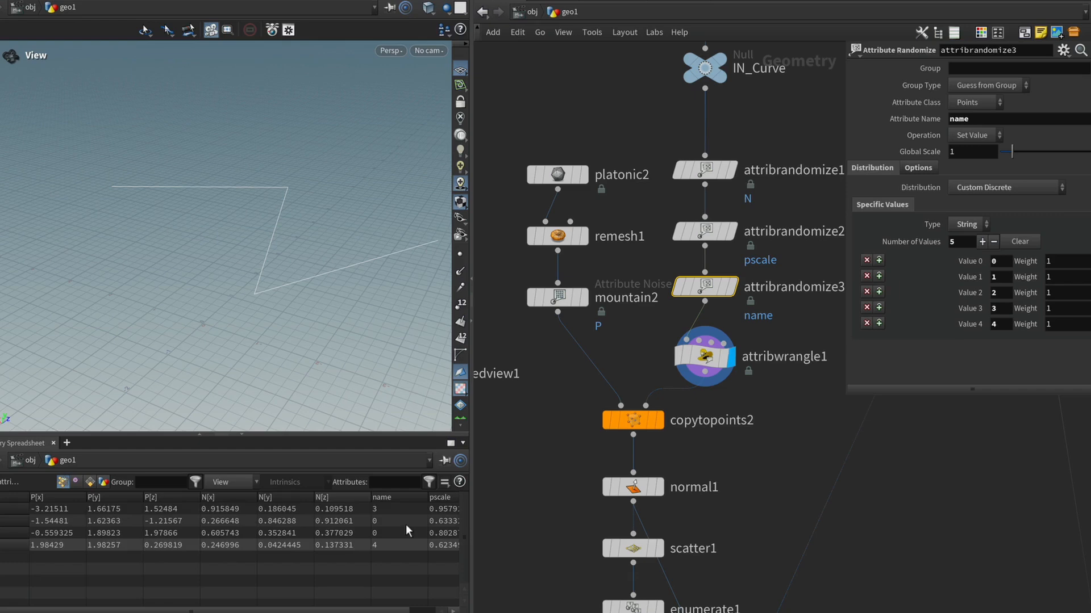
left_click(704, 356)
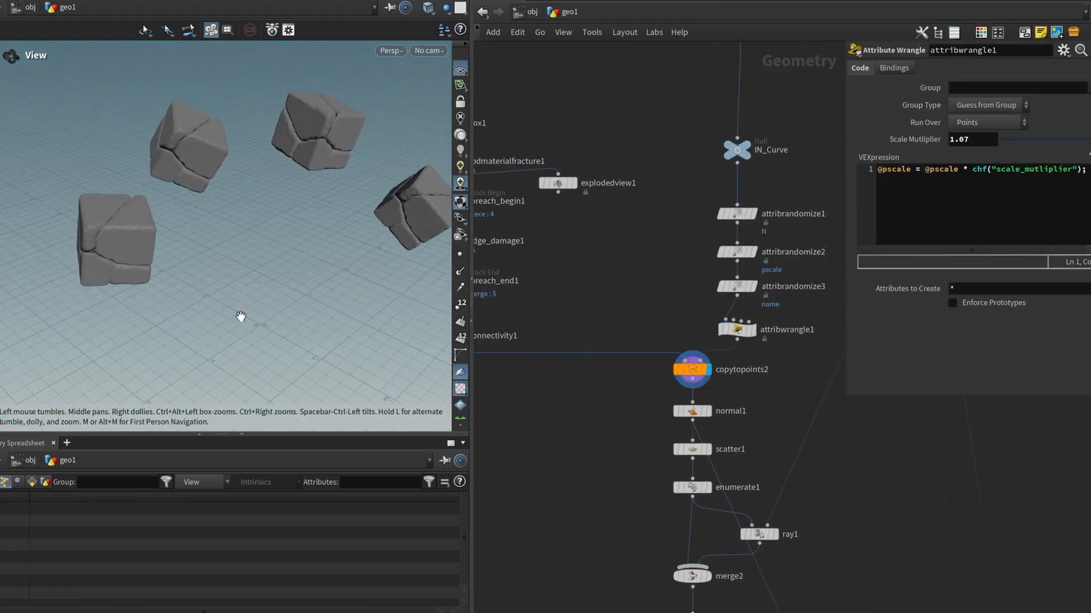
Step: Enable Piece Attribute name on copytopoints2 so each point gets a different rock piece
left_click(692, 369)
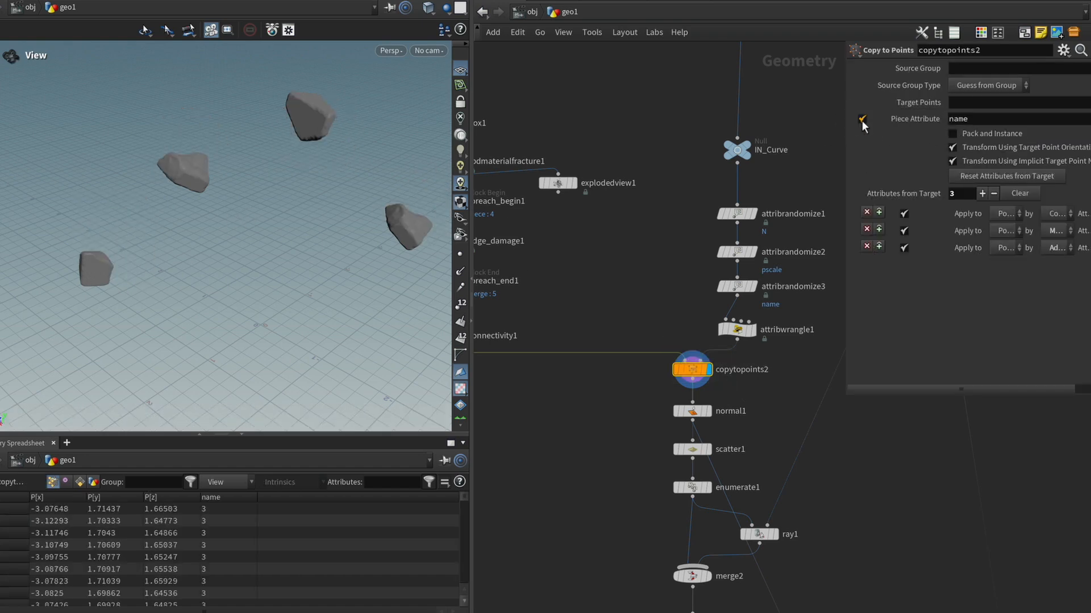
left_click(862, 119)
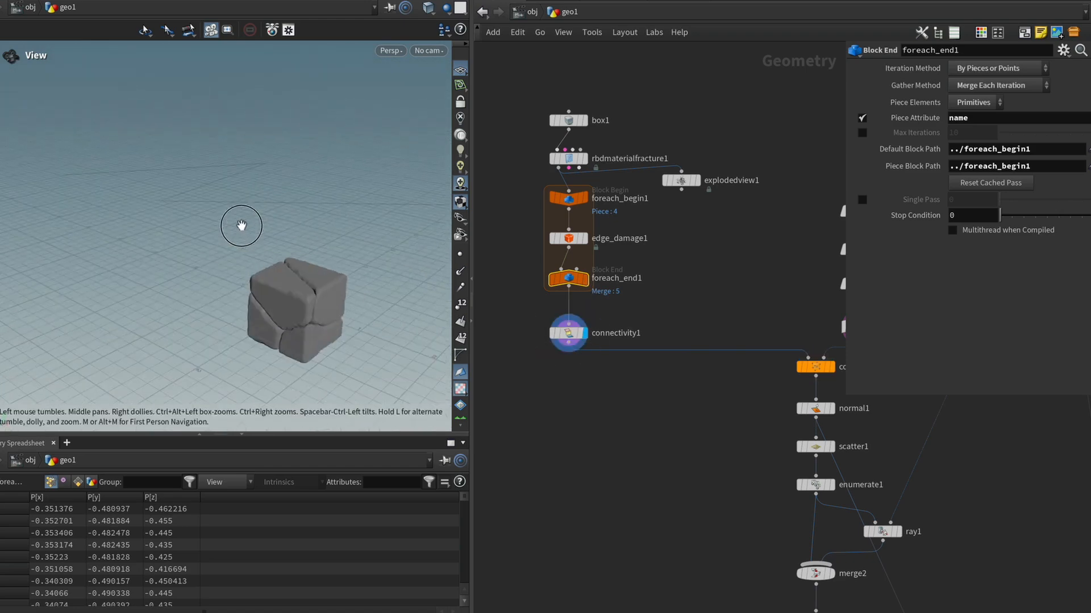
left_click_drag(241, 226, 185, 279)
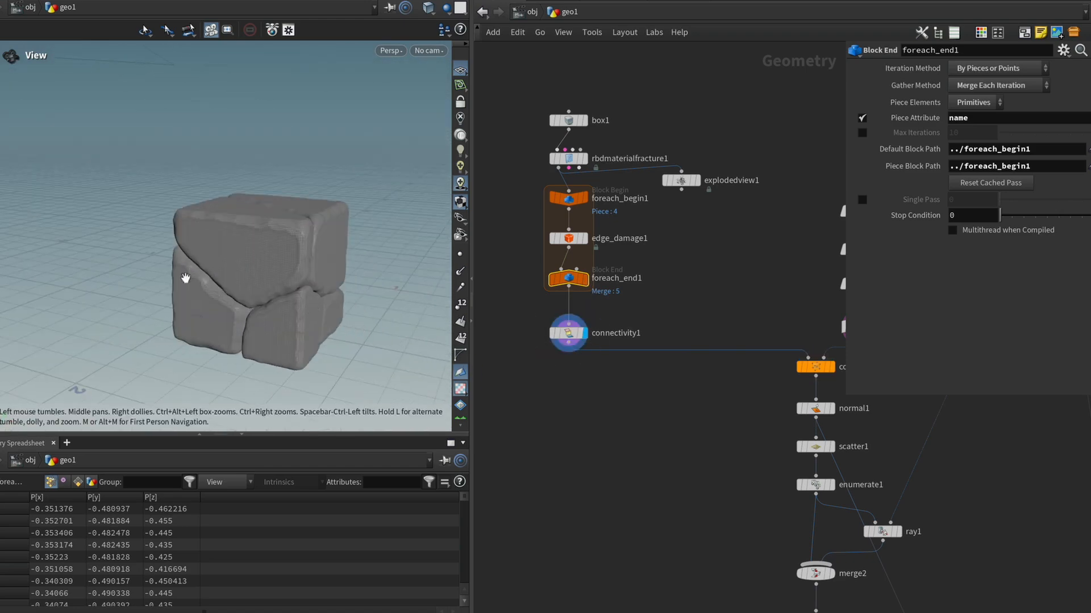
mouse_move(821, 342)
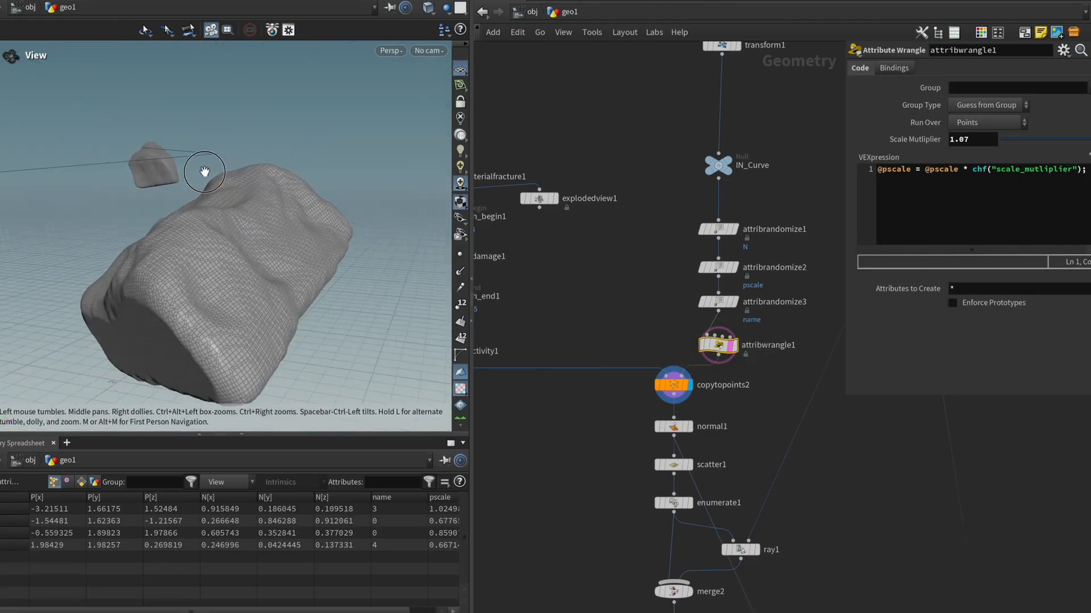
left_click_drag(203, 171, 250, 123)
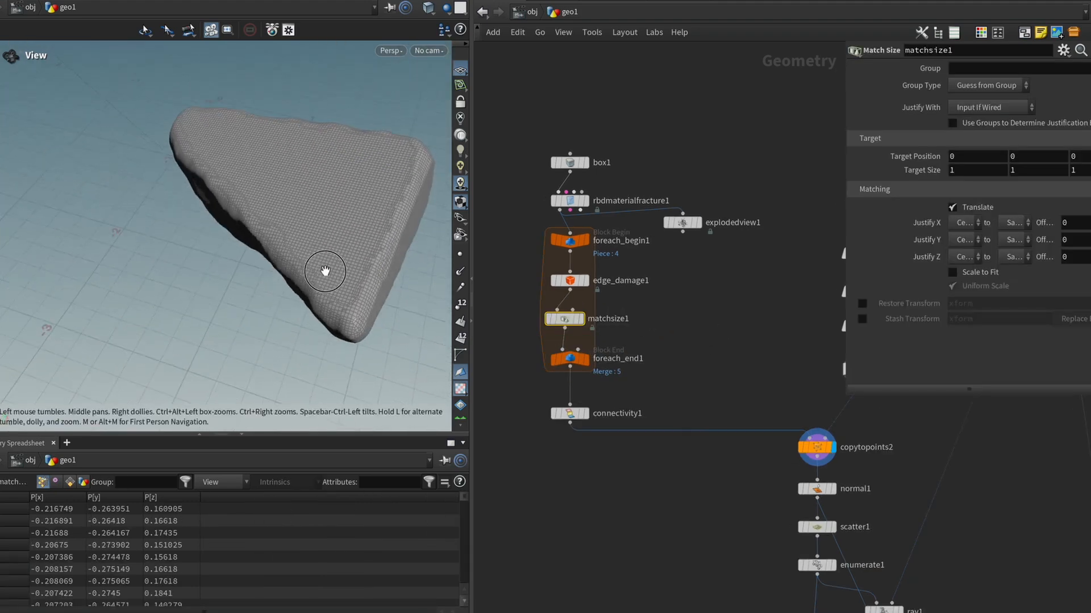
Step: Orbit around the rock piece re-centred at the origin by Match Size
left_click_drag(325, 272, 305, 300)
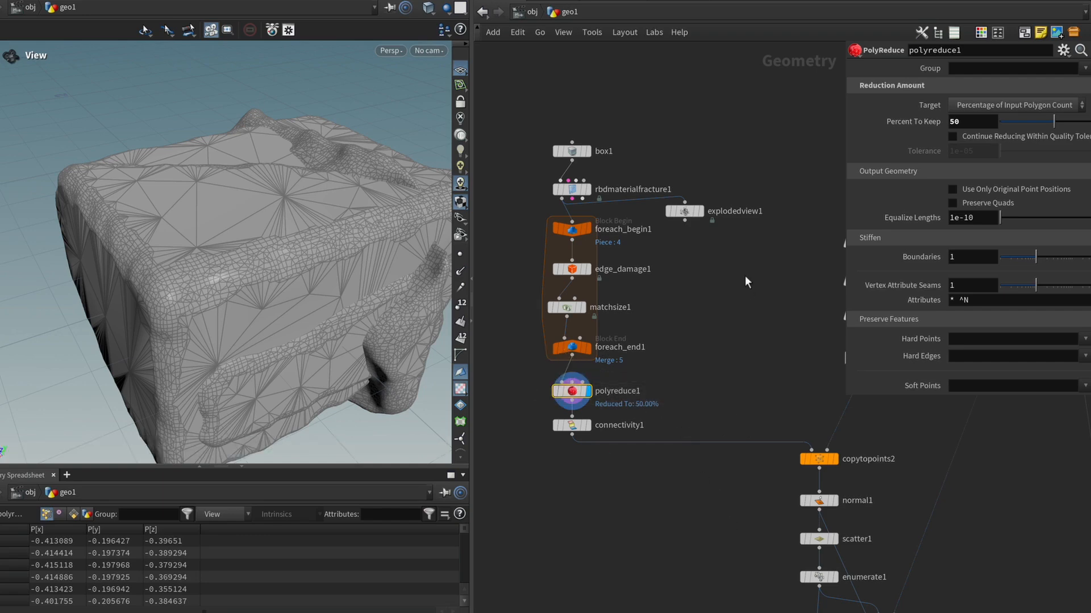
mouse_move(180, 222)
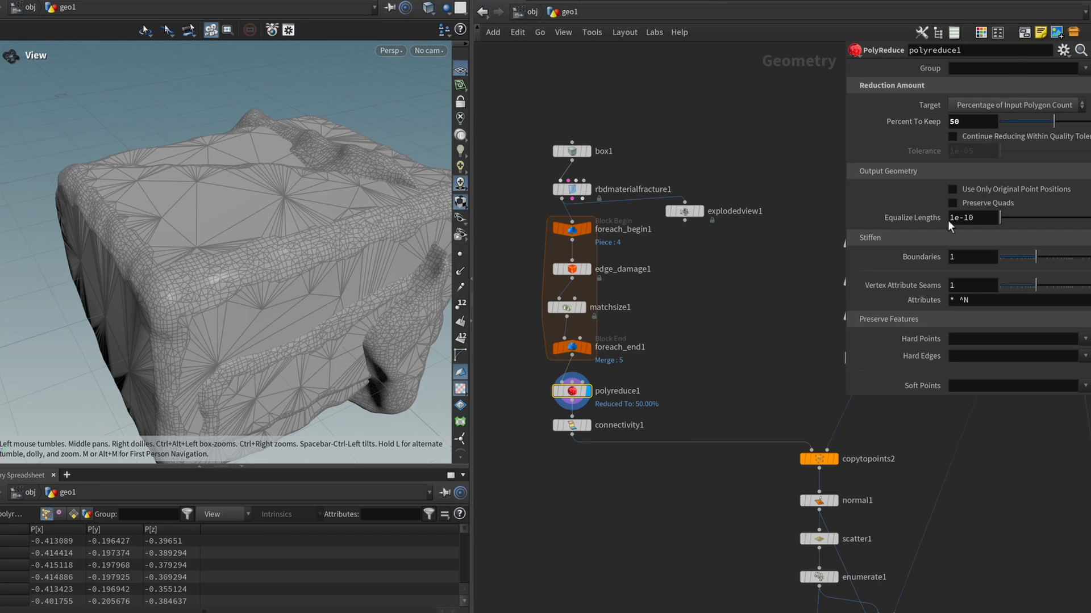
Step: Set polyreduce1 Percent To Keep to 50
left_click(974, 218)
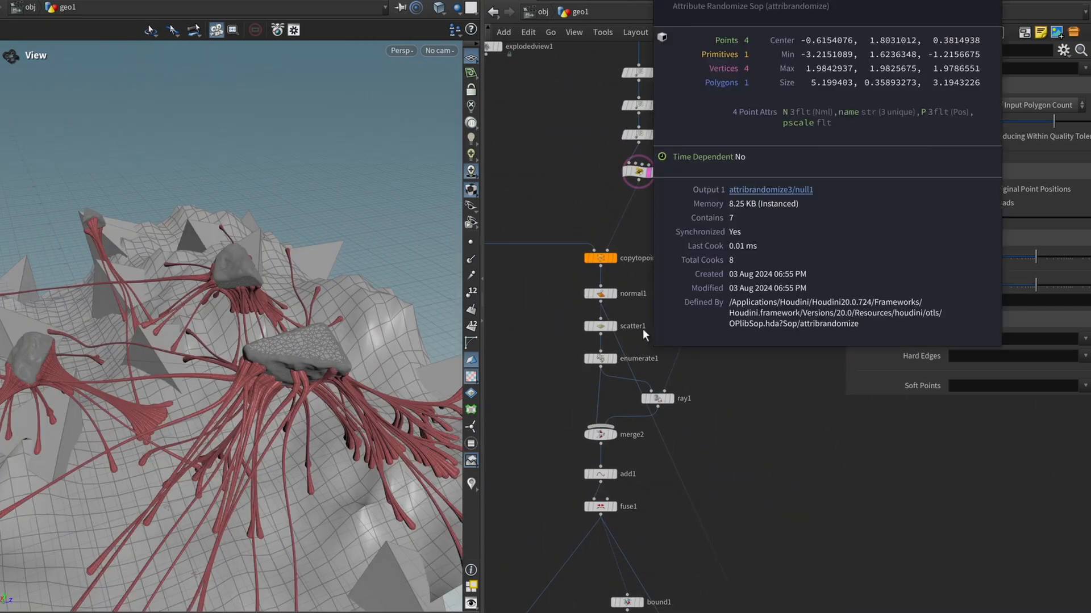
Step: Inspect attribwrangle1, then drag attribrandomize1's Global Seed from 10 to about 7.99
left_click(644, 309)
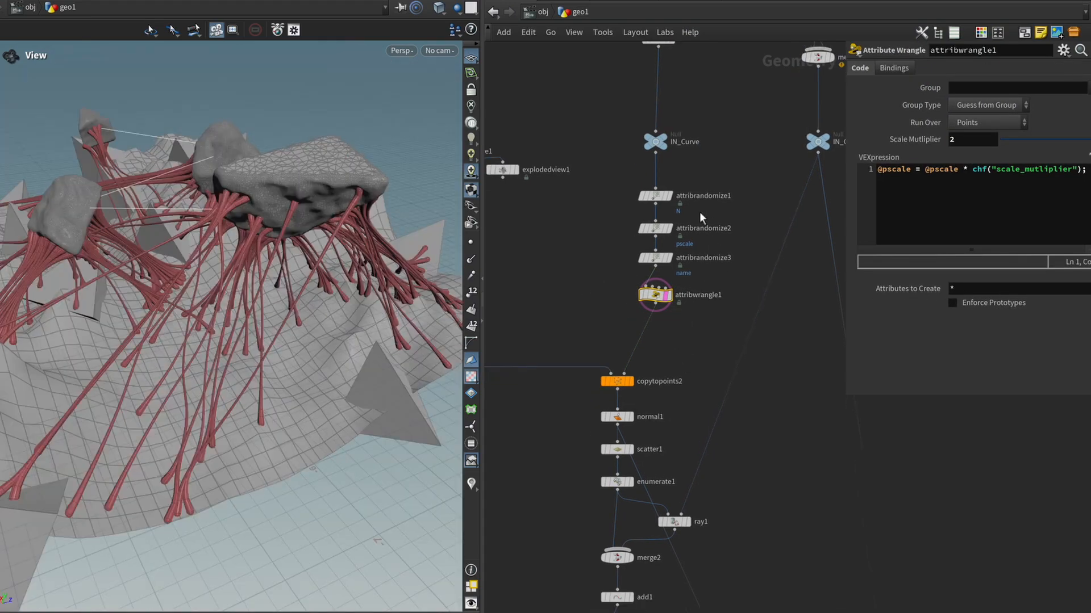
left_click(654, 196)
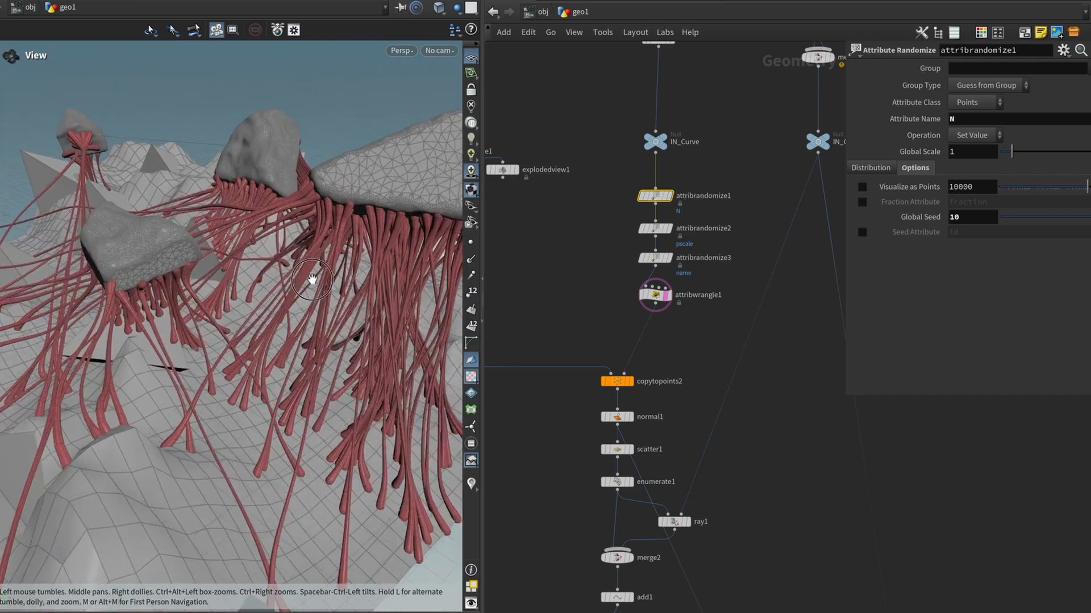
left_click_drag(314, 279, 600, 288)
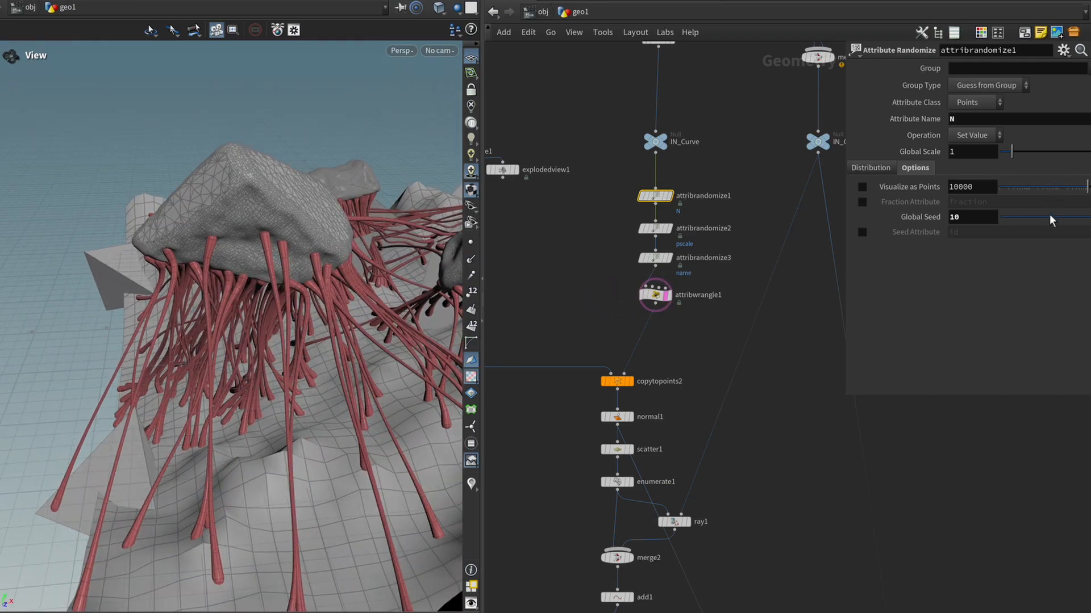
left_click_drag(1008, 215, 1064, 215)
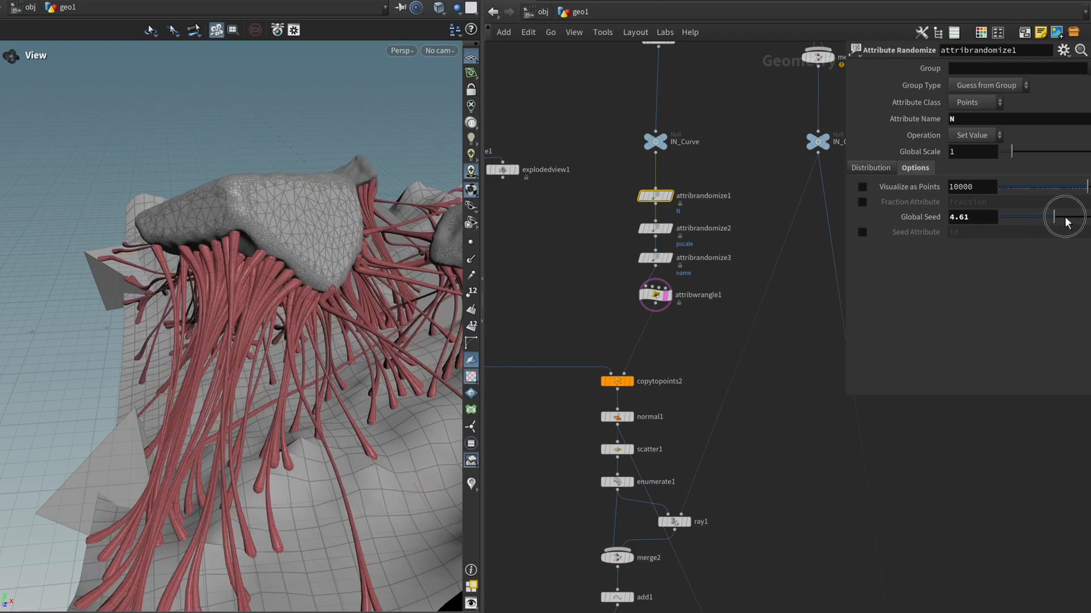
left_click_drag(1064, 216, 1082, 215)
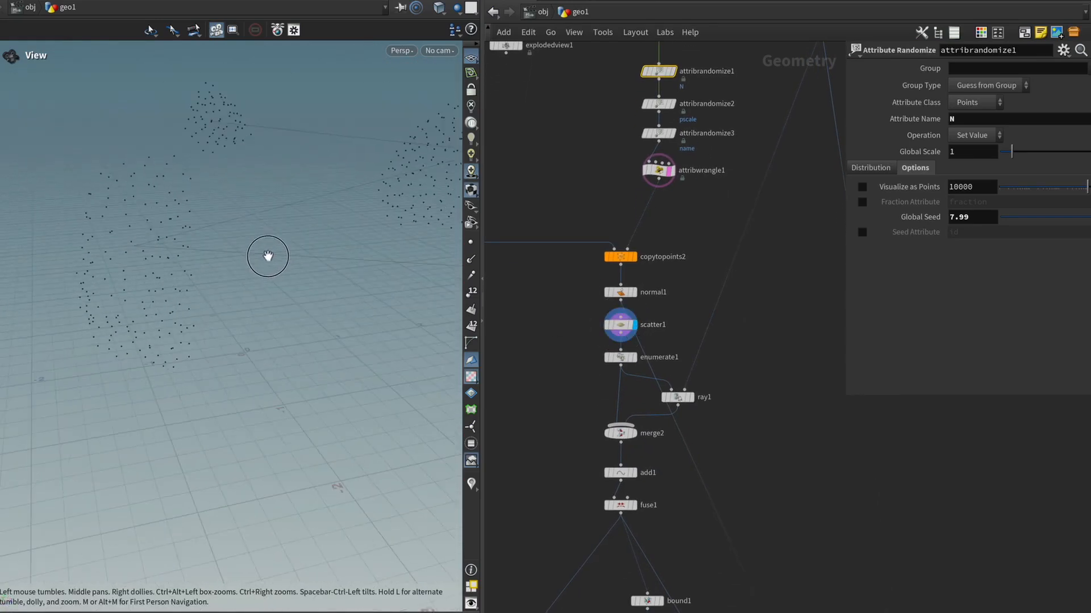
Step: Switch scatter1 from Force Total Count to density scattering with a raised Density Scale
left_click_drag(268, 257, 331, 254)
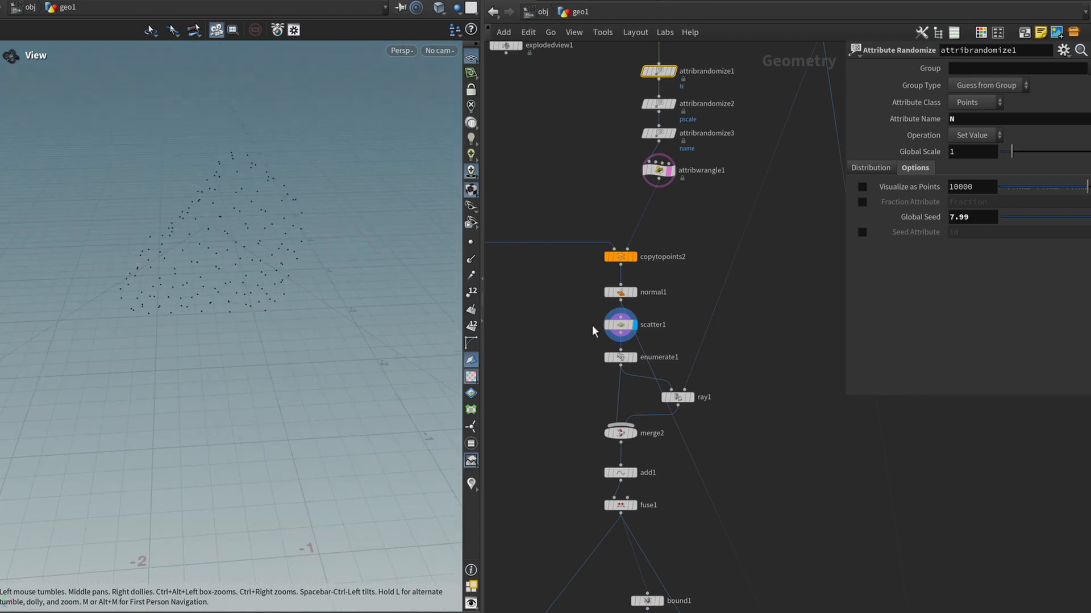
left_click(620, 323)
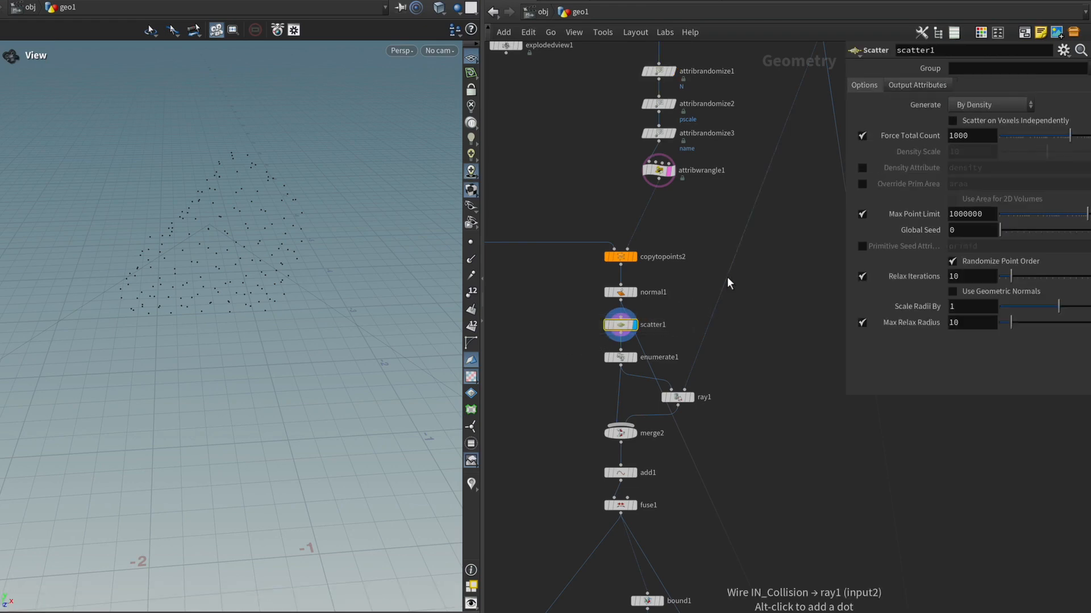
mouse_move(725, 270)
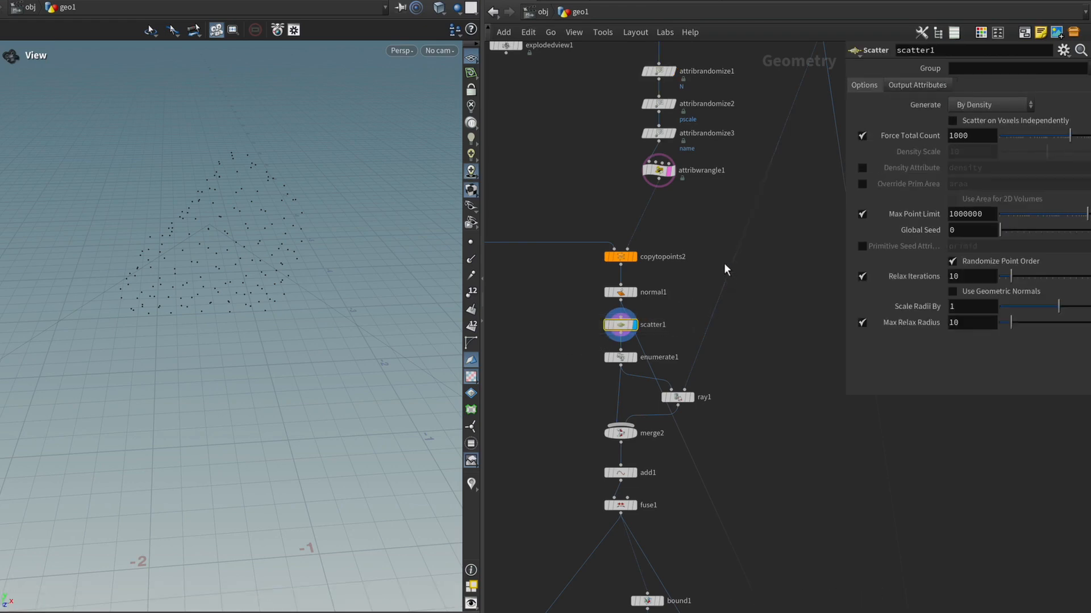
mouse_move(728, 275)
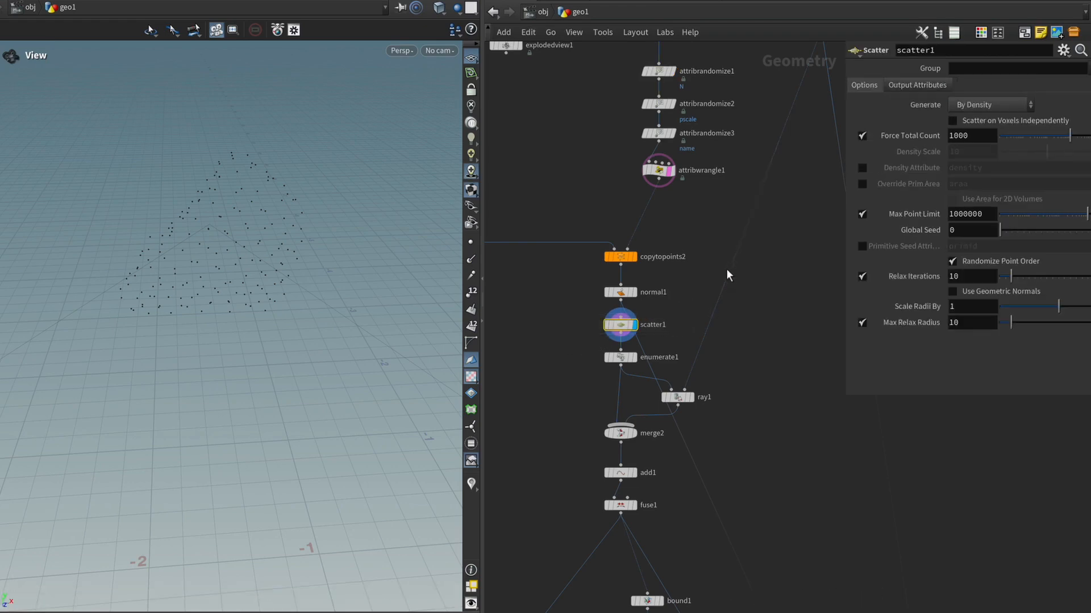
mouse_move(600, 346)
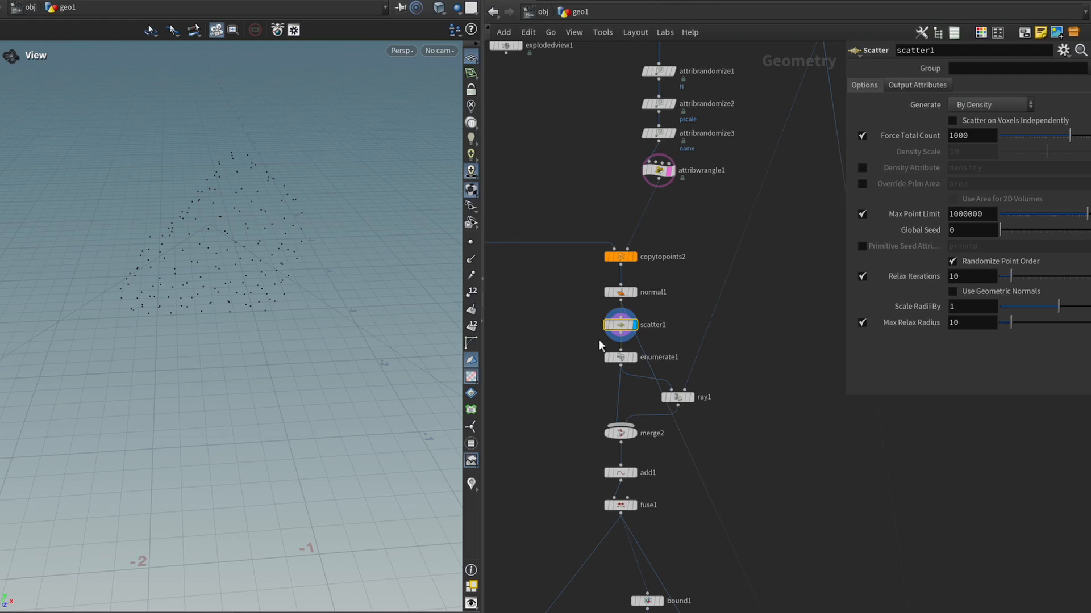
mouse_move(575, 348)
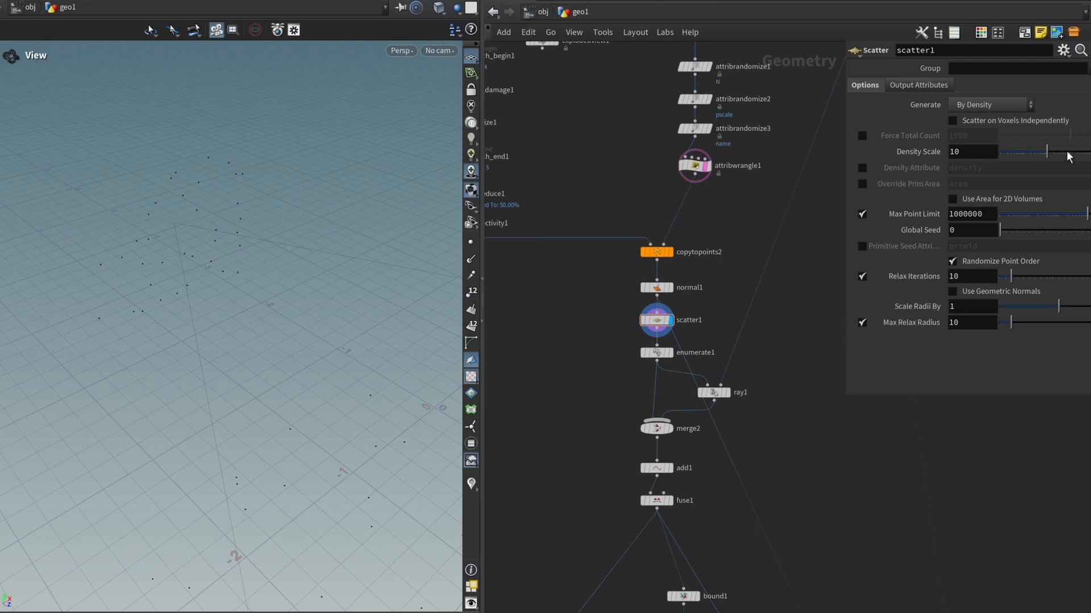
left_click_drag(1009, 151, 1075, 151)
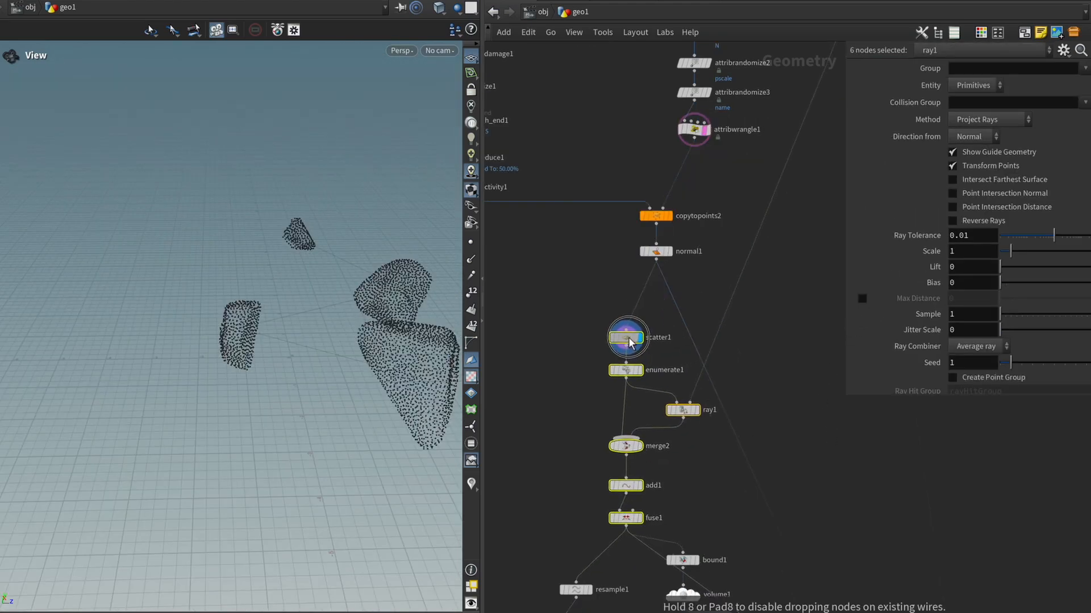
key("tab")
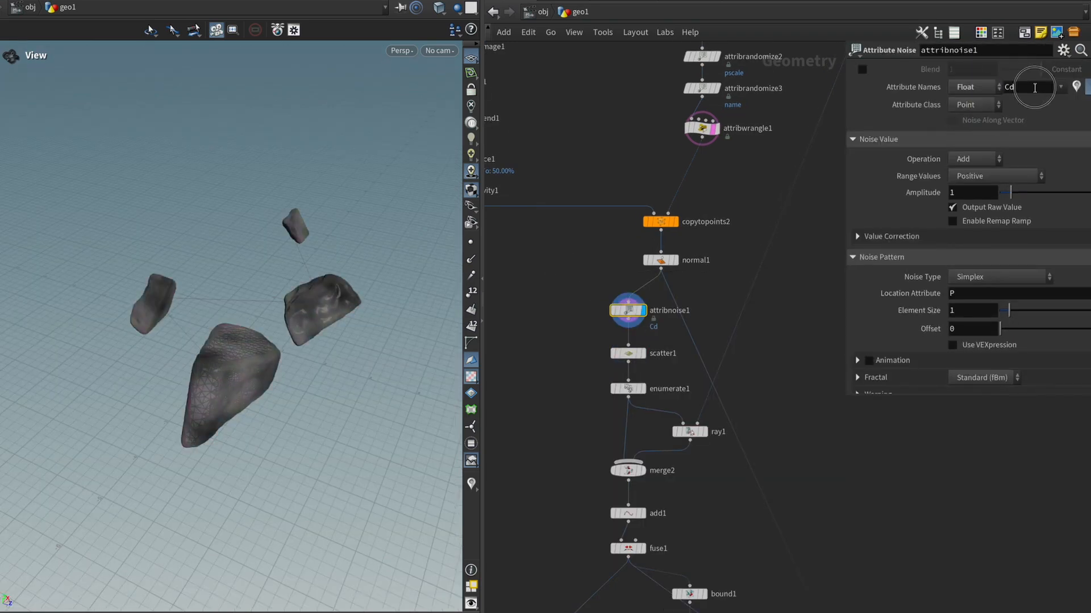
Step: Name the Attribute Noise output mask and use it as scatter1's Density Attribute
type("mask")
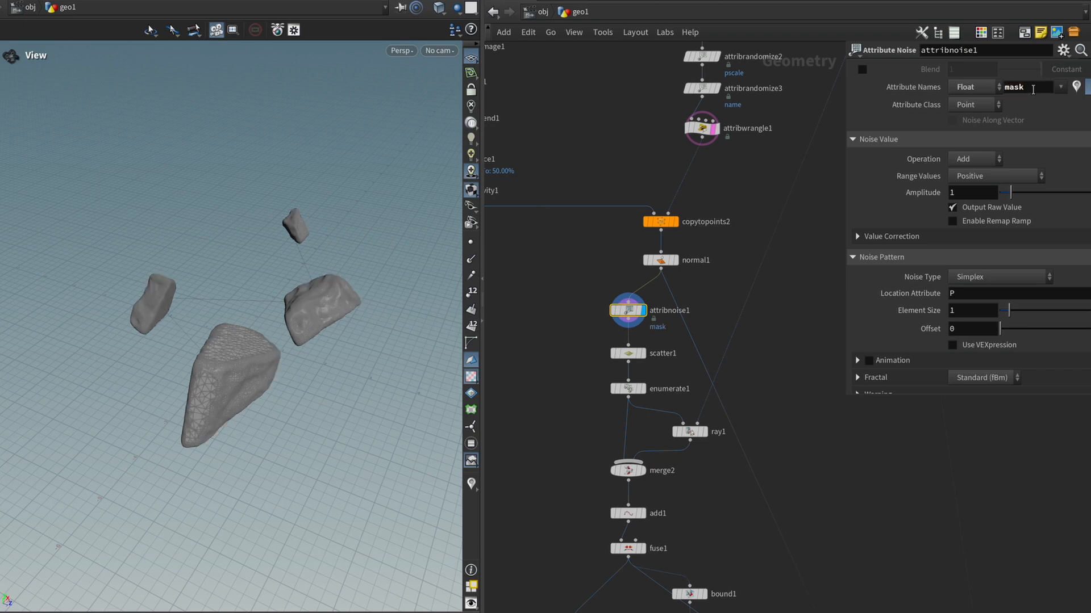
left_click(627, 353)
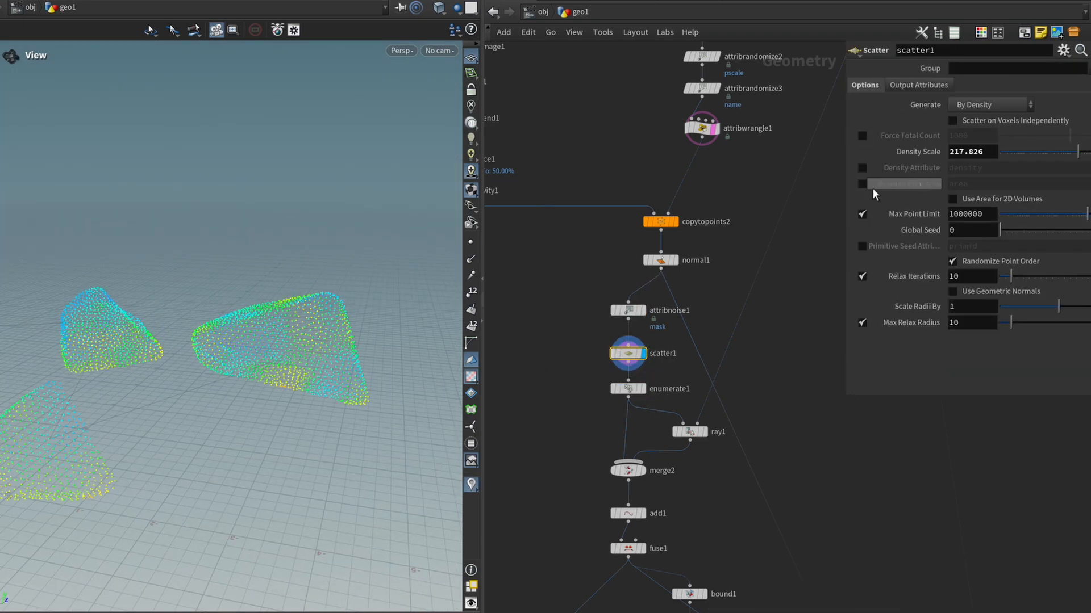
left_click(862, 168)
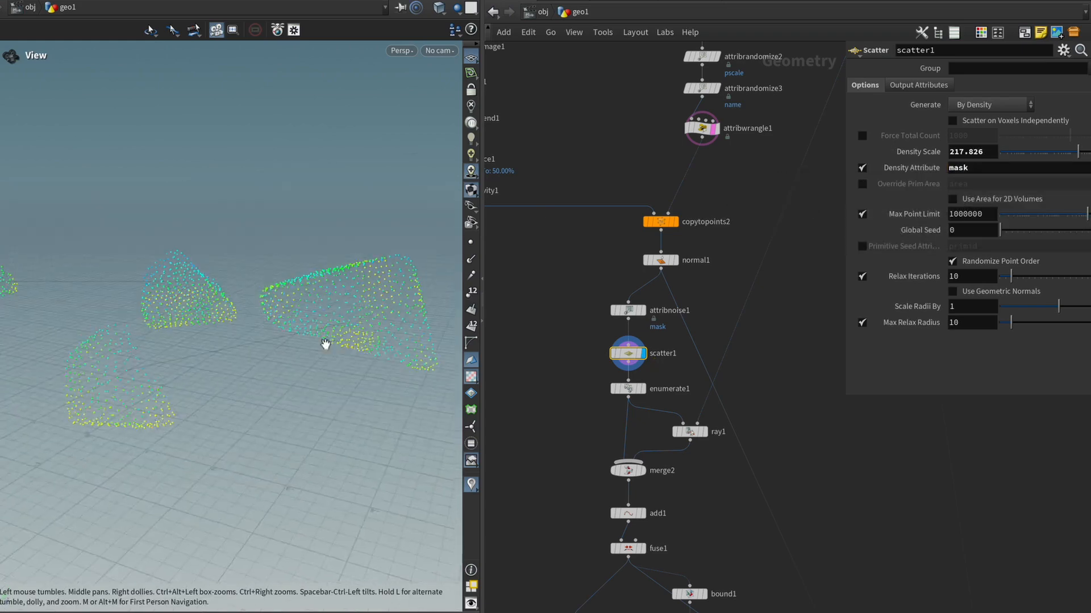
Step: Set attribnoise1's Range Values to Zero Centered for the mask noise
left_click(627, 310)
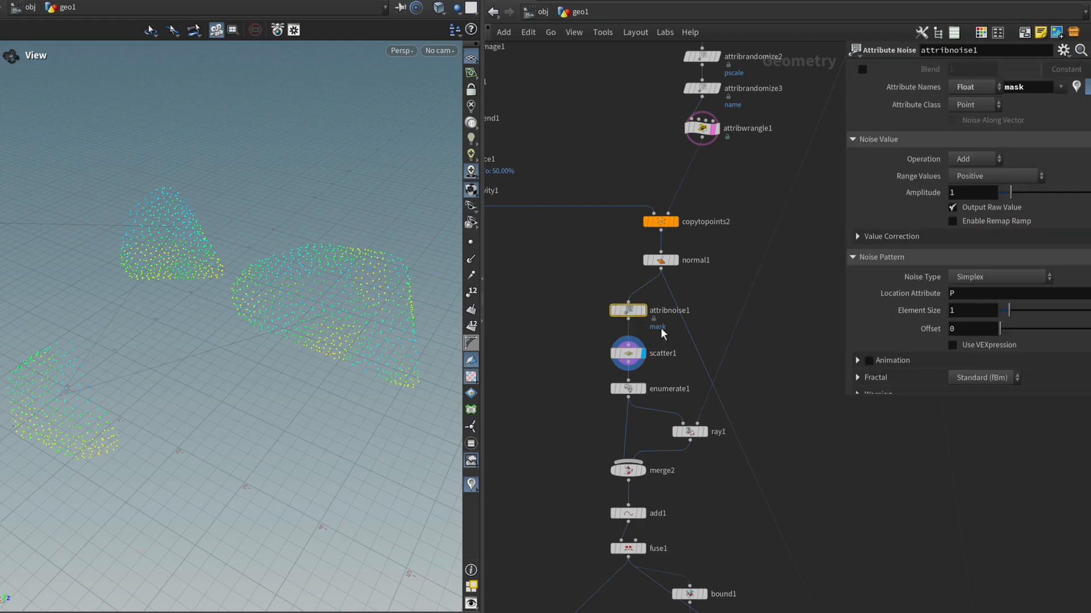
mouse_move(980, 170)
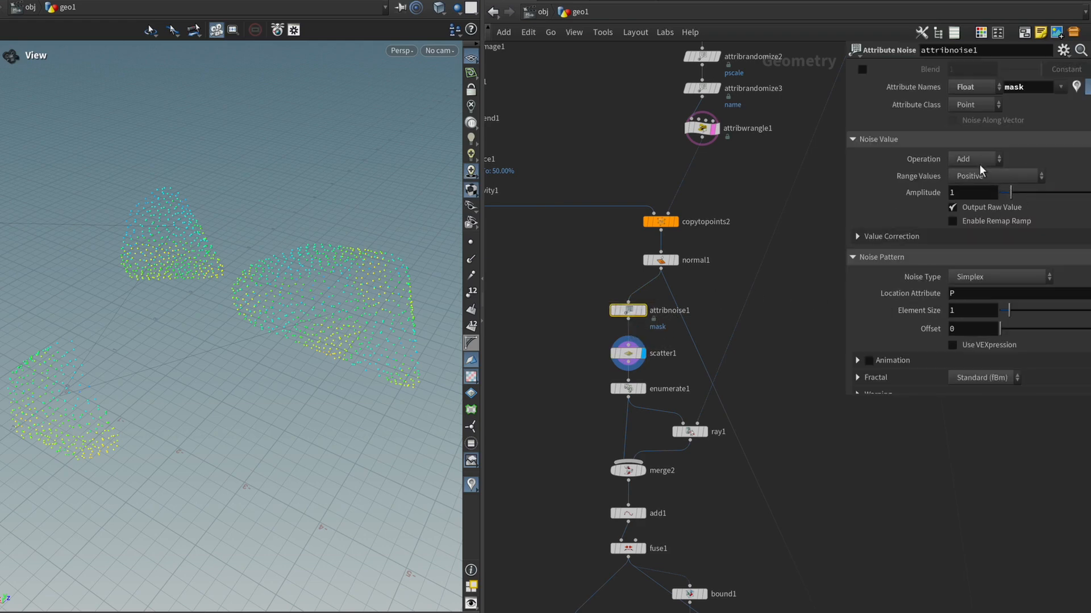
left_click(993, 175)
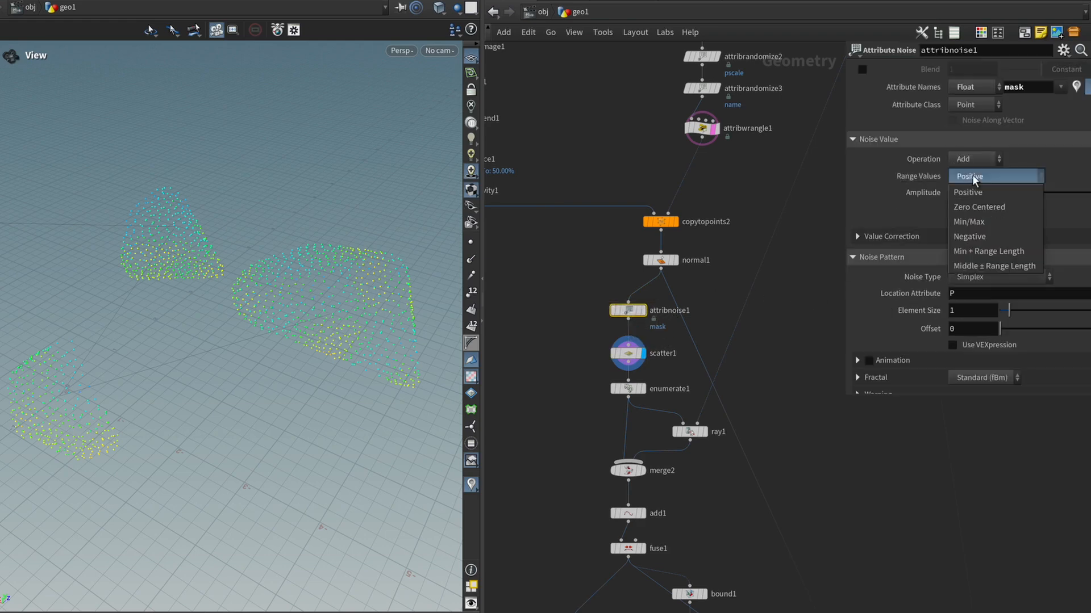
left_click(979, 207)
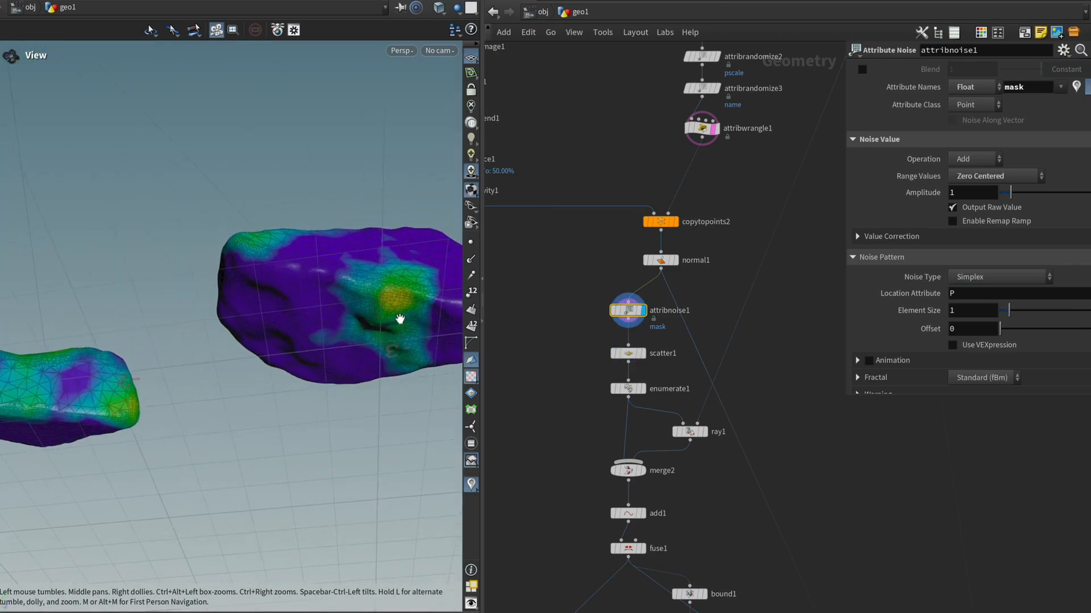
left_click(643, 352)
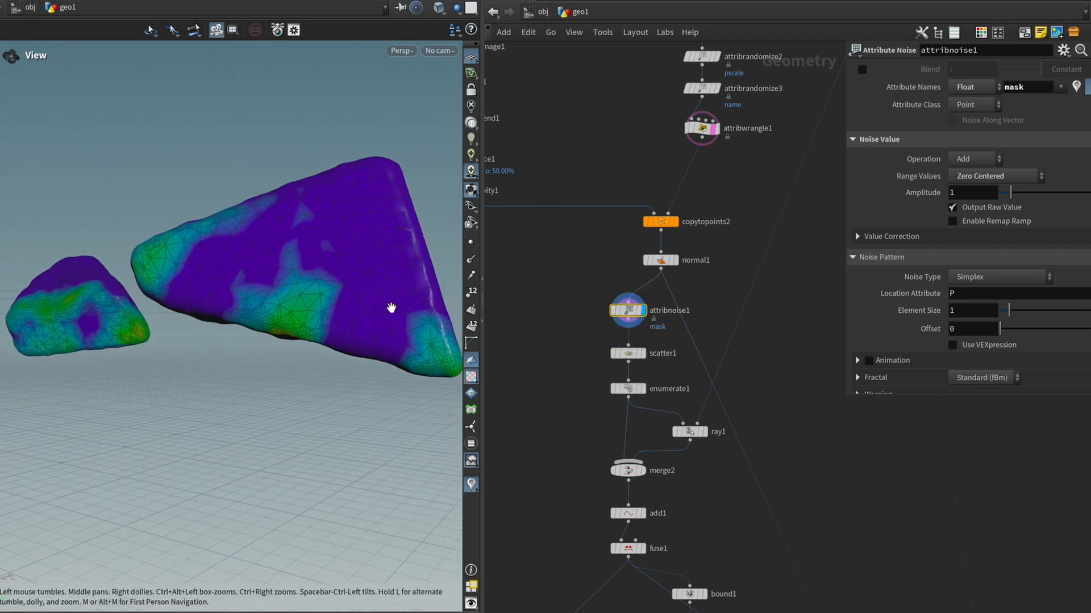
mouse_move(604, 345)
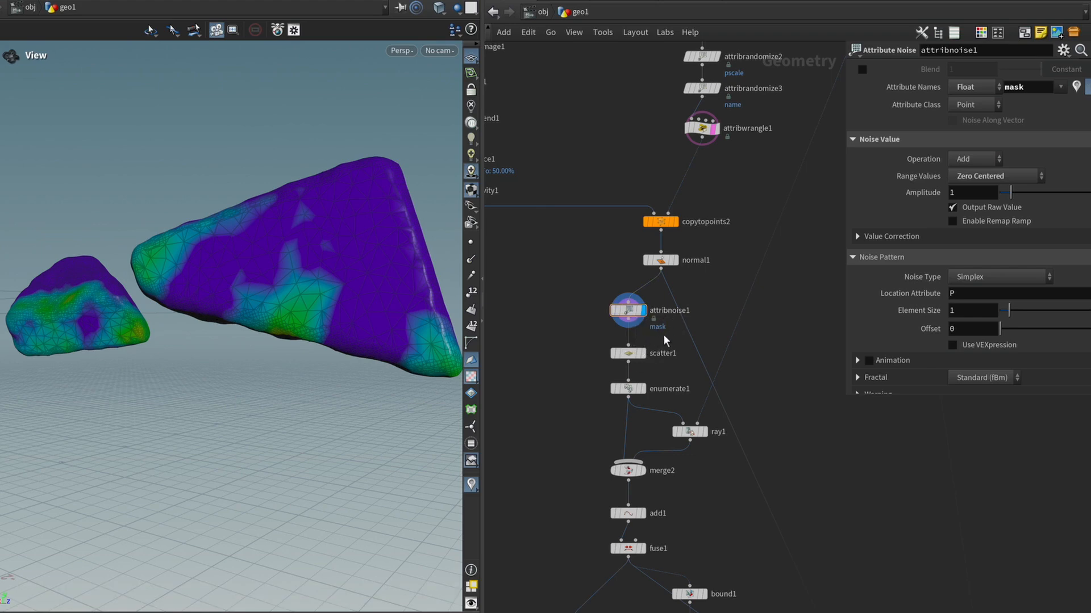
left_click(993, 175)
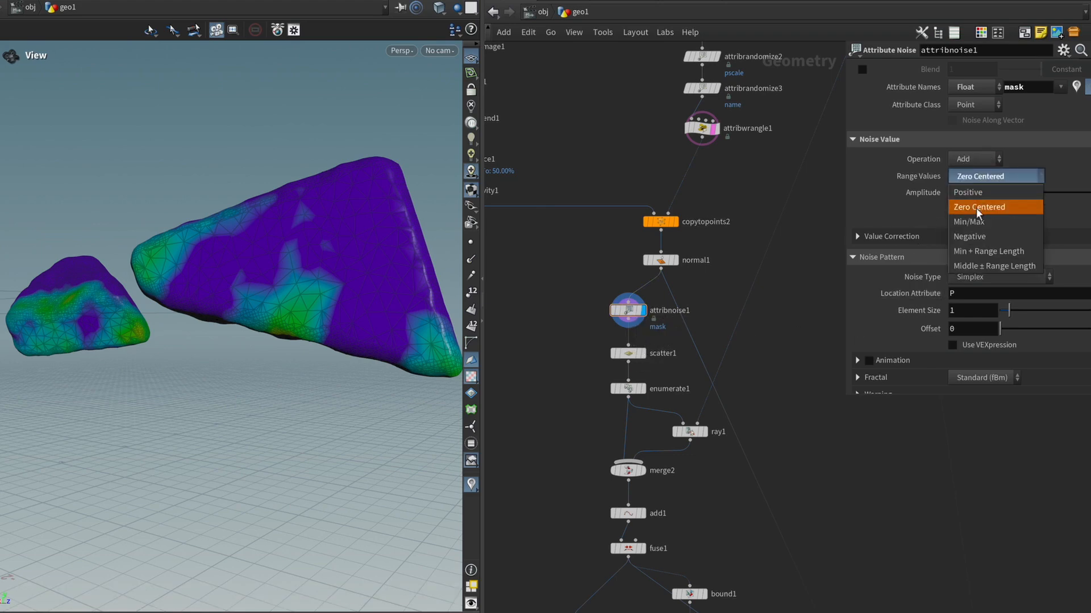
Step: Switch attribnoise1 to a Min/Max range and lower the minimum to about -0.47
left_click(968, 222)
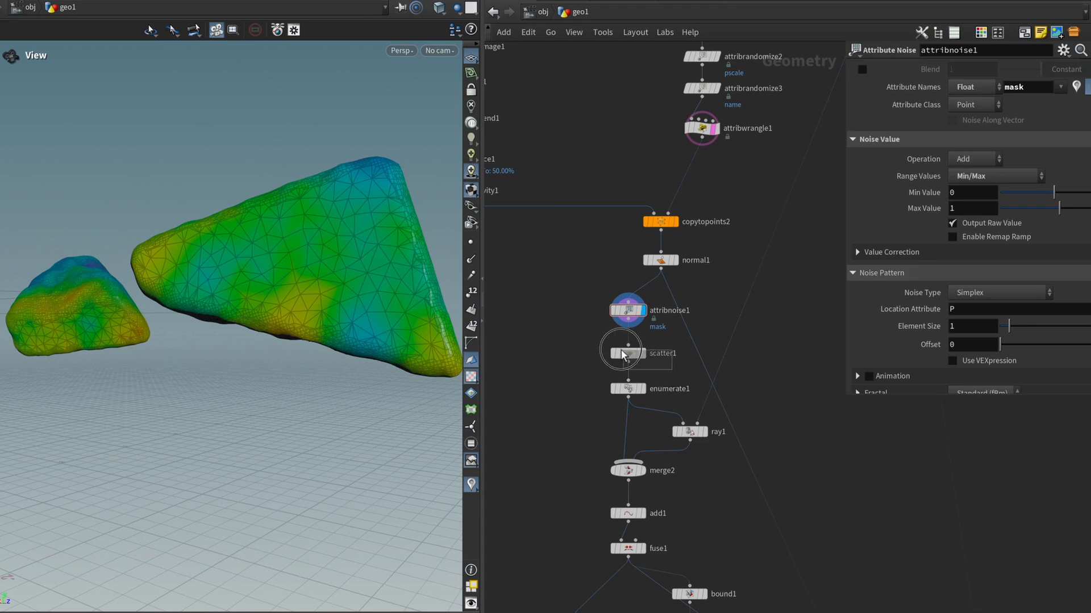
left_click(646, 309)
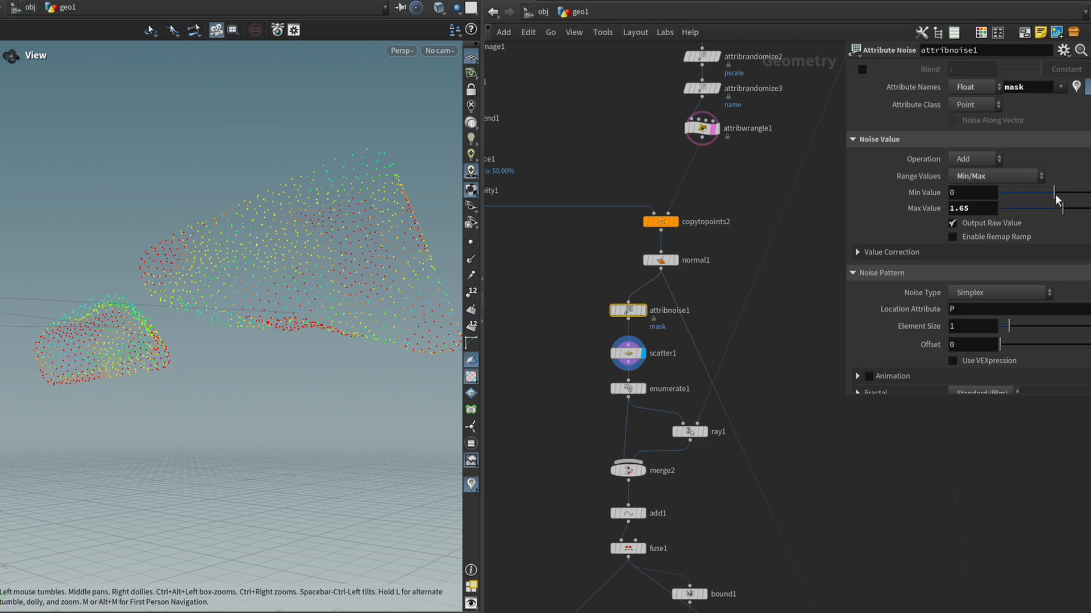
left_click_drag(1058, 199, 1049, 194)
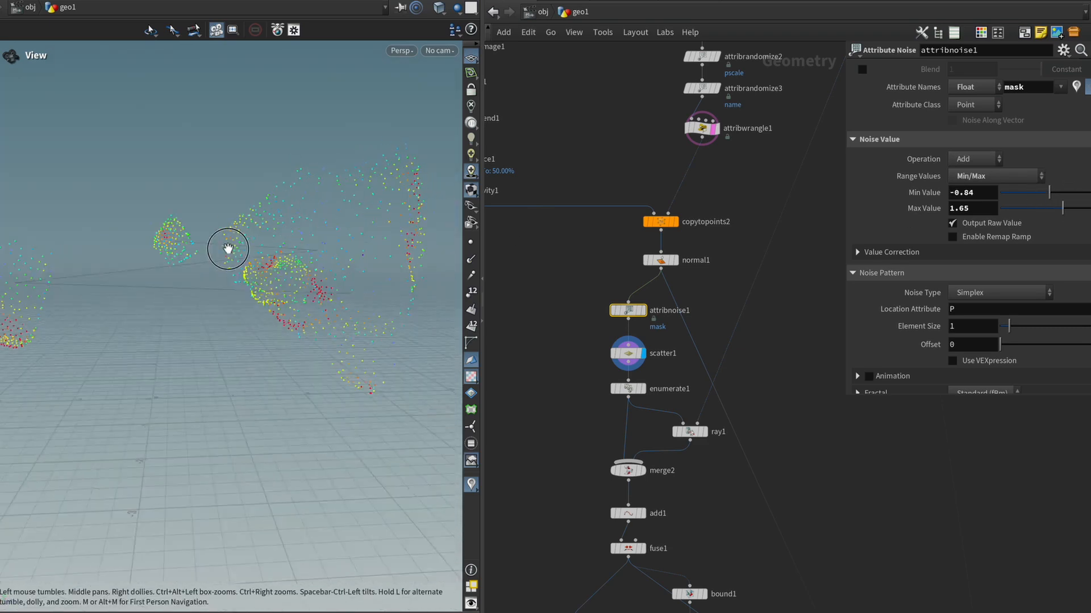
left_click_drag(228, 249, 219, 259)
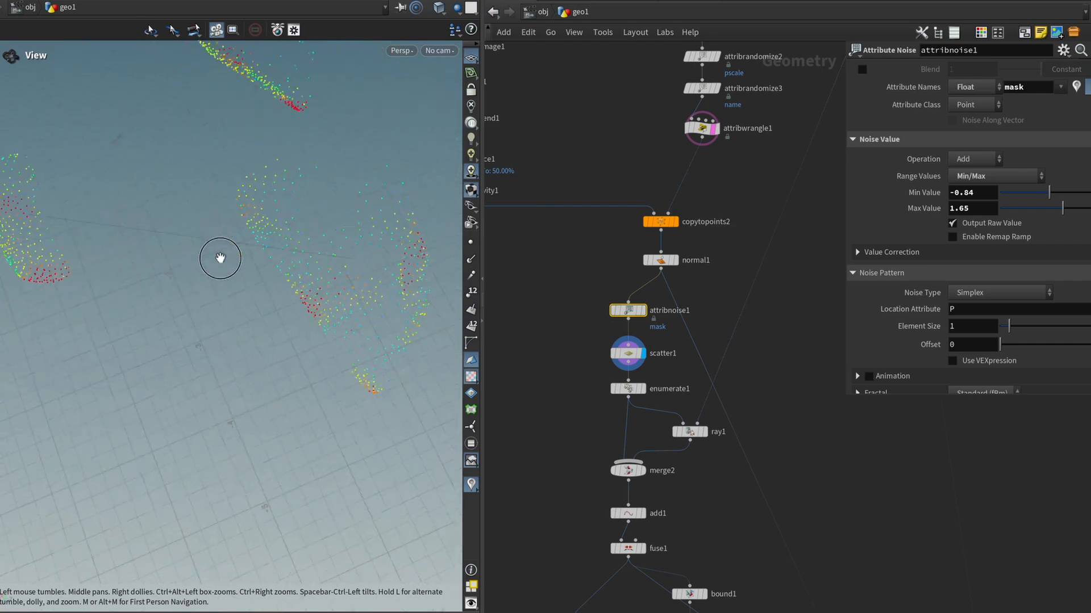
left_click_drag(220, 259, 83, 197)
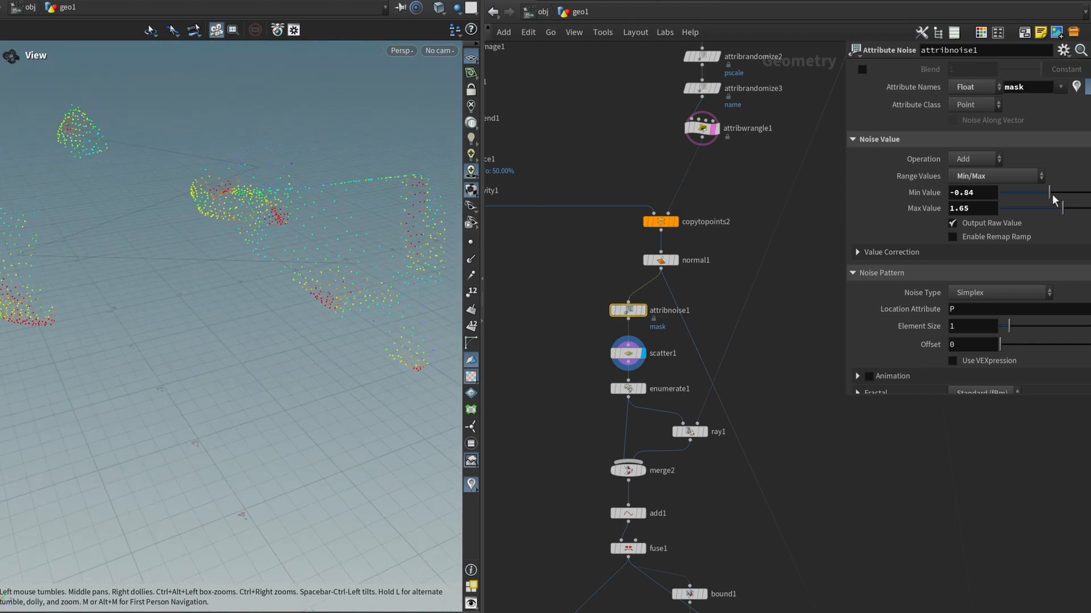
left_click_drag(1064, 199, 1052, 200)
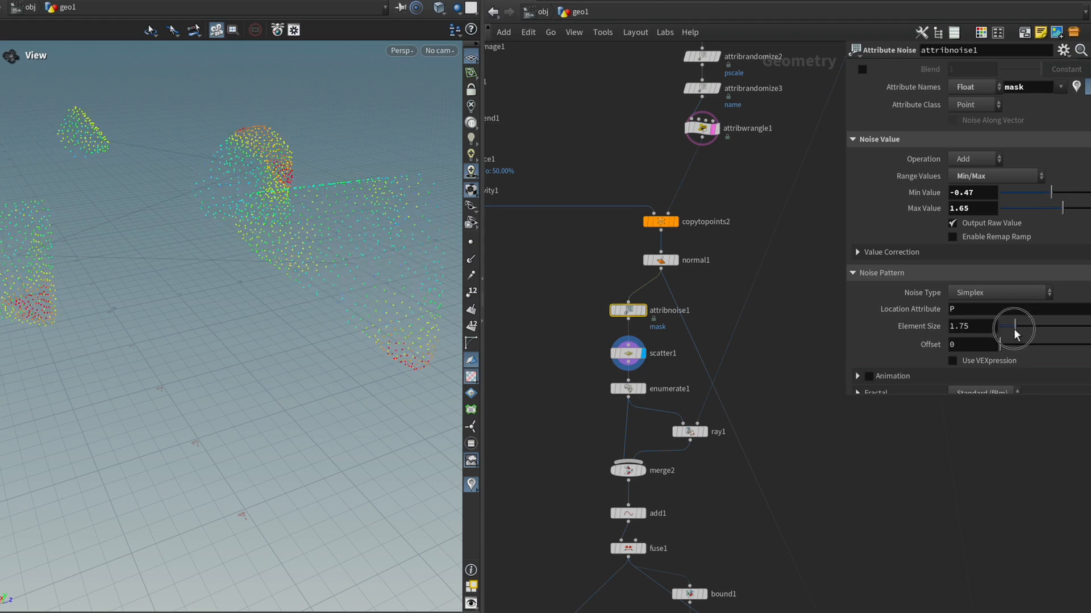
Step: Set the noise element size to 1.23, minimum 0 and maximum 1.5
left_click_drag(1022, 329, 1012, 328)
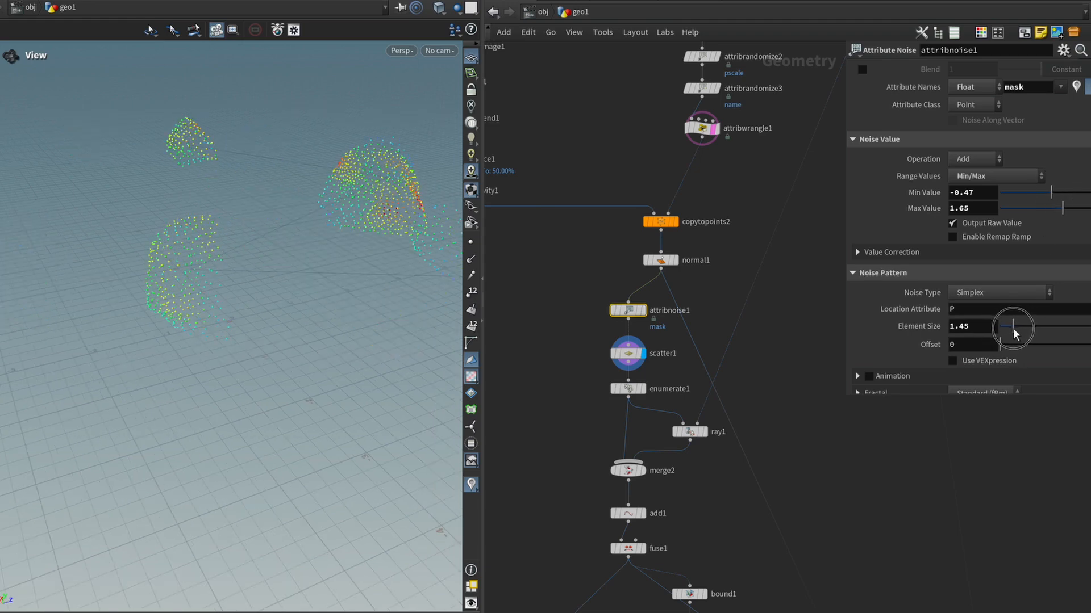
left_click_drag(1022, 327, 1009, 327)
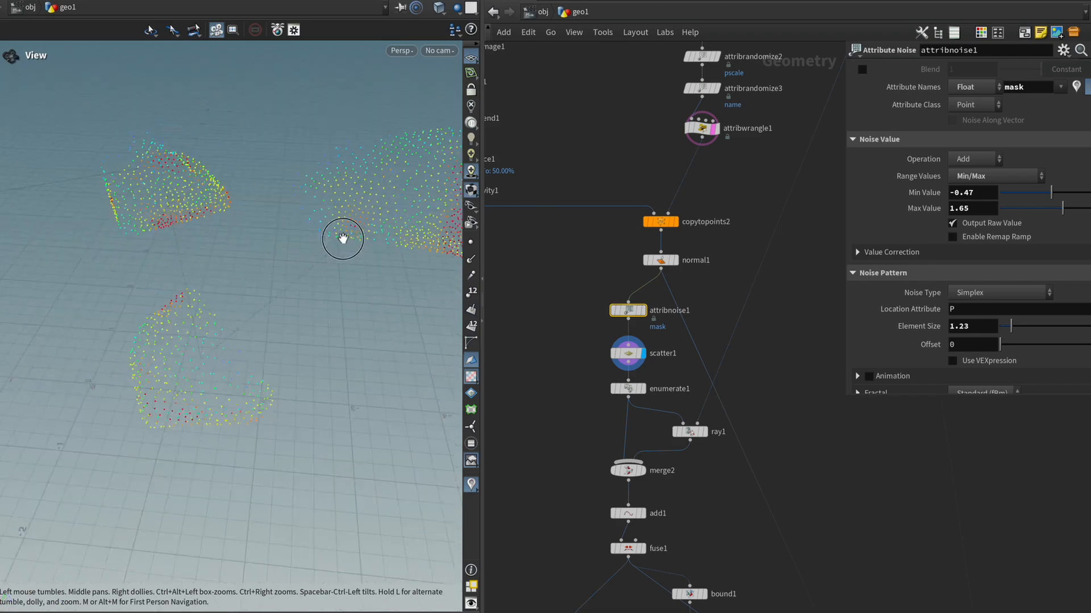
left_click_drag(341, 238, 291, 249)
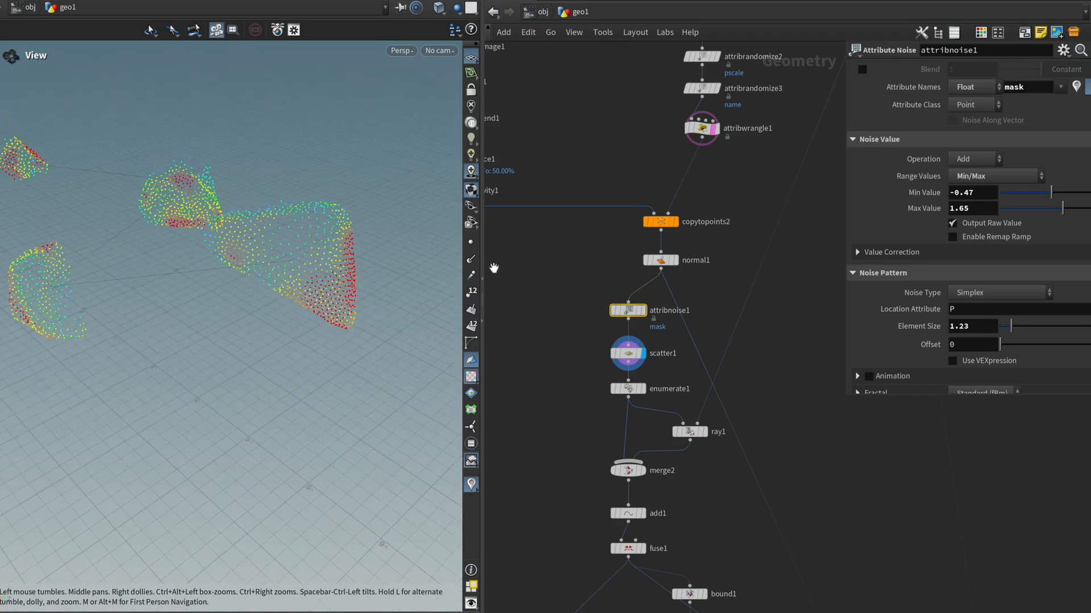
left_click(971, 192)
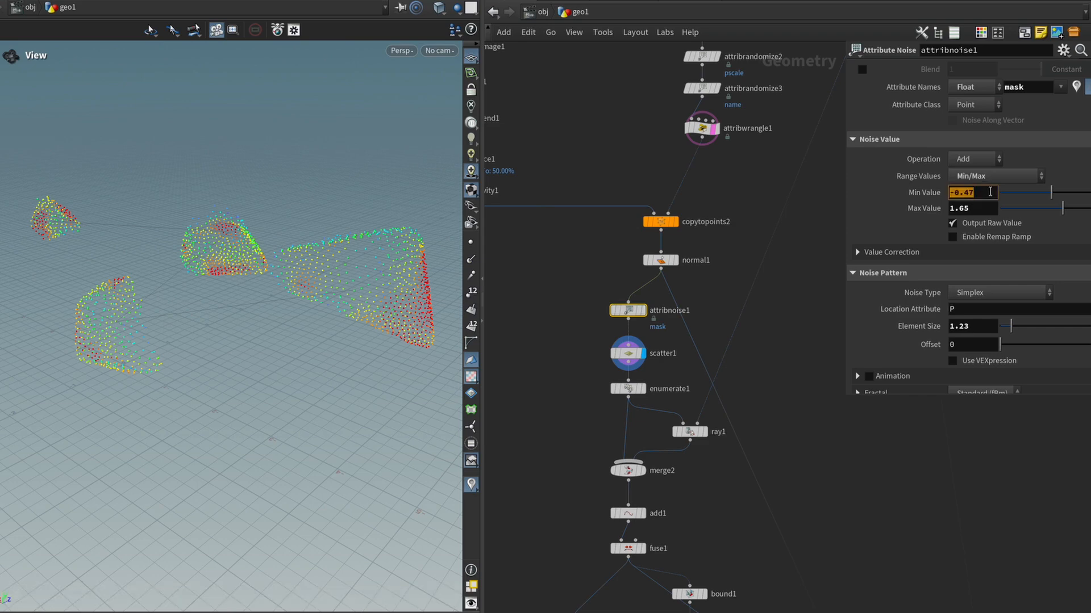
type("0")
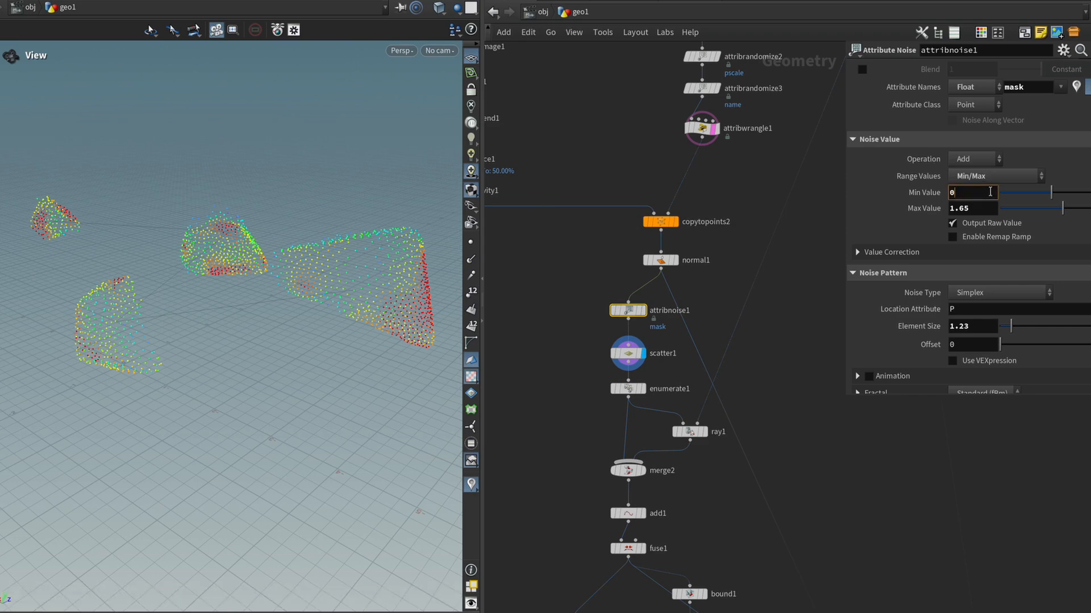
type("1.5")
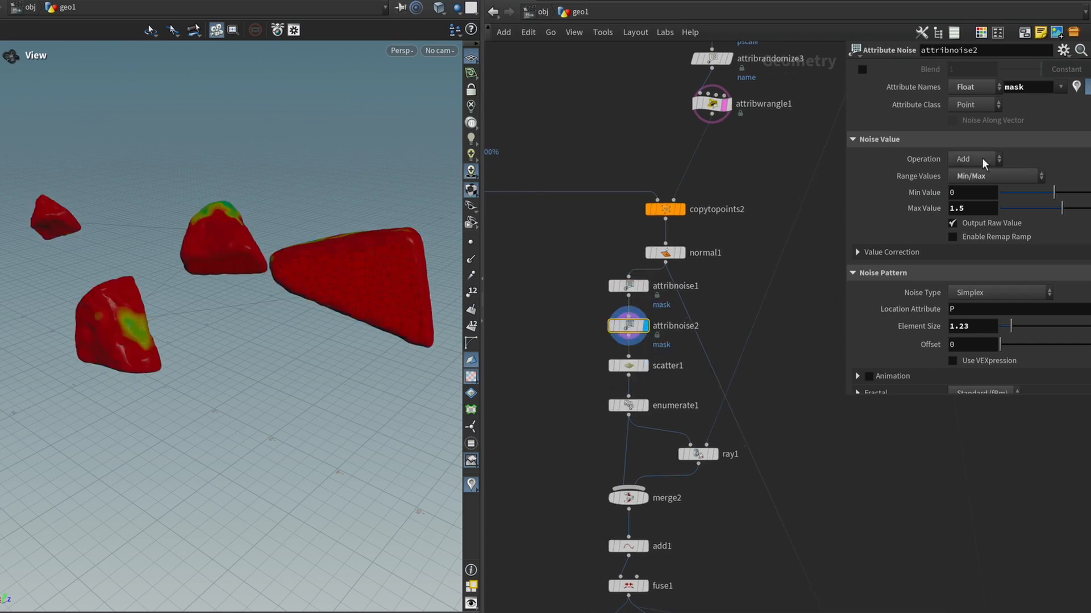
Step: Make attribnoise2 multiply the mask with maximum 1 and element size 0.63
left_click(972, 159)
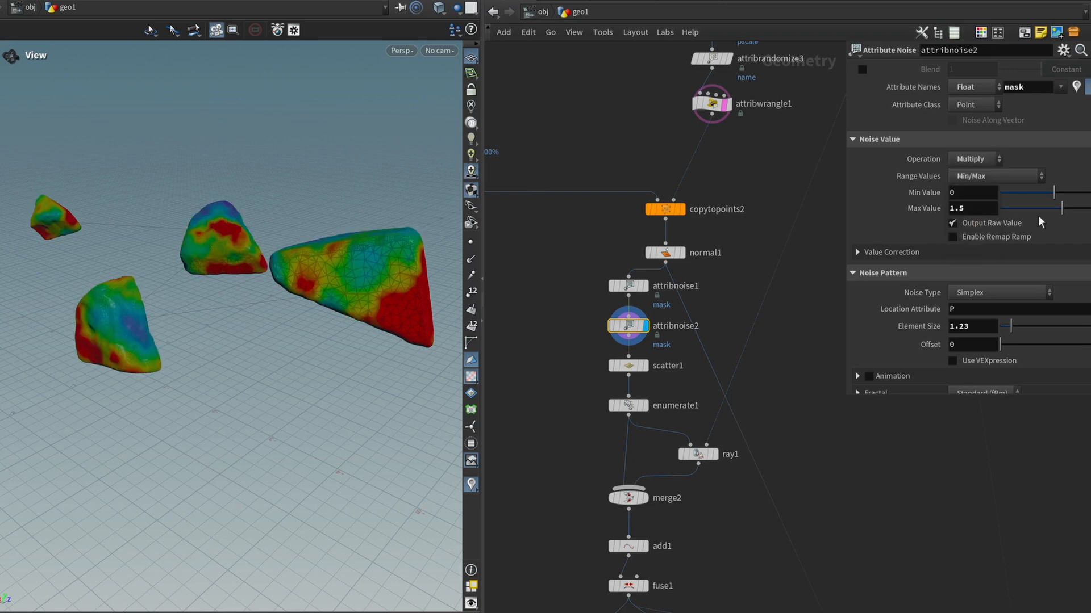
left_click(971, 208)
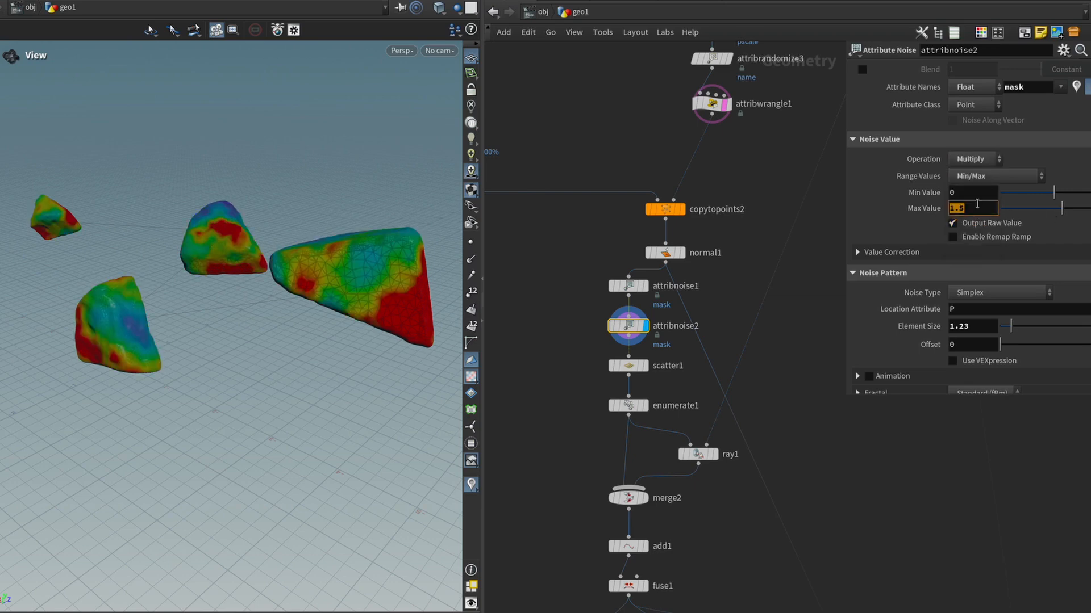
type("1")
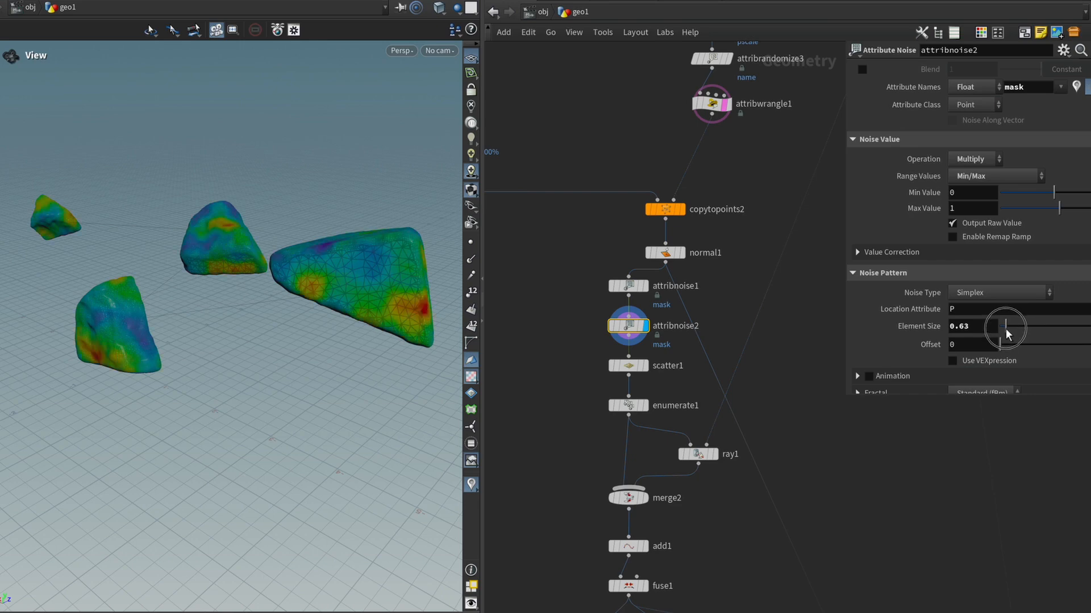
left_click_drag(1006, 327, 1019, 344)
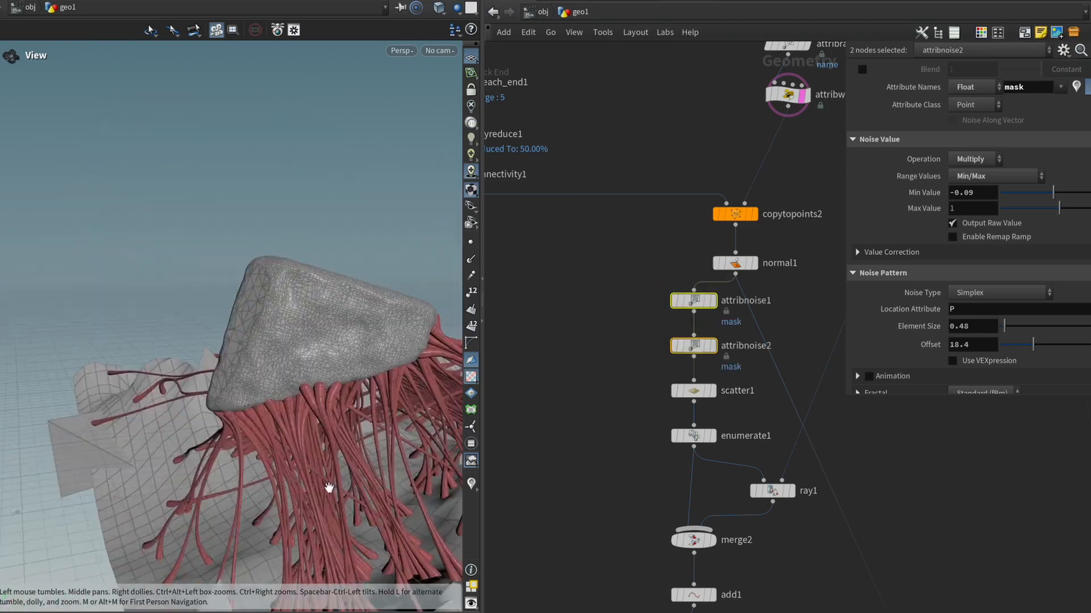
Step: Orbit the viewport to inspect the red flesh curves hanging between rocks and terrain
left_click_drag(328, 487, 214, 331)
type(".5")
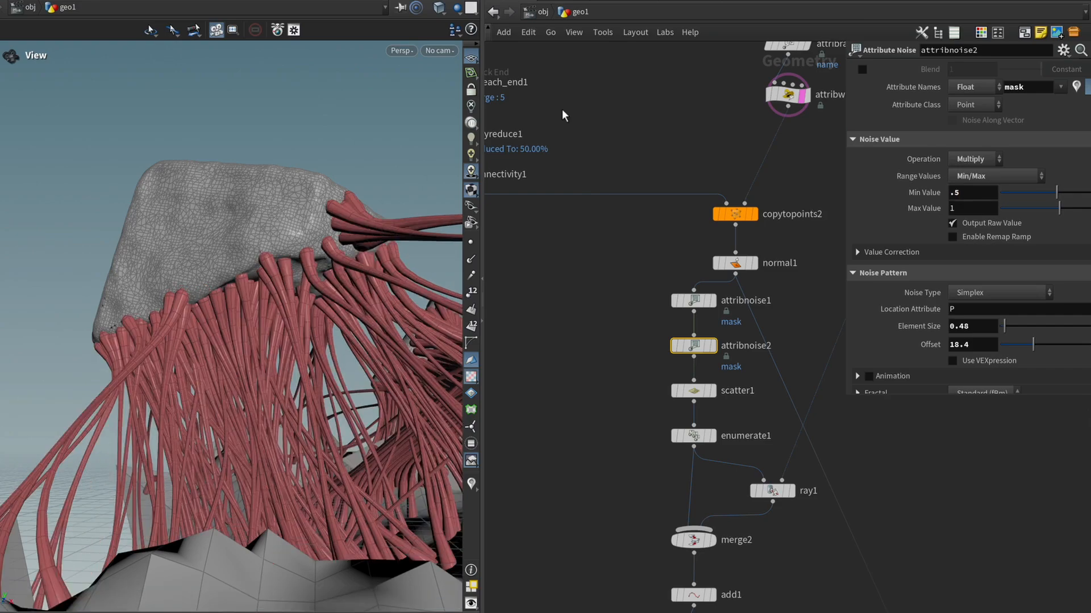
left_click_drag(564, 115, 191, 351)
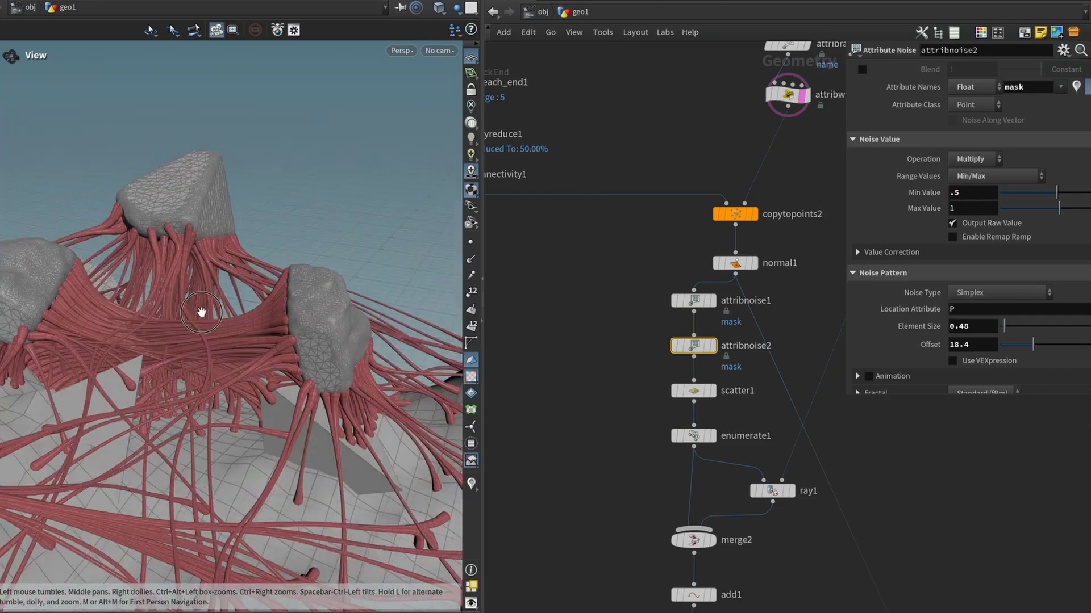
left_click_drag(202, 312, 380, 309)
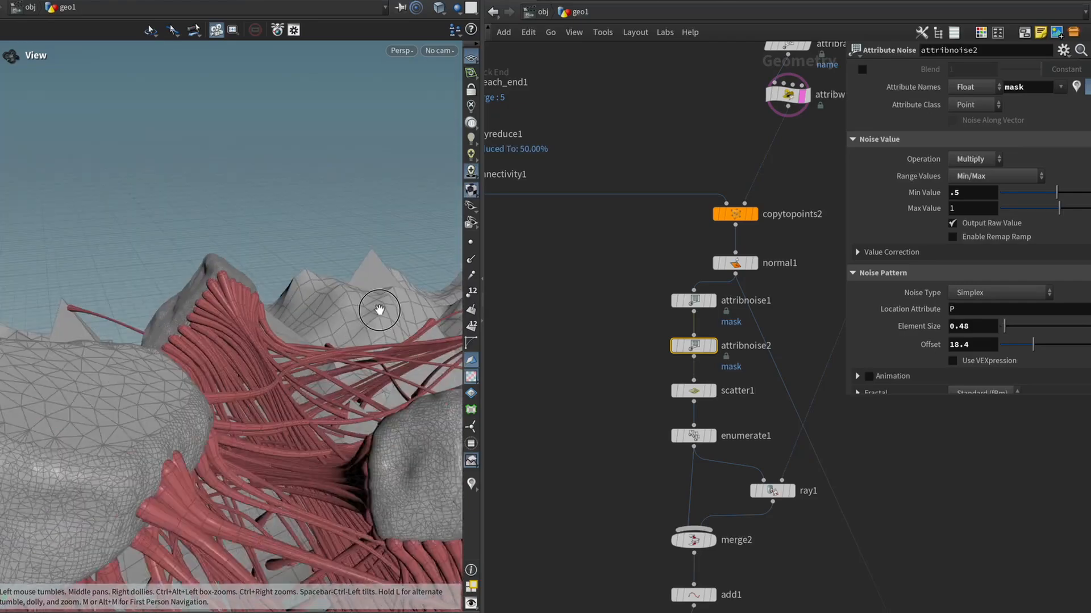
left_click_drag(379, 309, 240, 302)
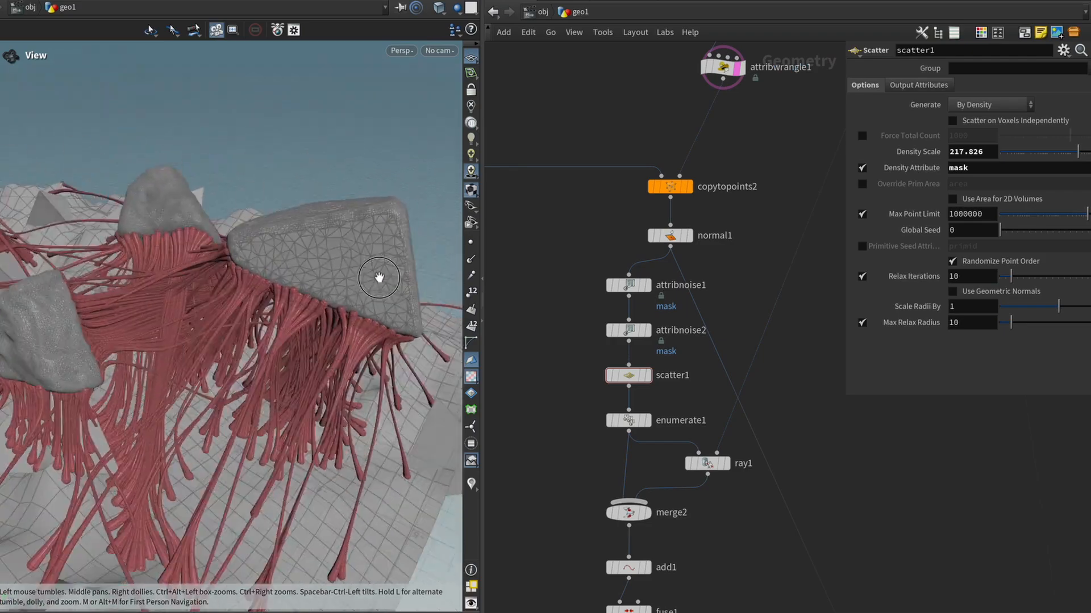
Step: Add a merge node combining IN_Collision terrain with the normal1 rocks and inspect it
left_click_drag(380, 277, 453, 282)
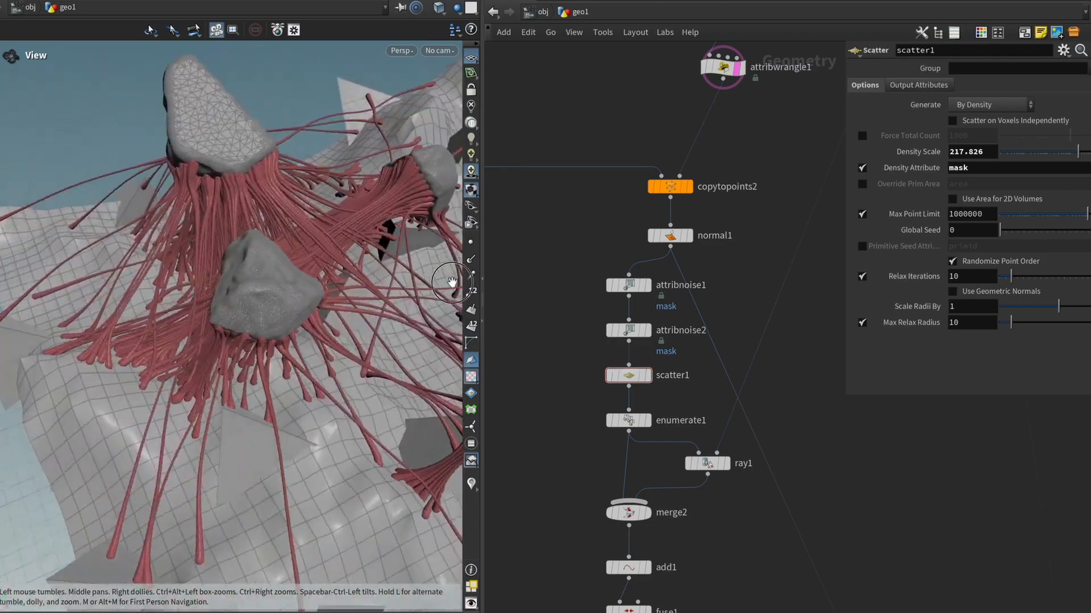
left_click_drag(452, 282, 278, 278)
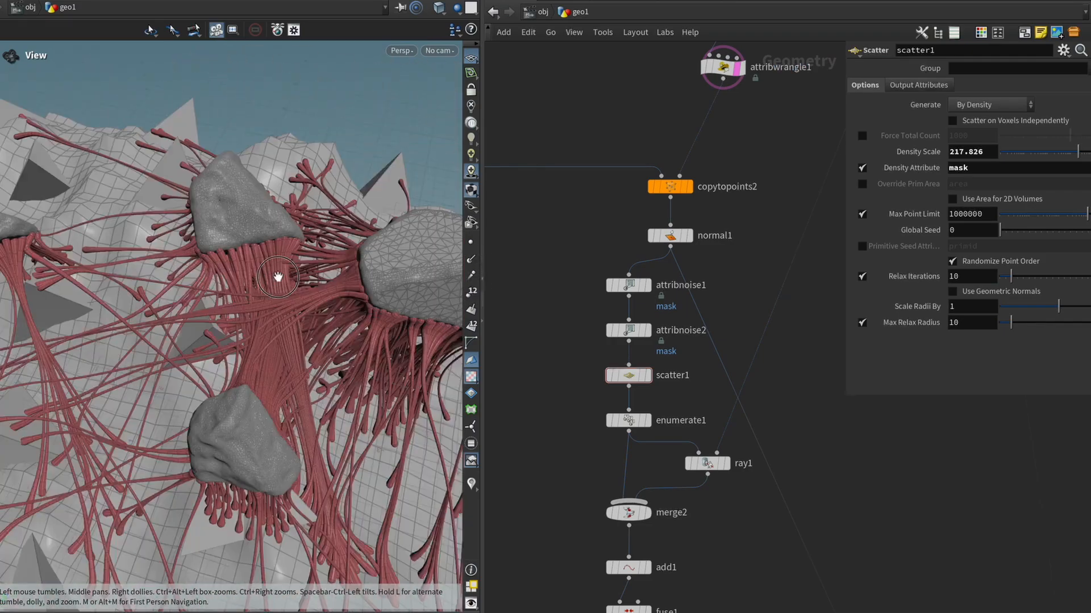
left_click_drag(279, 277, 341, 148)
type("mer")
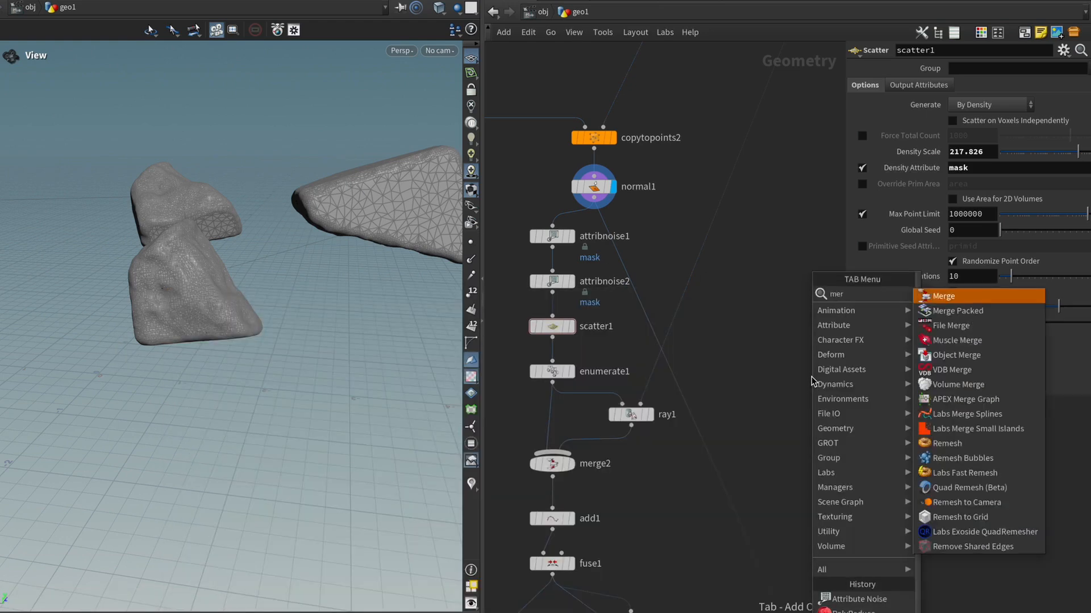
left_click(944, 295)
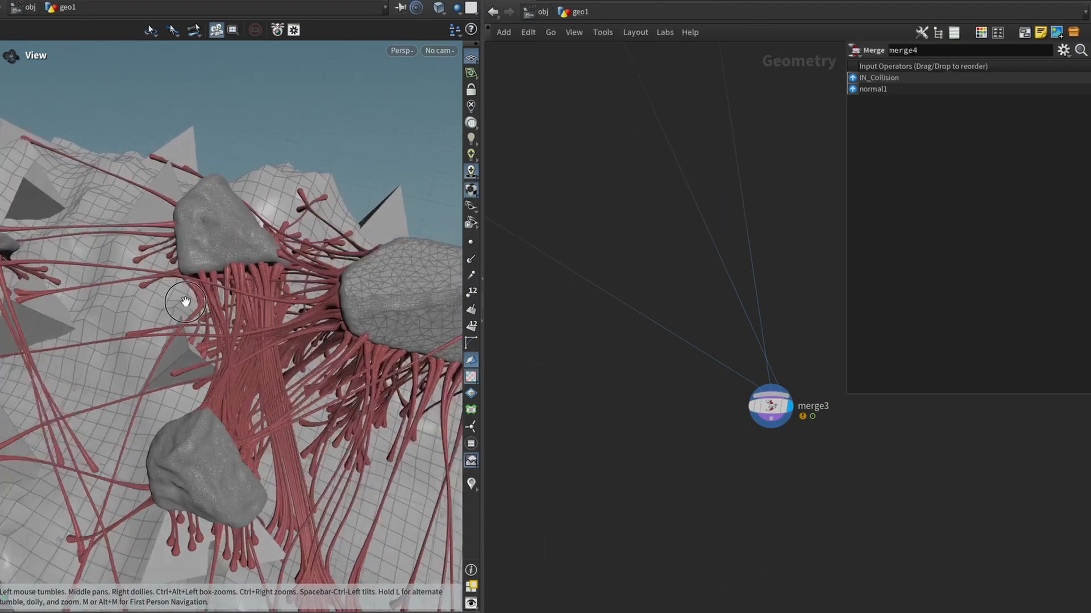
left_click_drag(186, 302, 276, 297)
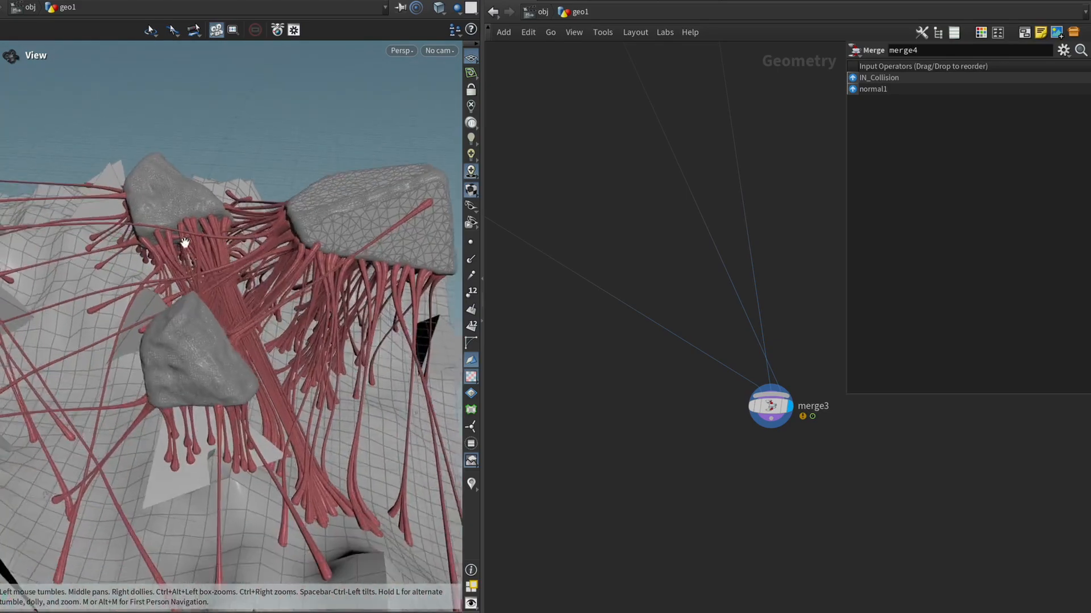
left_click_drag(184, 242, 223, 267)
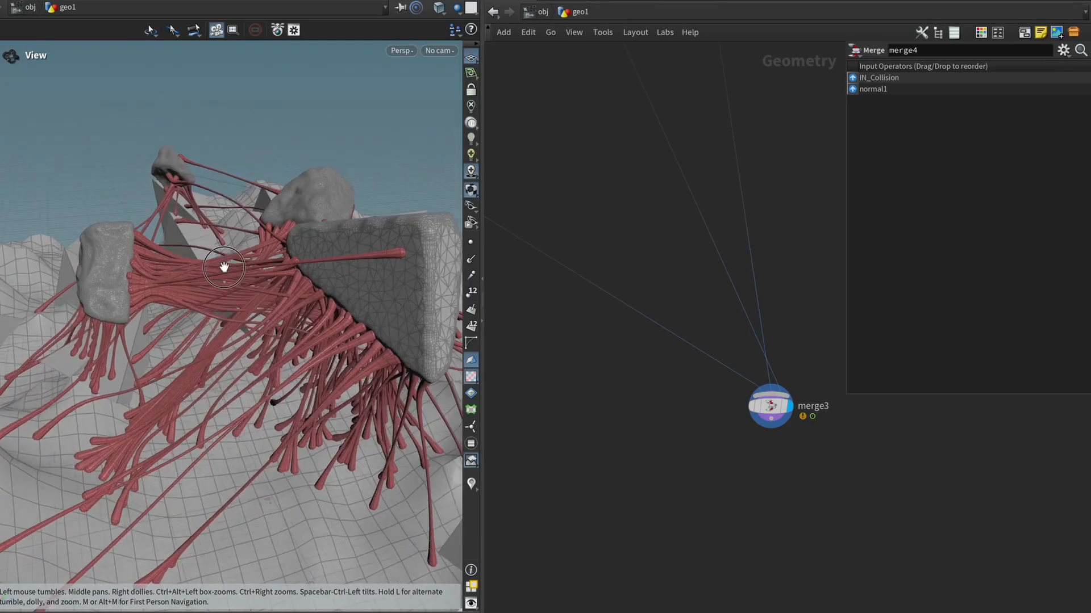
left_click_drag(225, 268, 320, 299)
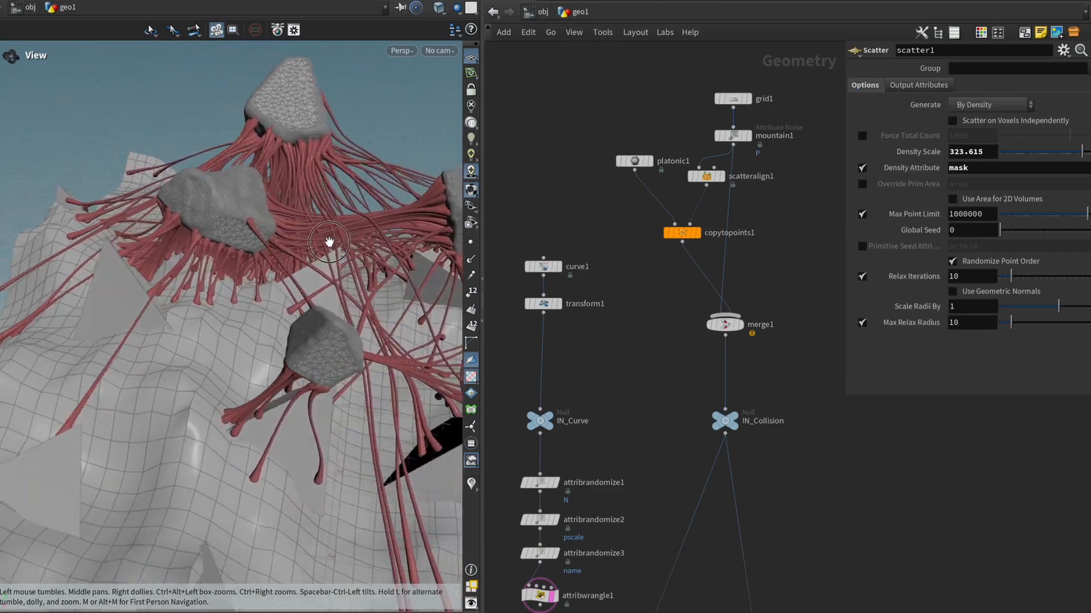
Step: Orbit around the denser curves from scatter density 323.615 across the terrain
left_click_drag(329, 242, 190, 231)
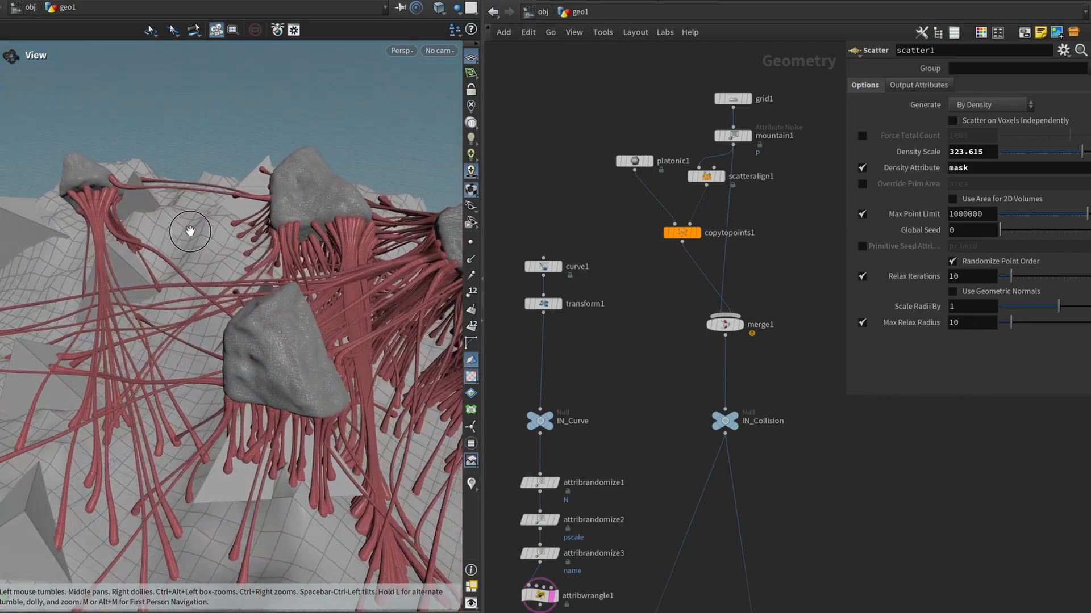
left_click_drag(190, 230, 111, 231)
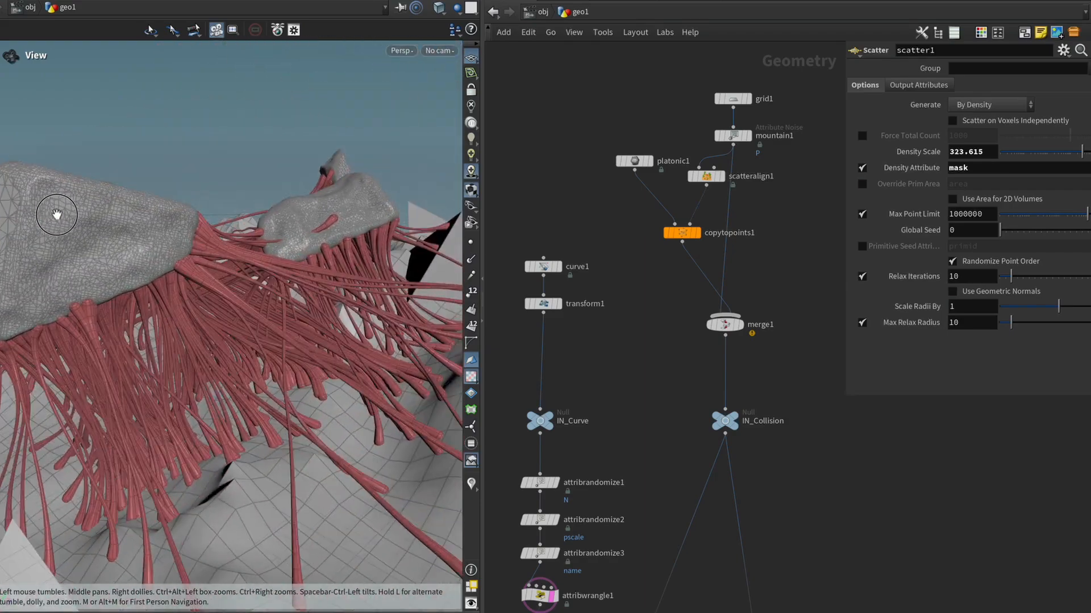
left_click_drag(56, 213, 259, 241)
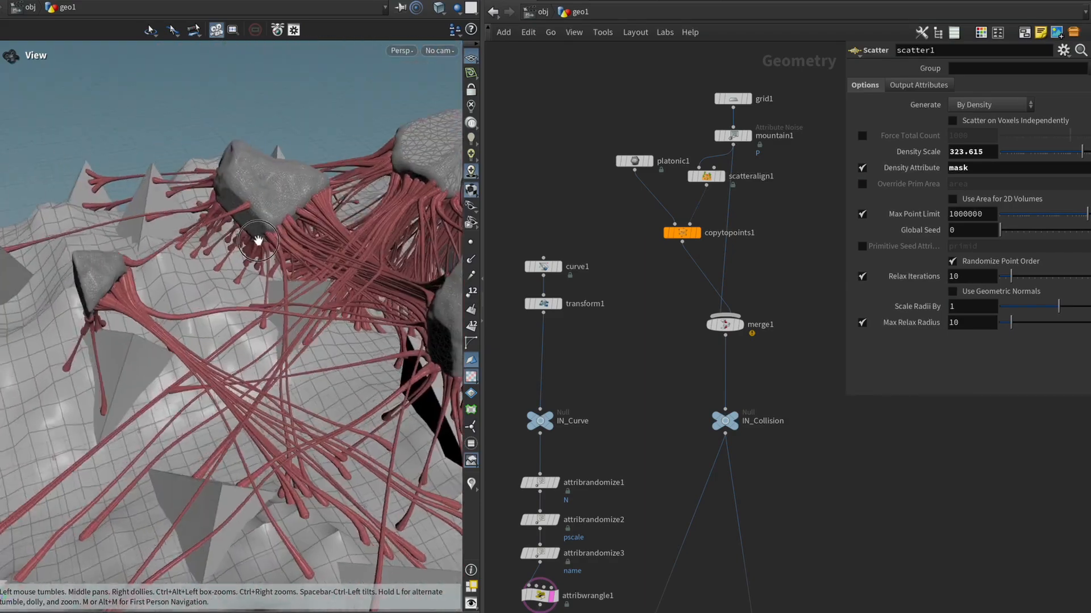
left_click_drag(258, 242, 191, 265)
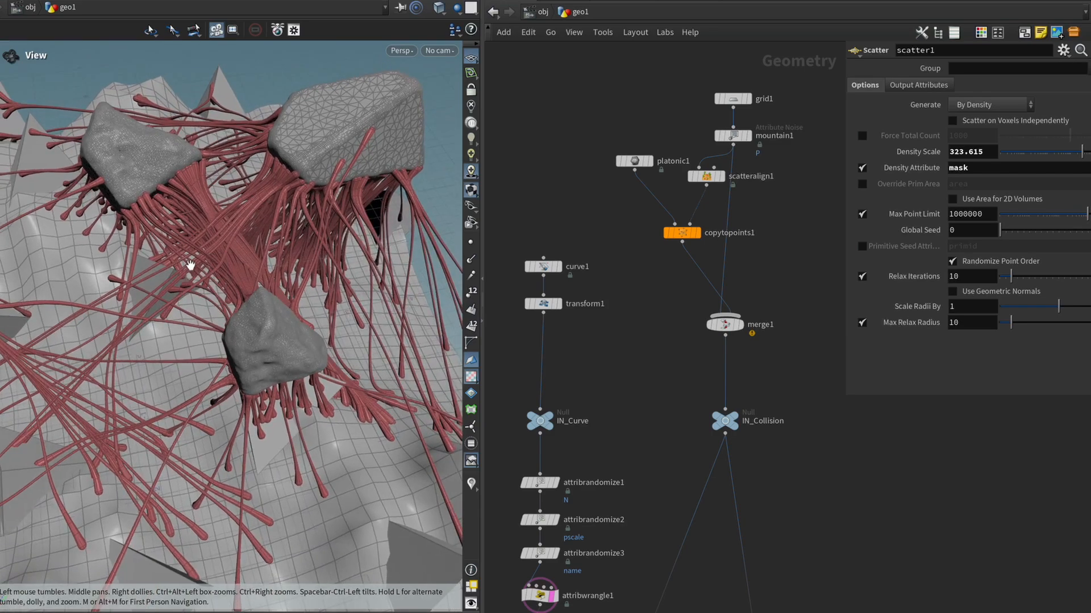
left_click_drag(191, 265, 218, 225)
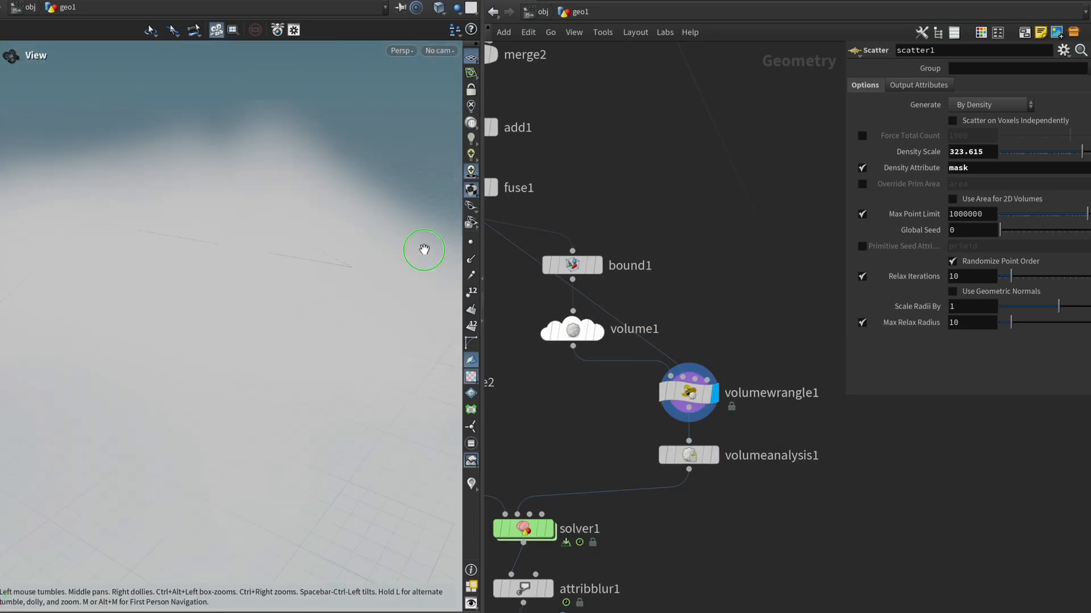
left_click_drag(424, 248, 458, 173)
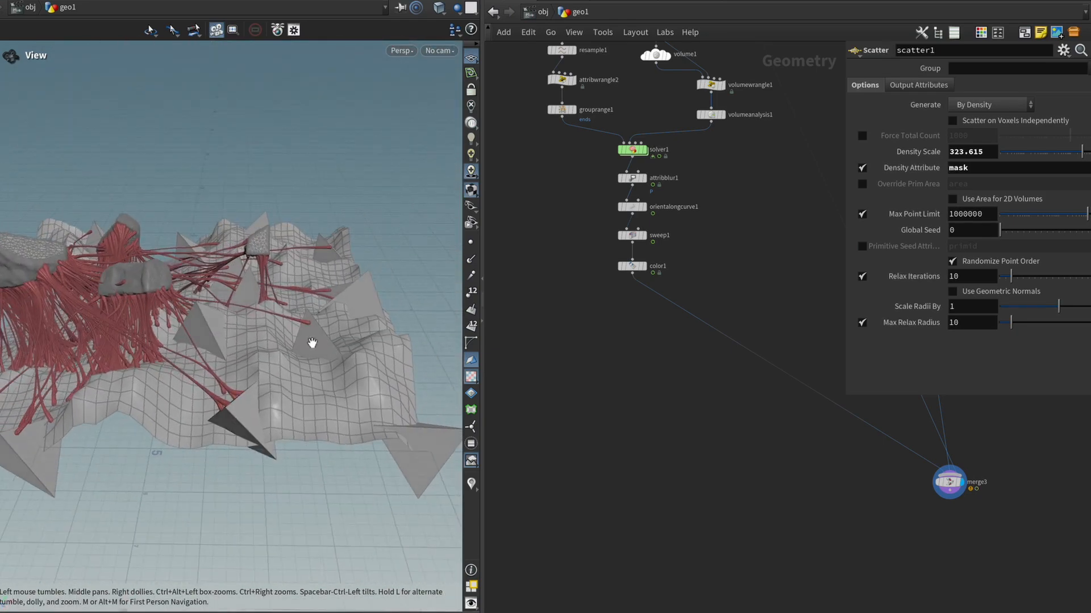
left_click_drag(313, 342, 222, 322)
type("@")
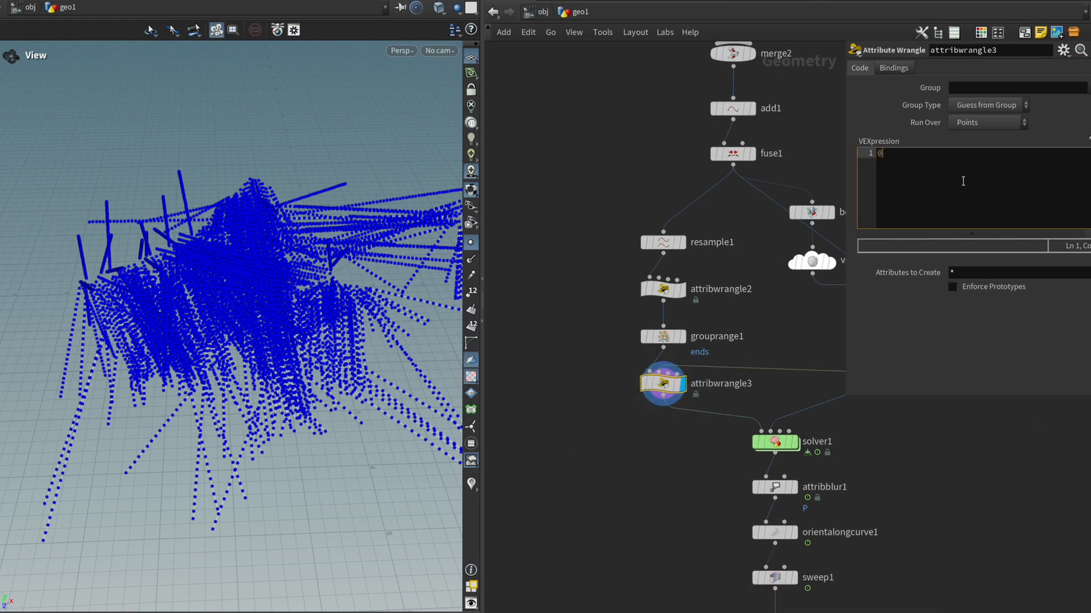
type("pscale =")
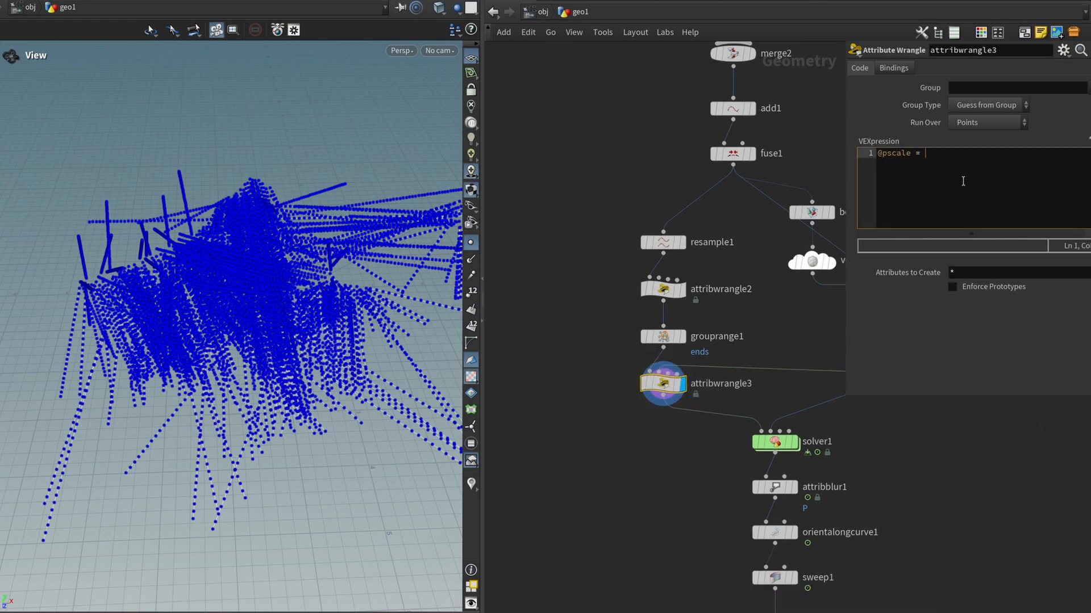
type("volumesamplev(1,);")
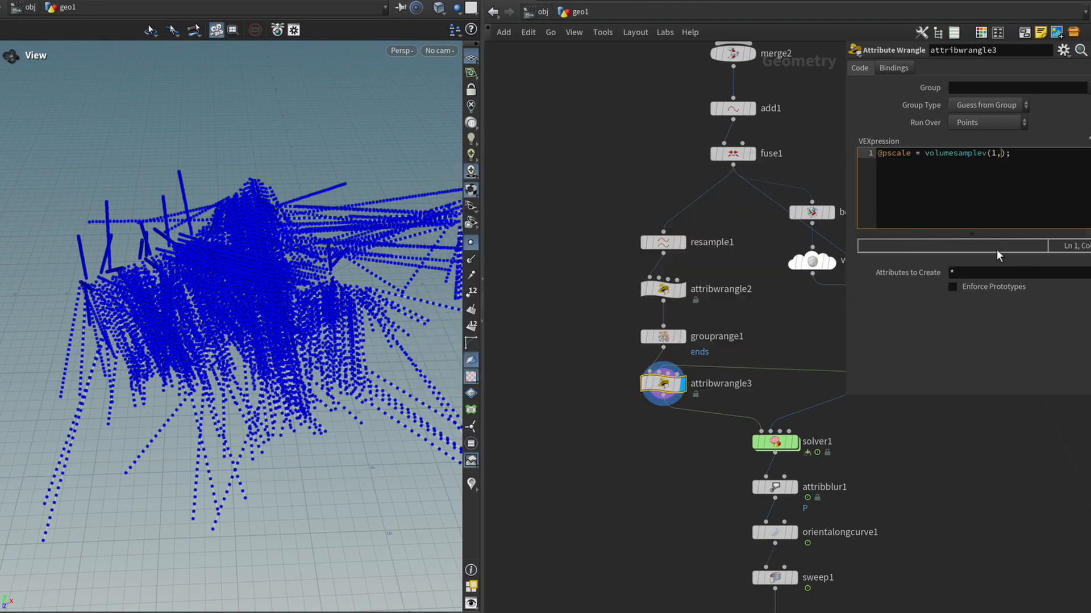
type("\"density\"")
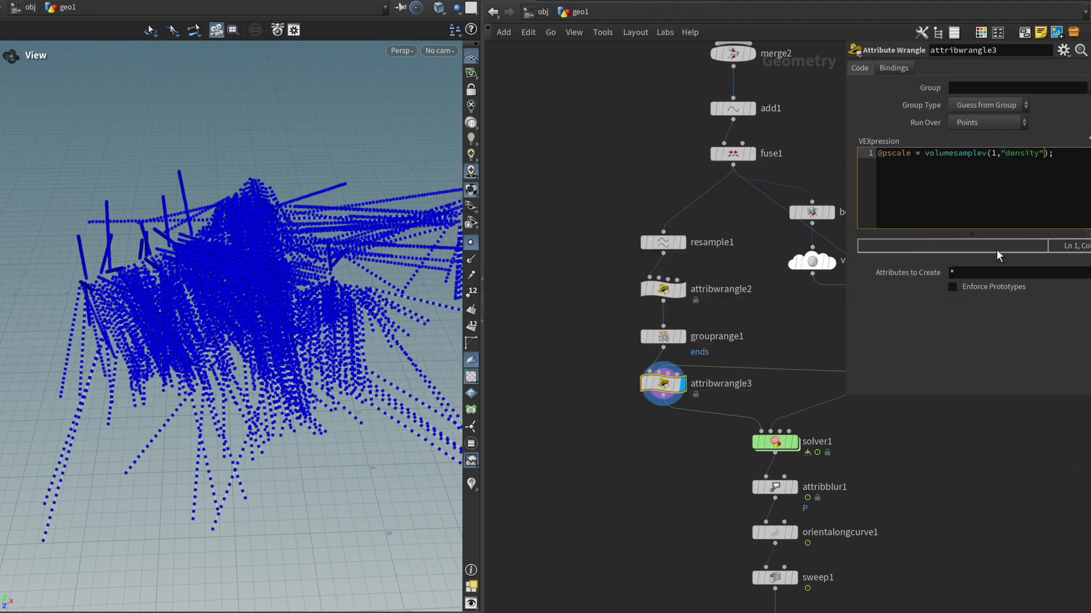
type(",@P")
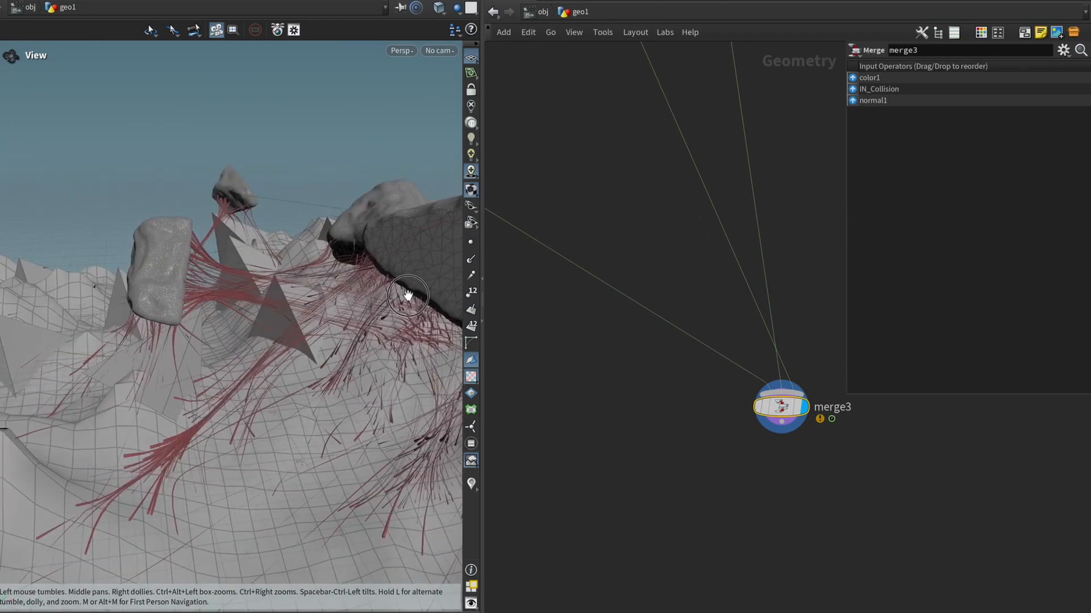
Step: Inspect merge3's thin red curves joining rocks to terrain, then start adding a node
left_click_drag(406, 294, 167, 387)
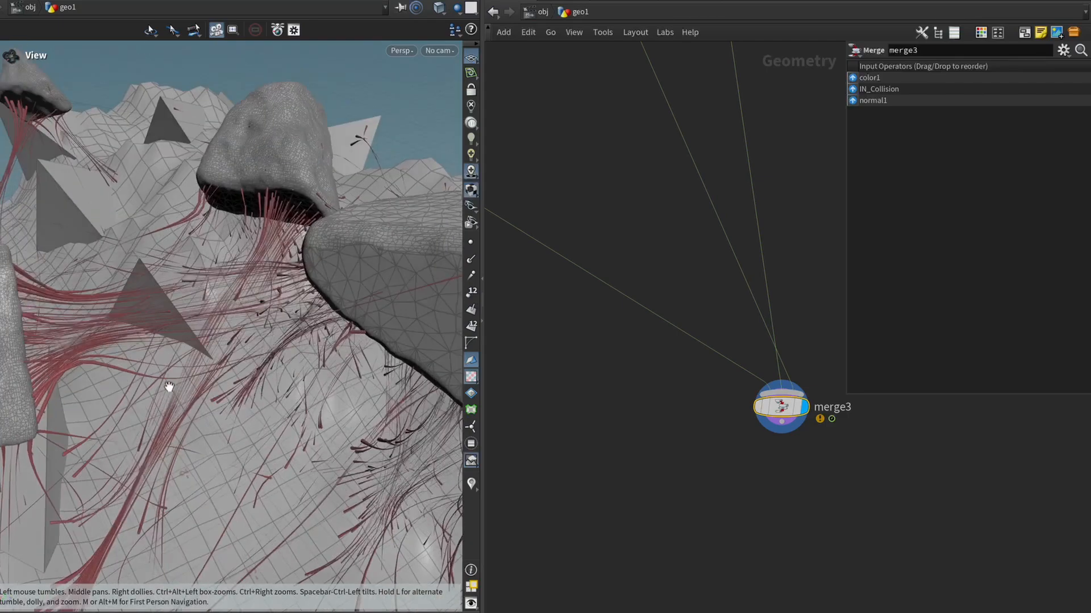
left_click_drag(169, 388, 259, 405)
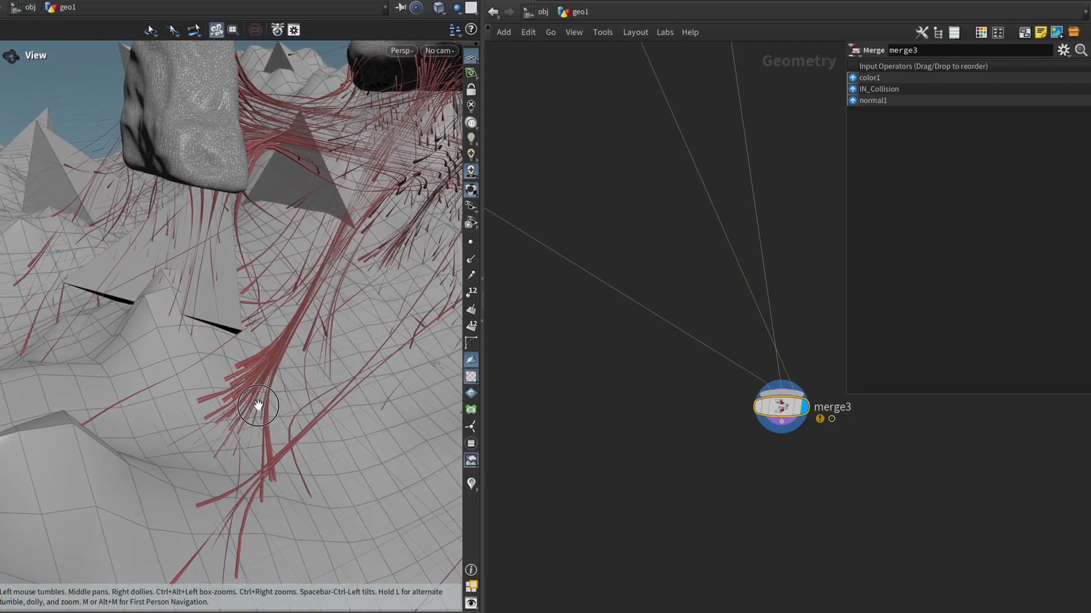
left_click_drag(259, 406, 247, 318)
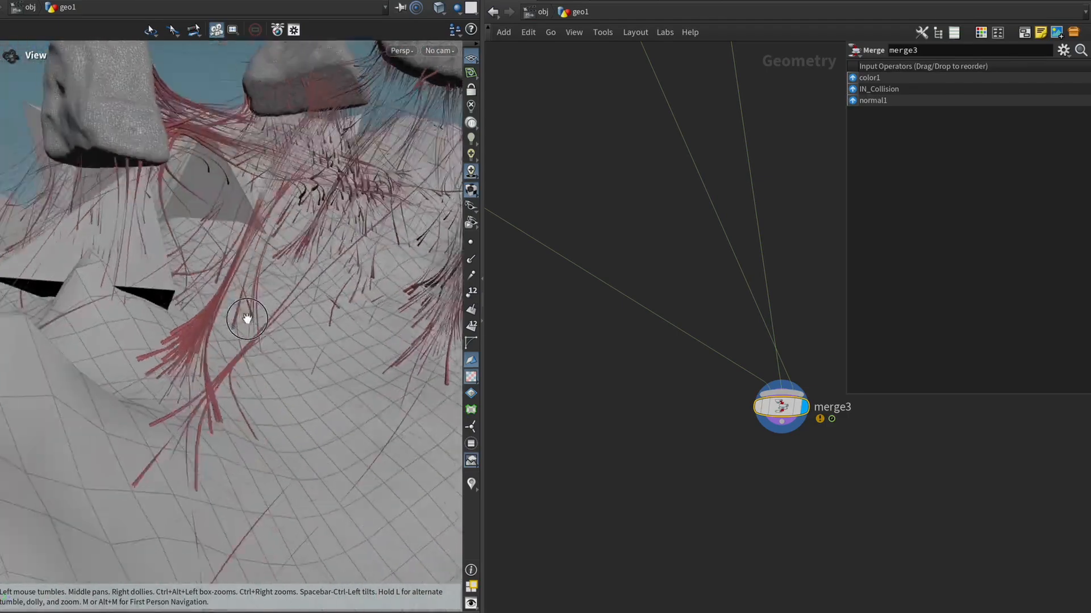
left_click_drag(246, 320, 297, 327)
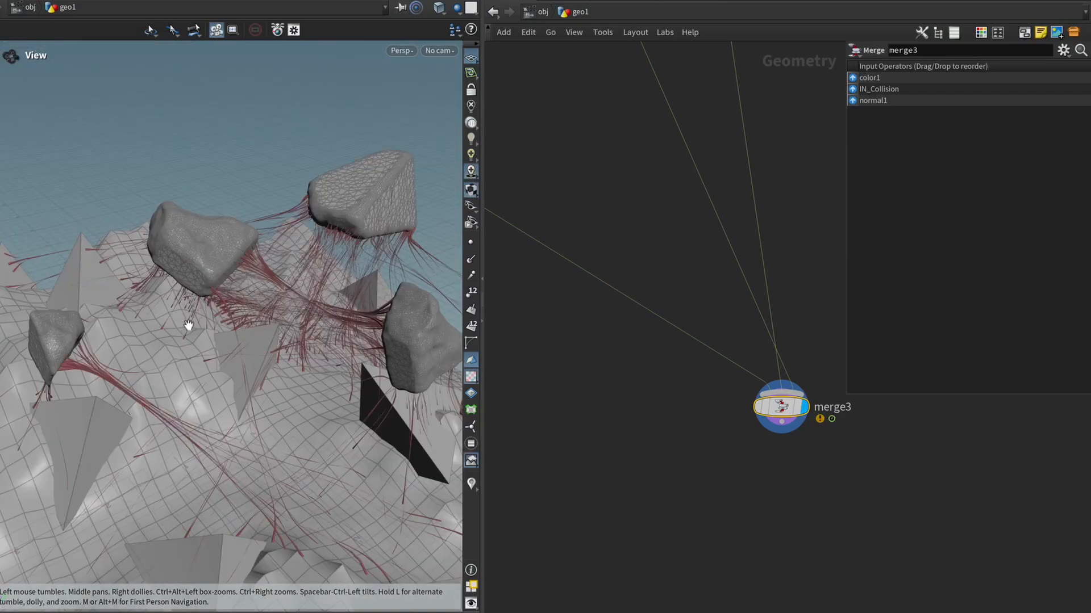
mouse_move(249, 316)
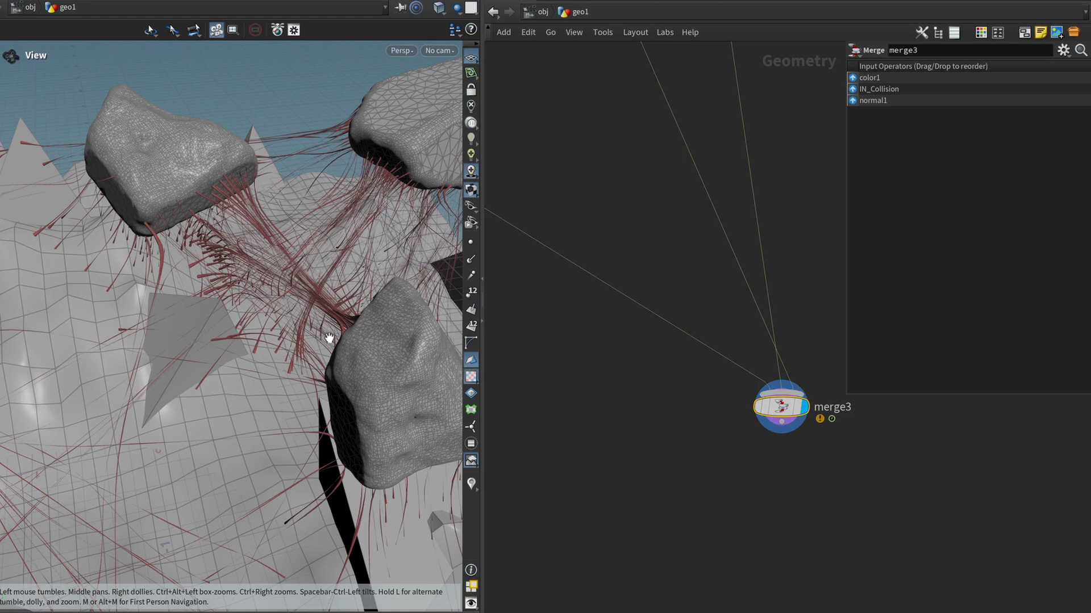
key("tab")
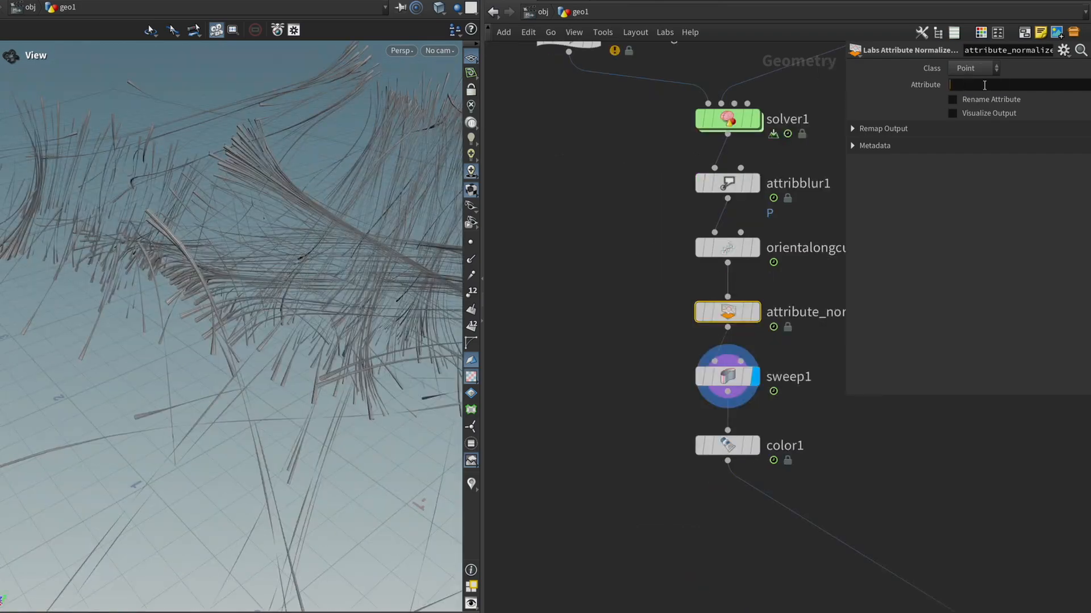
Step: Normalize the pscale attribute to an output range of 0.1 to 1.5
type("pscale")
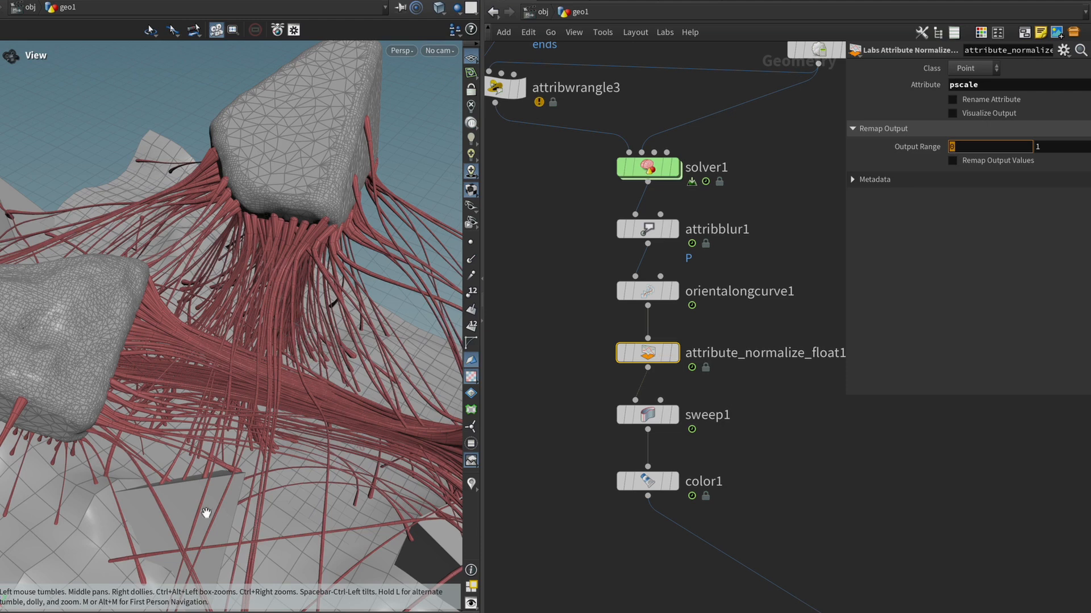
mouse_move(320, 285)
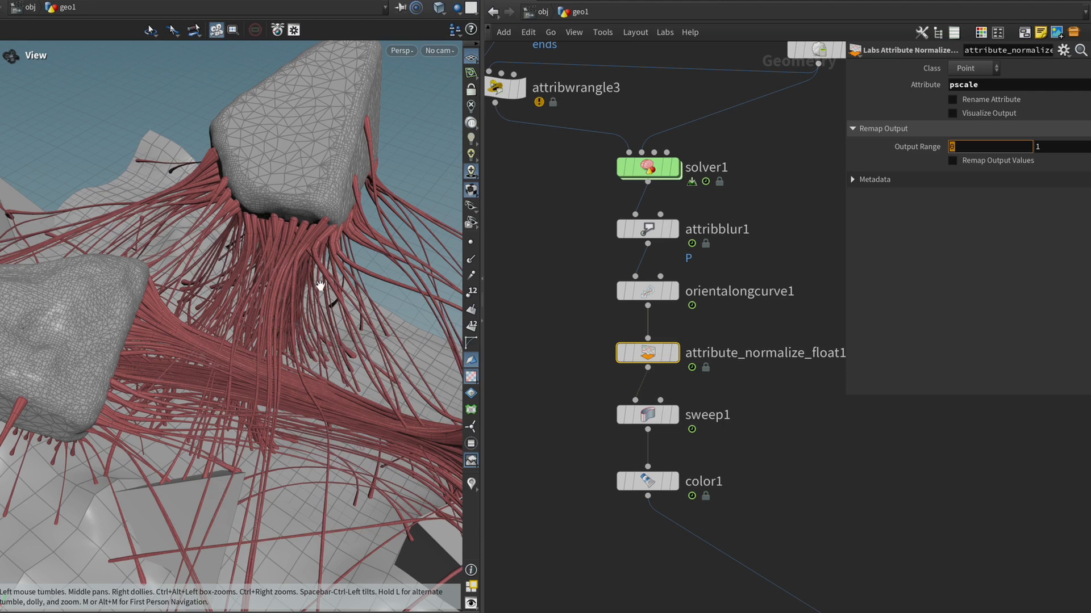
left_click(989, 147)
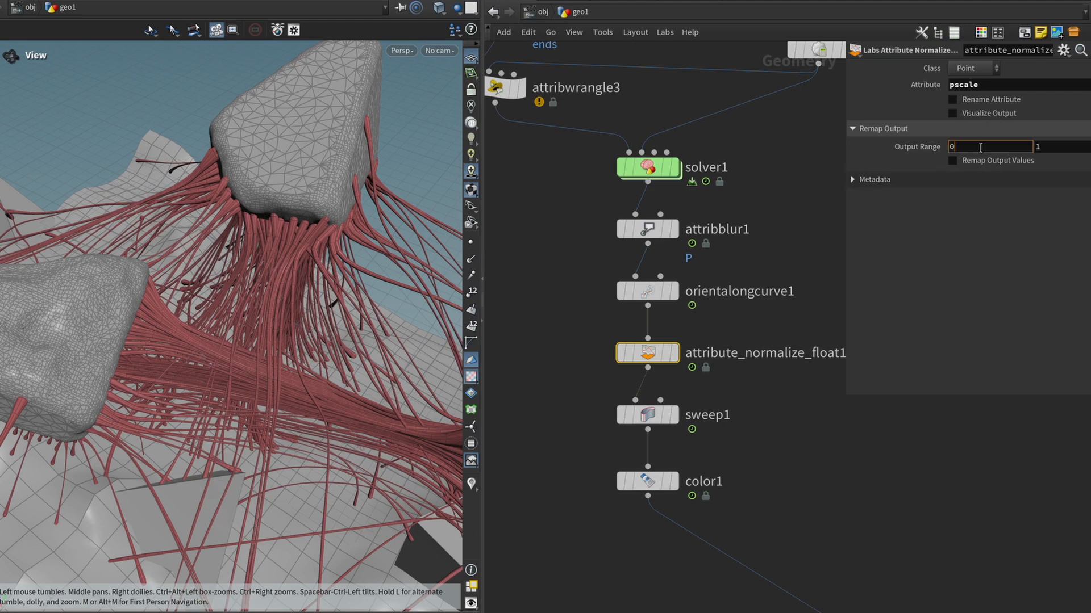
type("0.1")
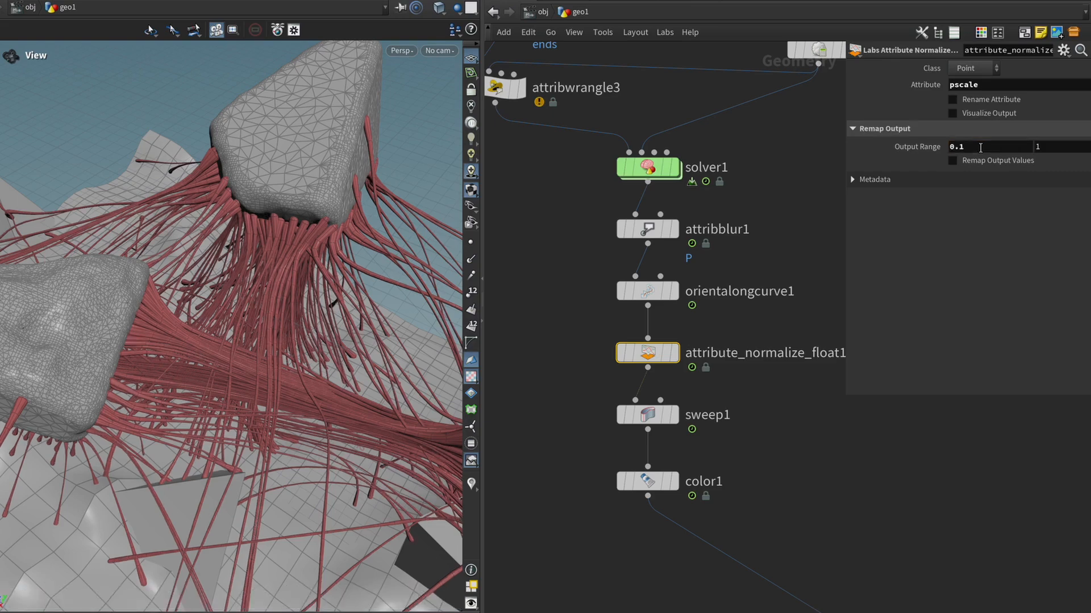
left_click(990, 146)
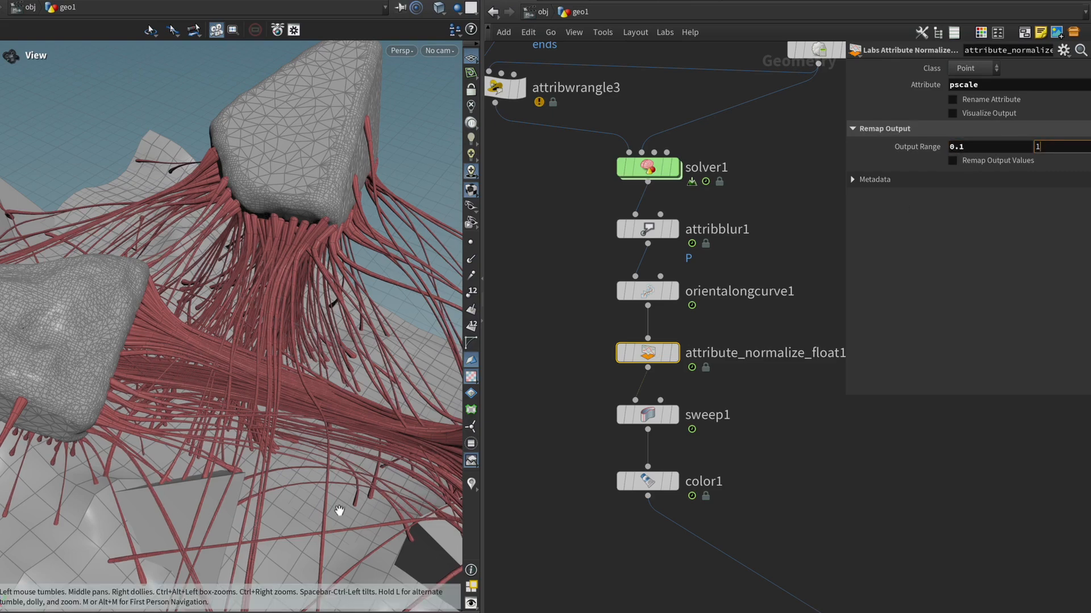
Step: Orbit to check the thicker, varied-width curves beneath and between the rocks
left_click_drag(340, 508, 159, 455)
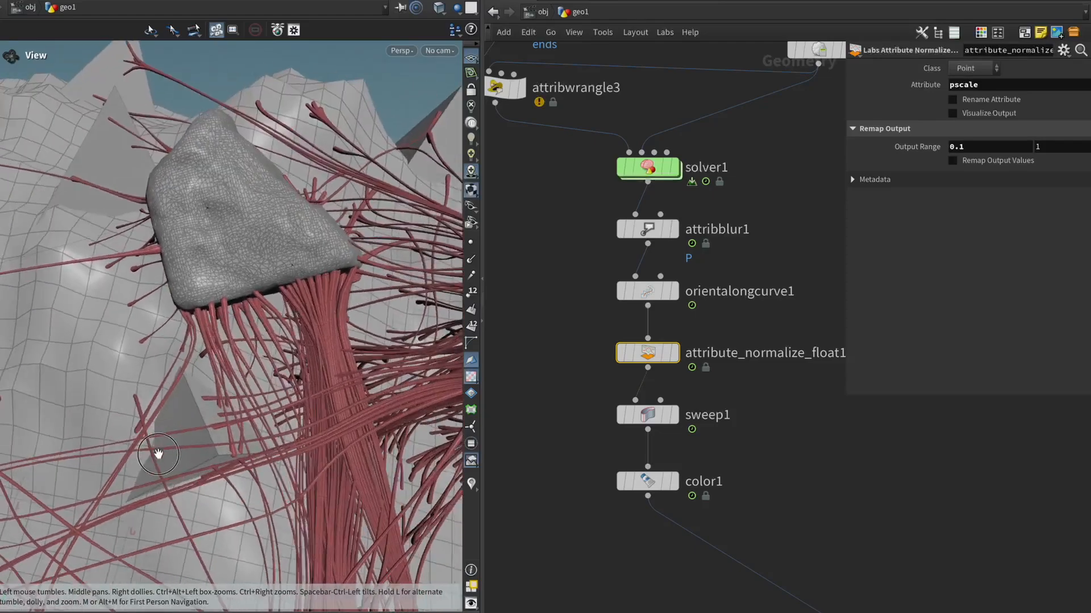
left_click_drag(159, 455, 285, 357)
type(".5")
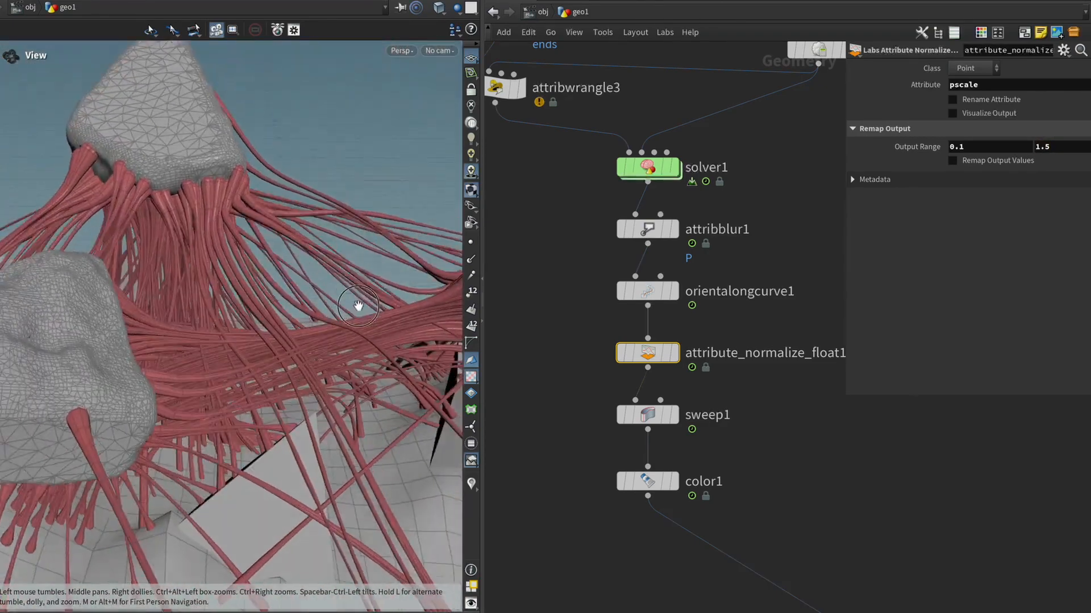
left_click_drag(360, 306, 230, 361)
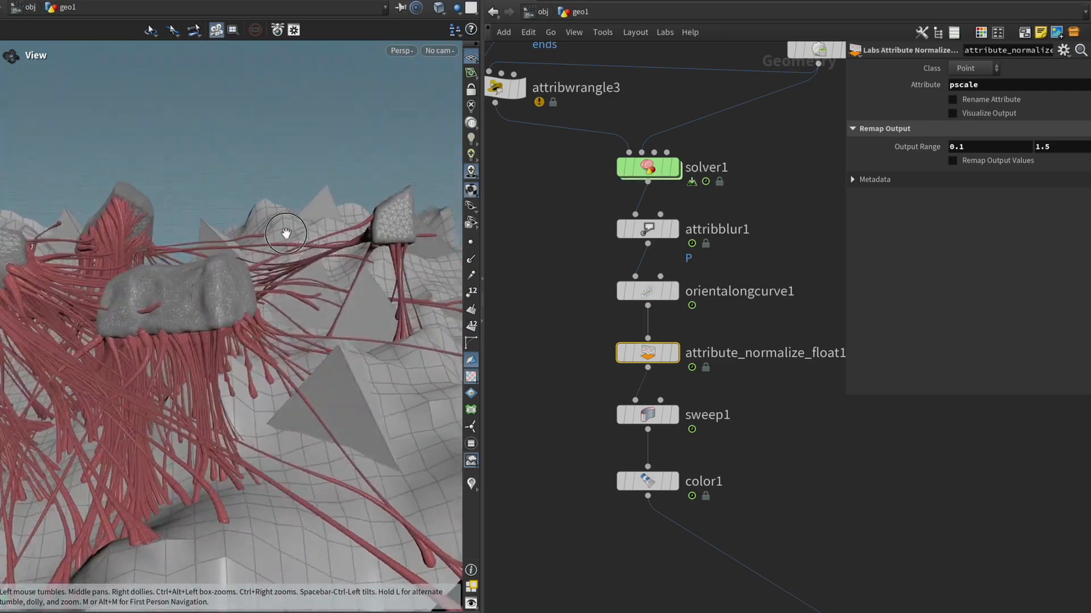
left_click_drag(285, 233, 351, 268)
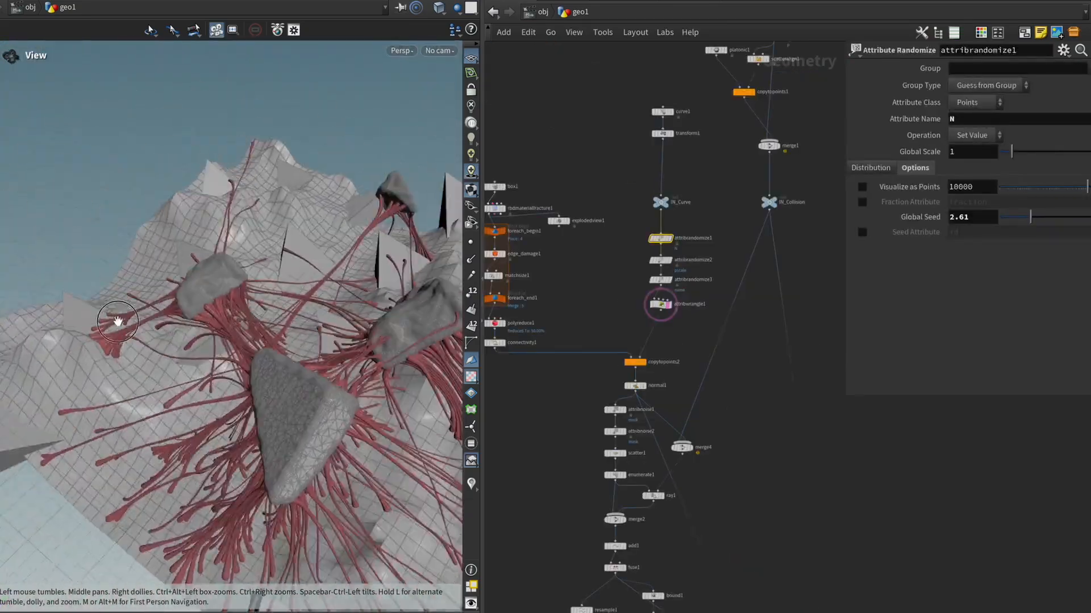
Step: Orbit the finished scene of rocks tethered to terrain by thick red curves
left_click_drag(119, 321, 229, 300)
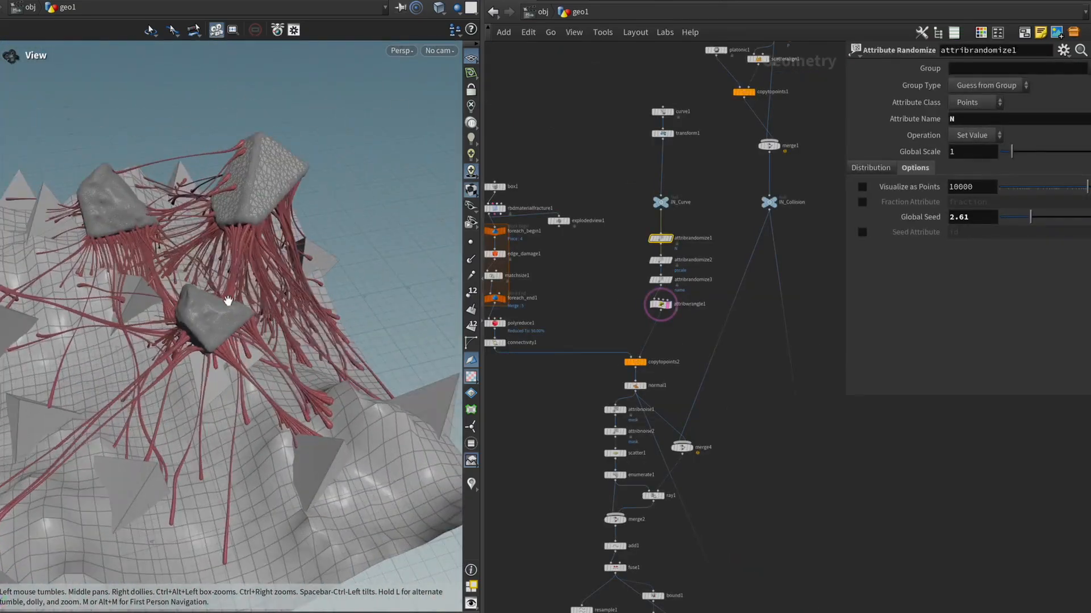
left_click_drag(230, 300, 100, 295)
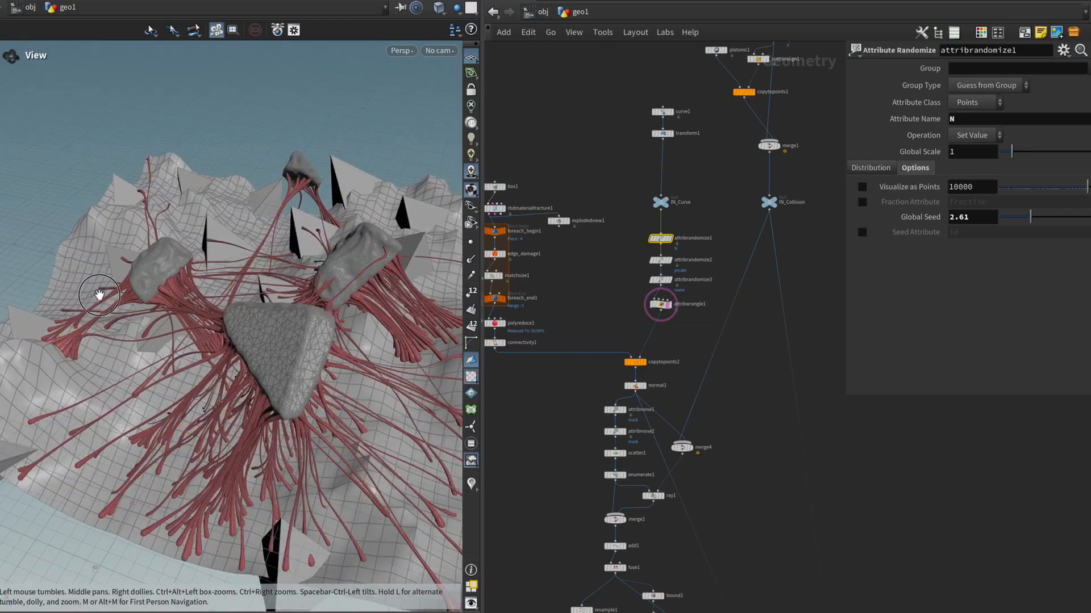
left_click_drag(100, 296, 175, 348)
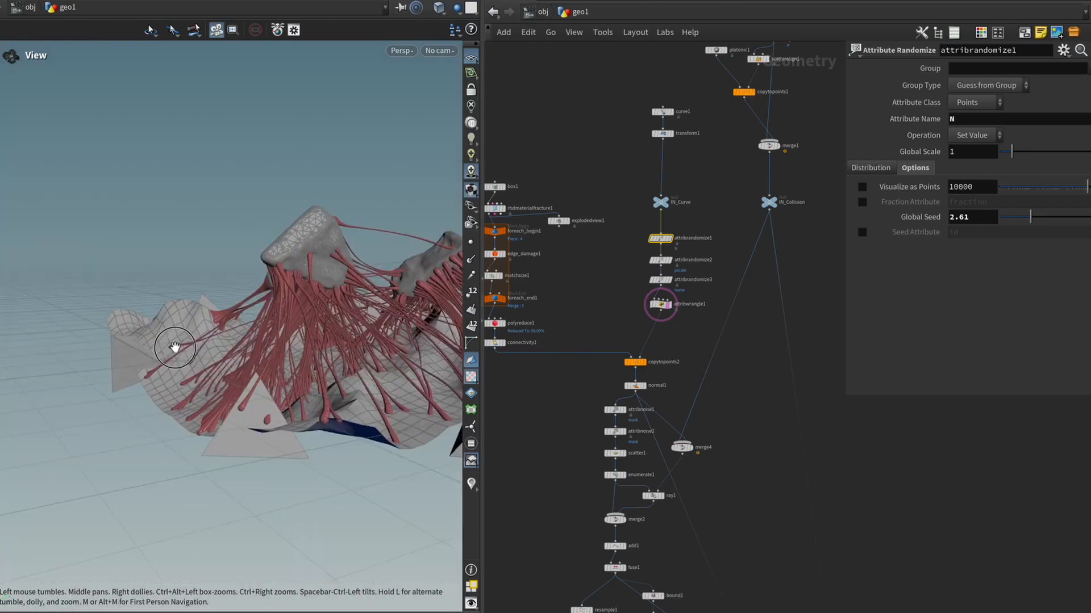
left_click_drag(176, 348, 456, 380)
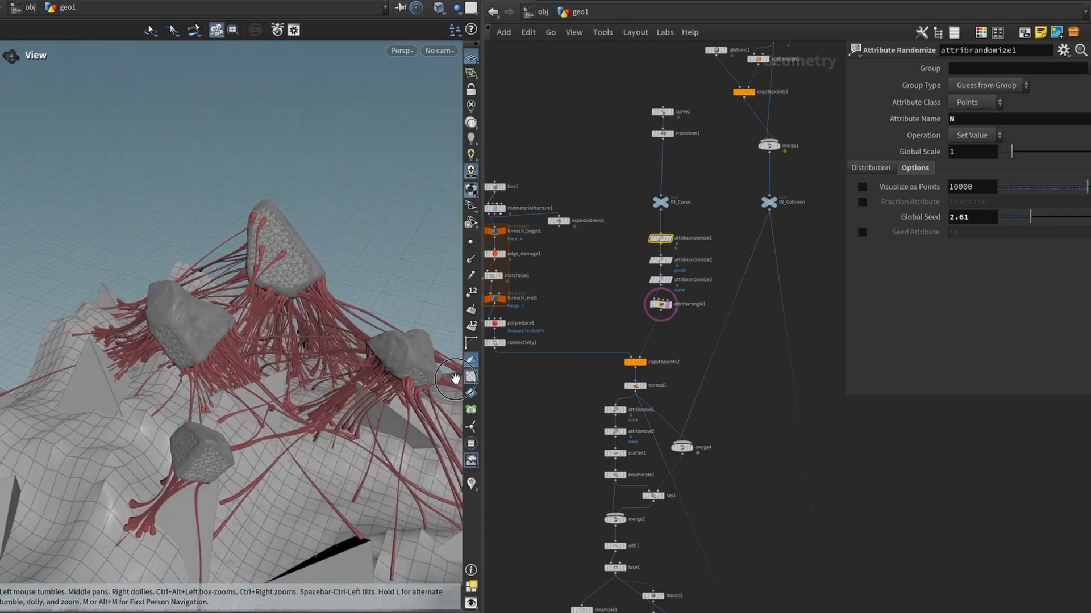
left_click_drag(456, 380, 368, 383)
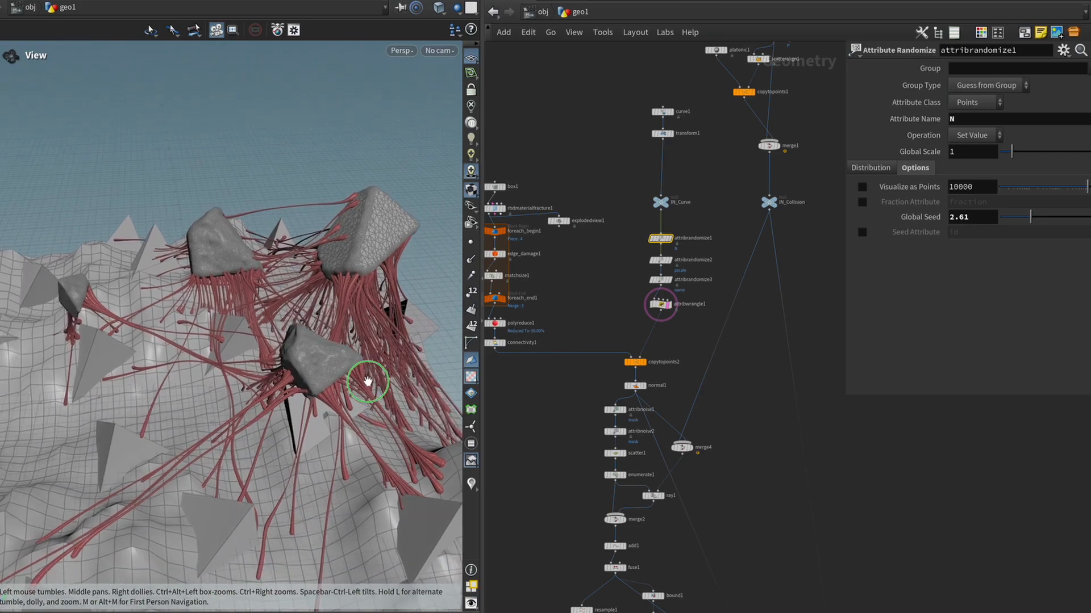
left_click_drag(368, 382, 298, 353)
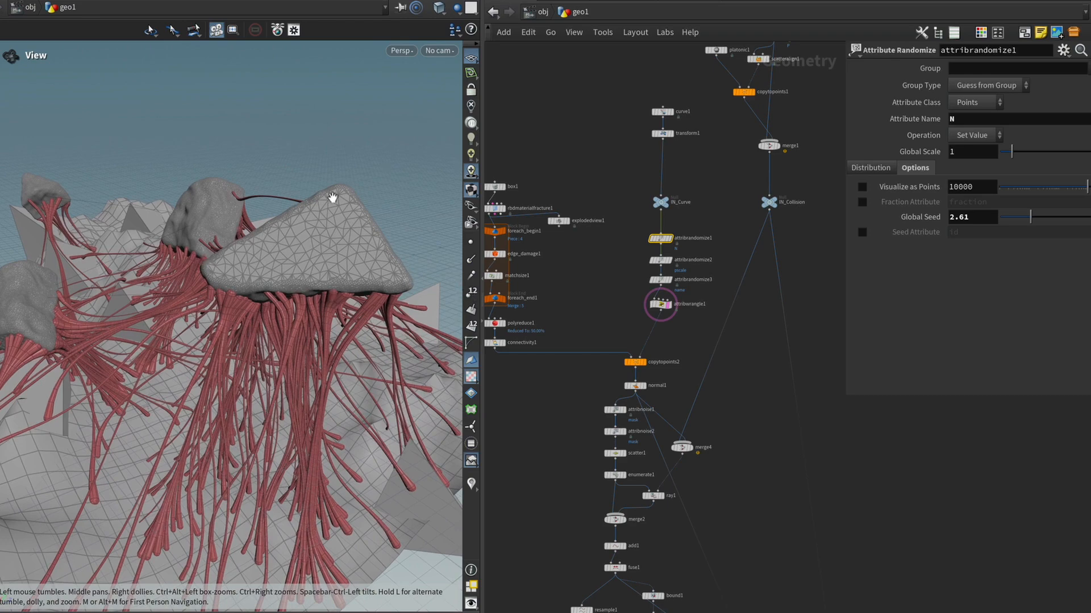
left_click_drag(334, 198, 293, 269)
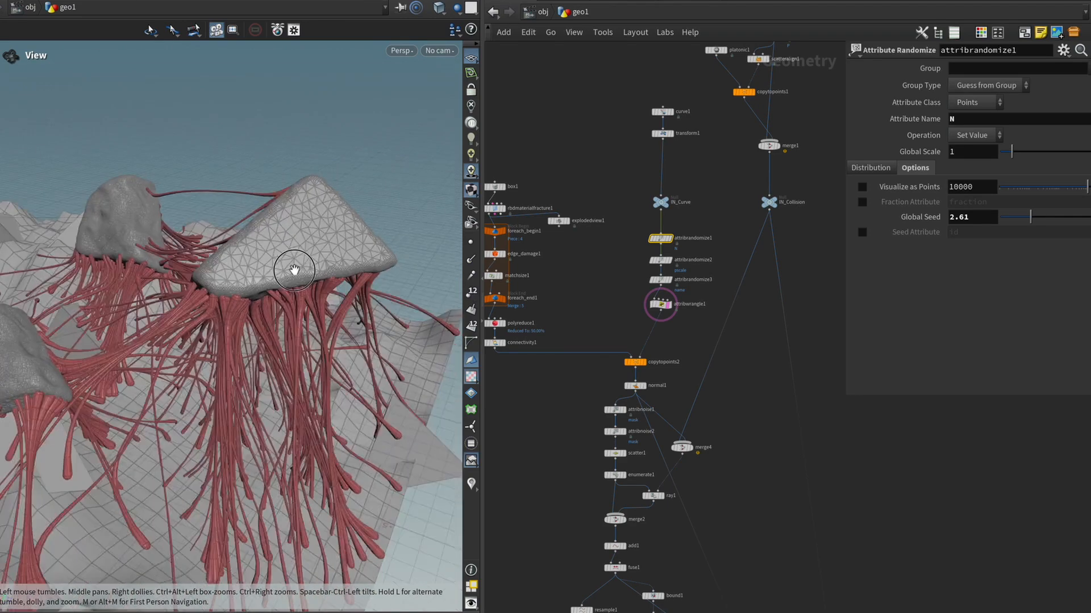
left_click_drag(294, 271, 288, 327)
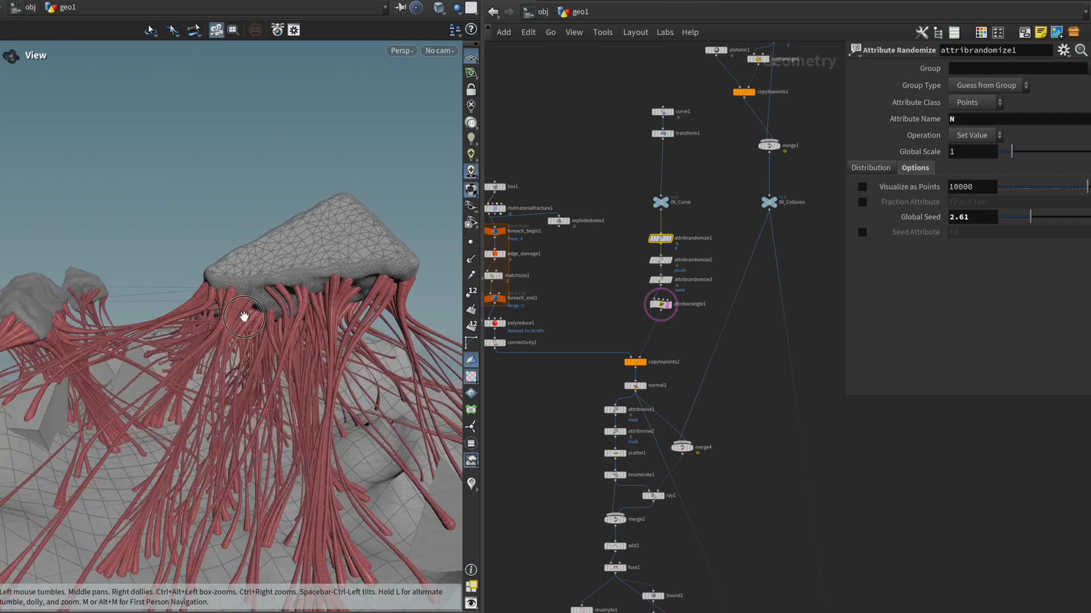
left_click_drag(243, 316, 327, 258)
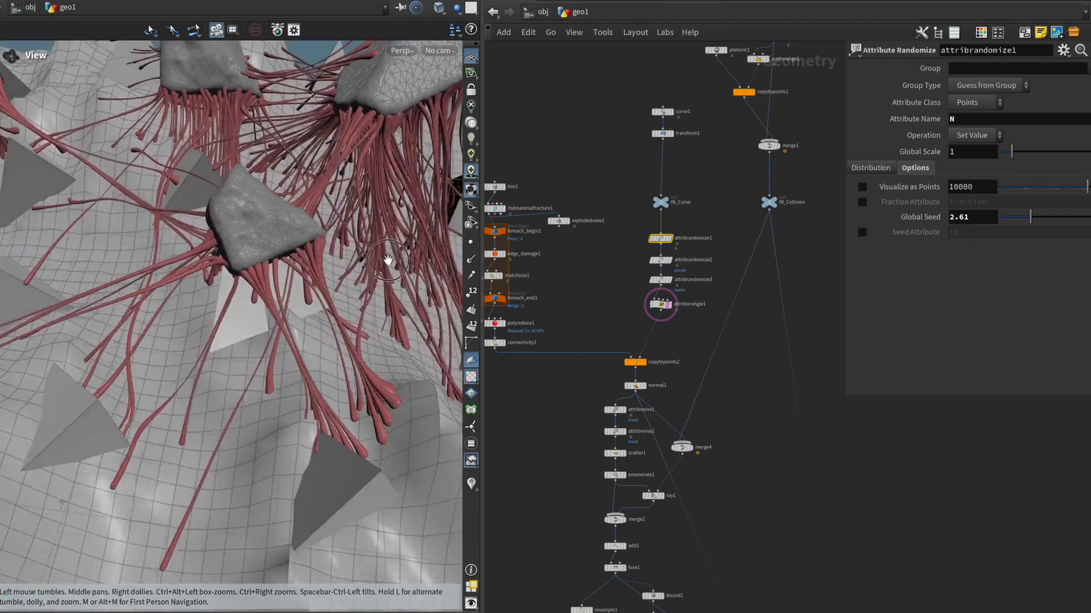
left_click_drag(388, 261, 352, 254)
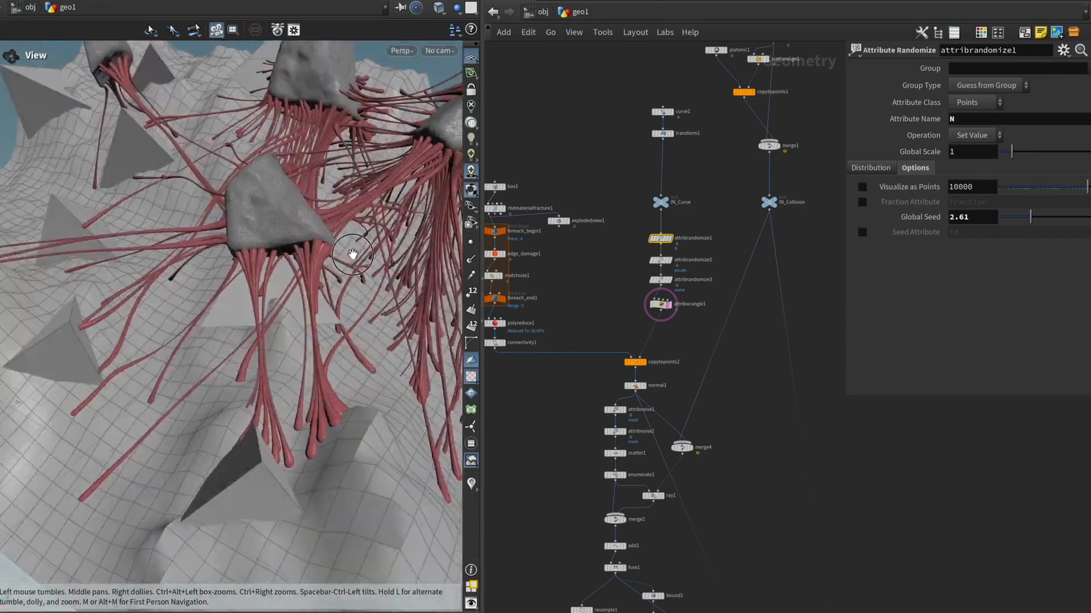